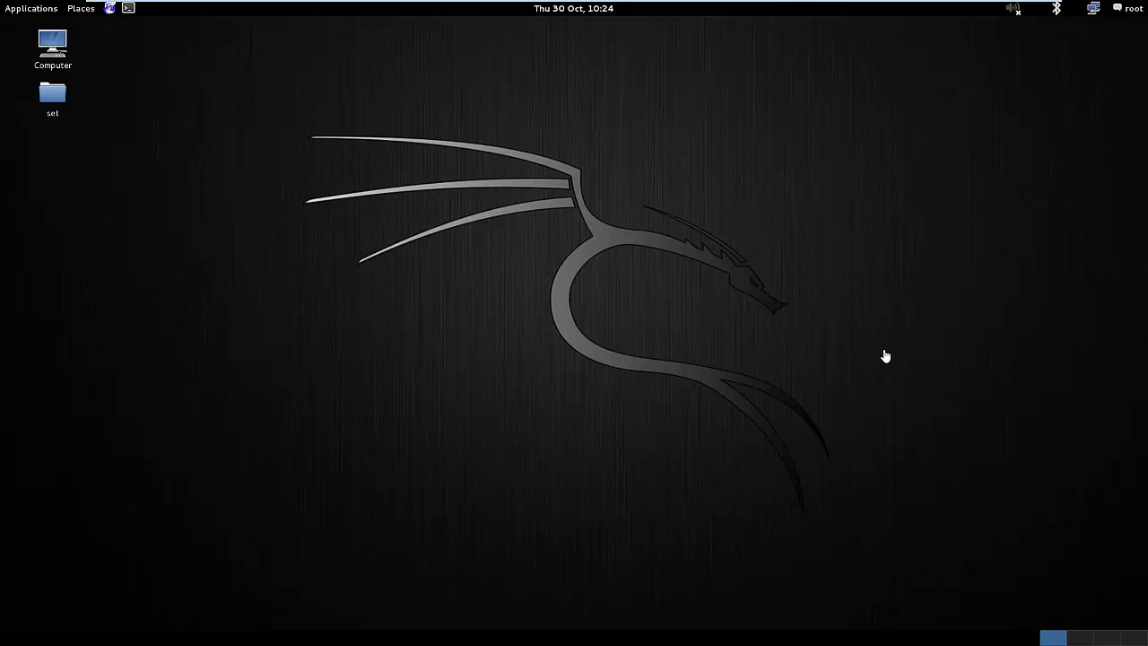
mouse_move(233, 366)
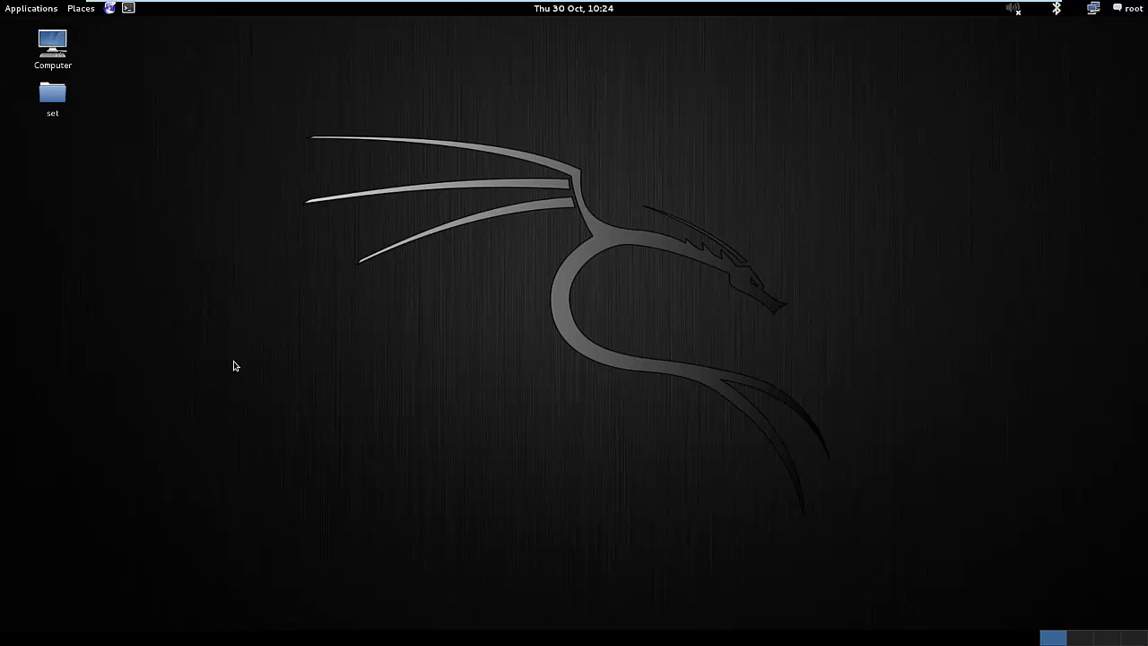
mouse_move(724, 541)
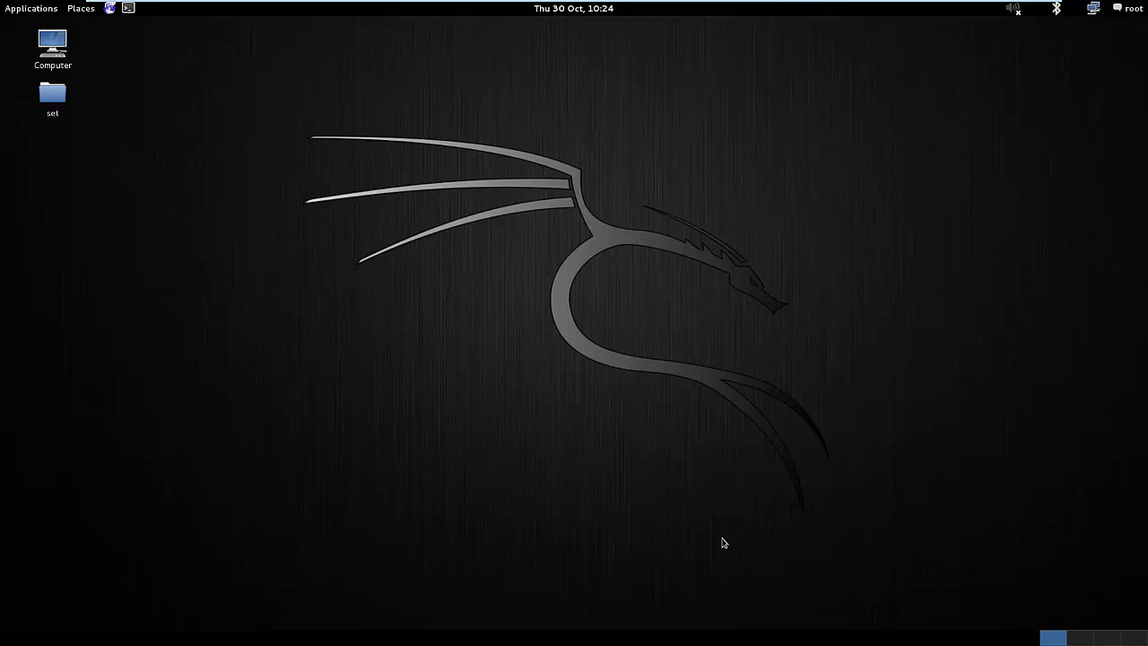
mouse_move(710, 543)
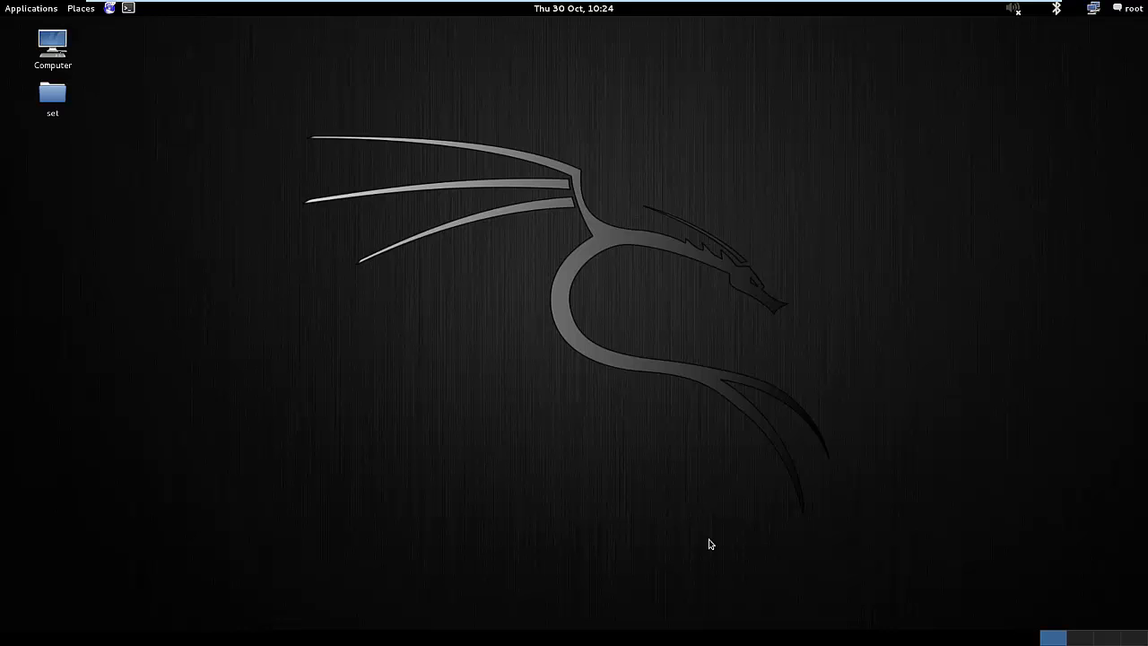
mouse_move(627, 202)
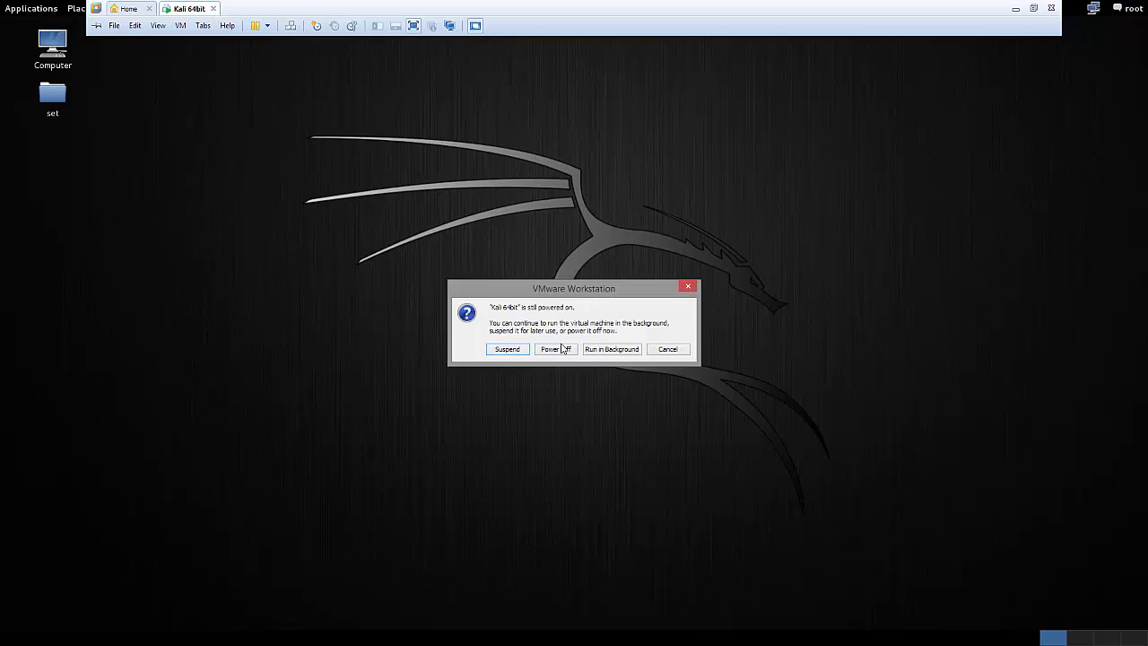
Confirm Power Off so the Kali virtual machine shuts down
click(555, 348)
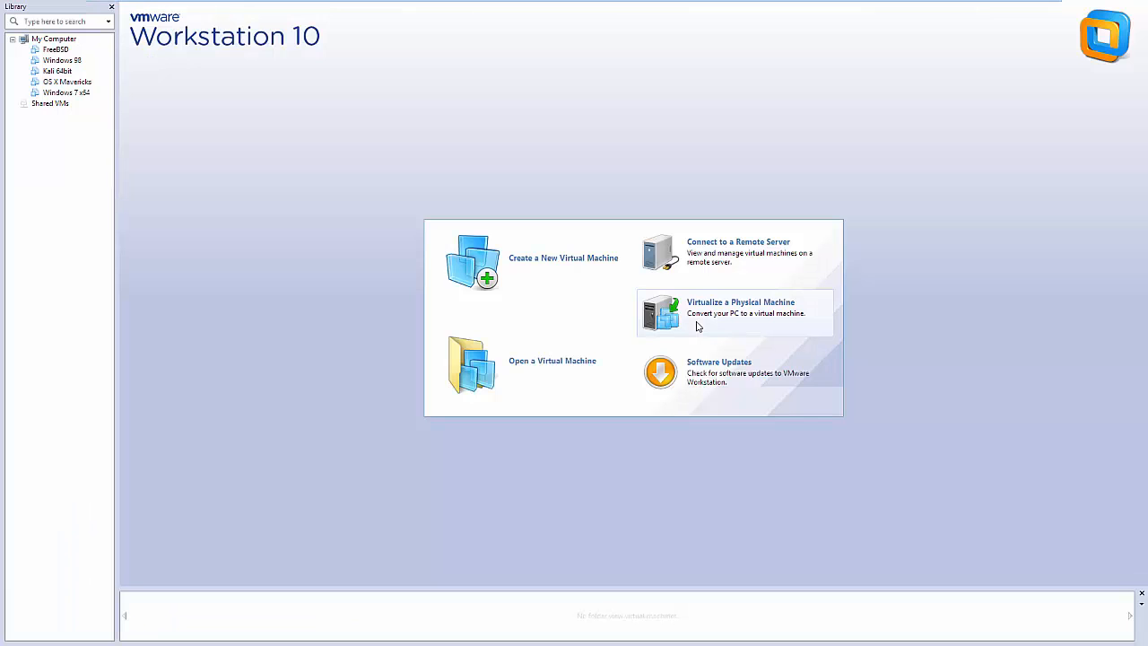
mouse_move(523, 176)
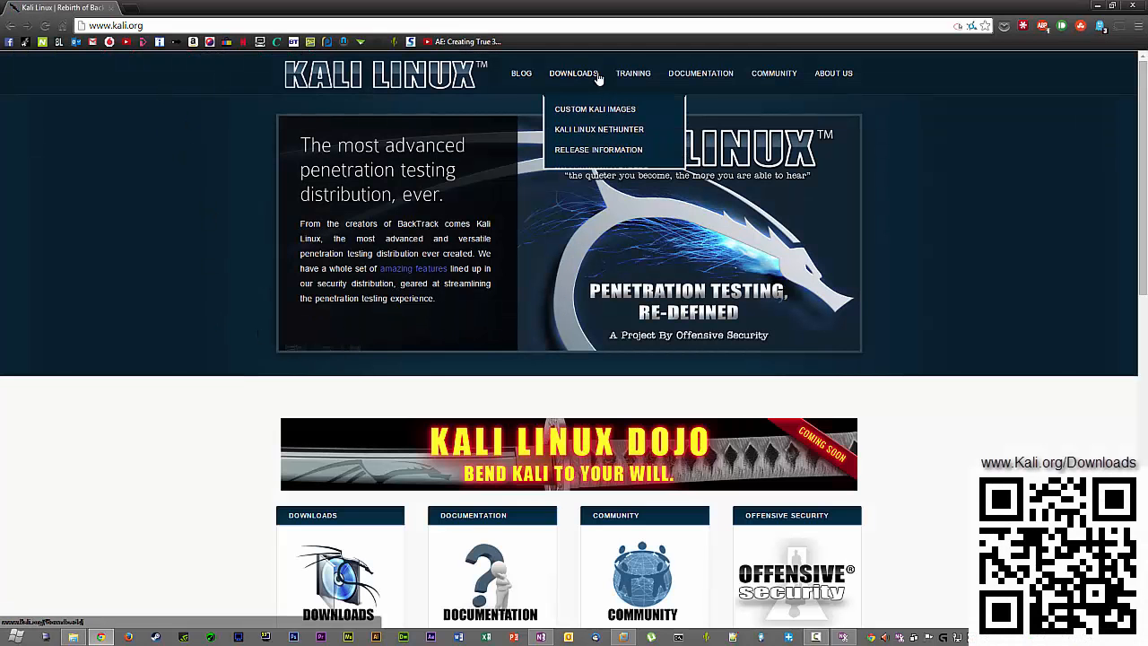
Go to the Kali Linux Downloads page on kali.org
click(573, 72)
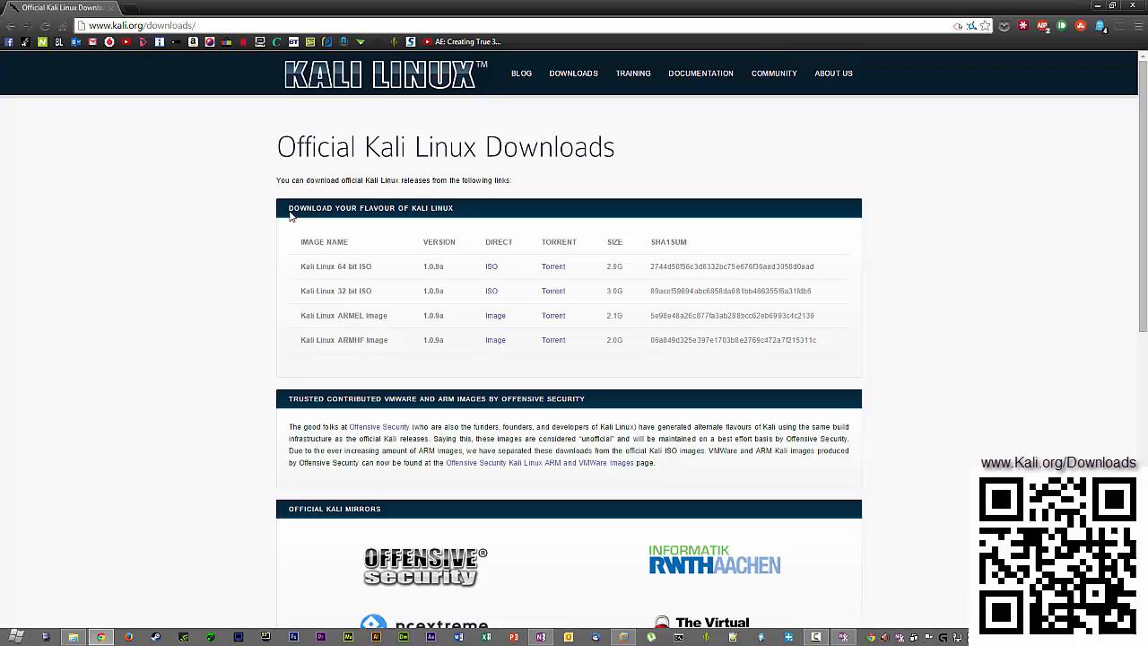
mouse_move(298, 269)
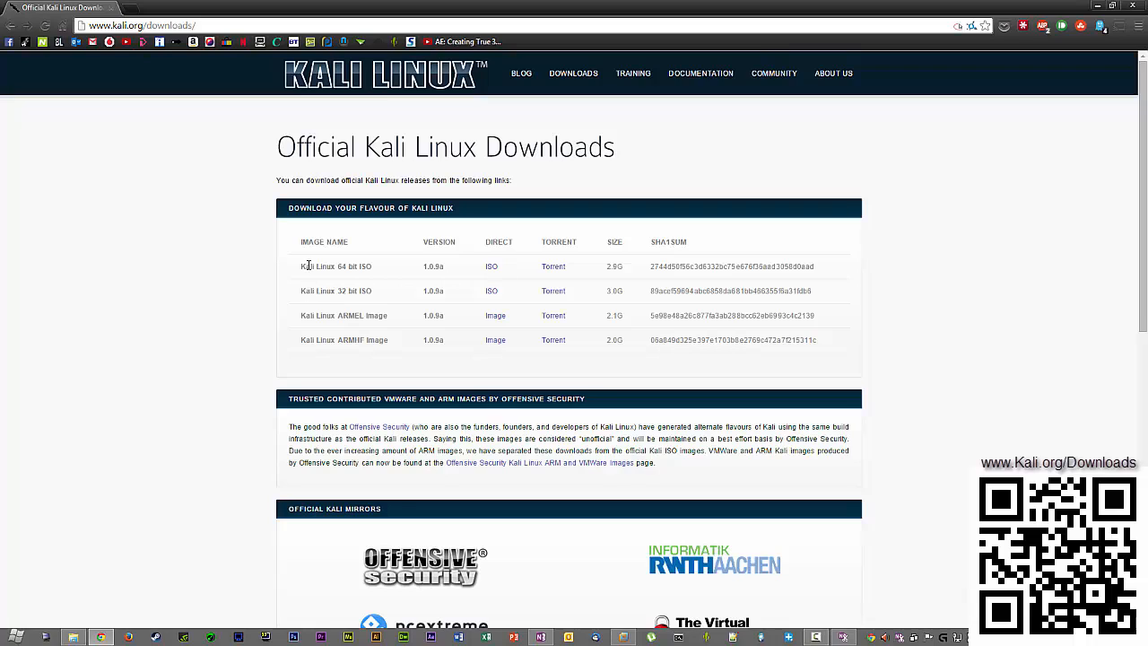
mouse_move(308, 303)
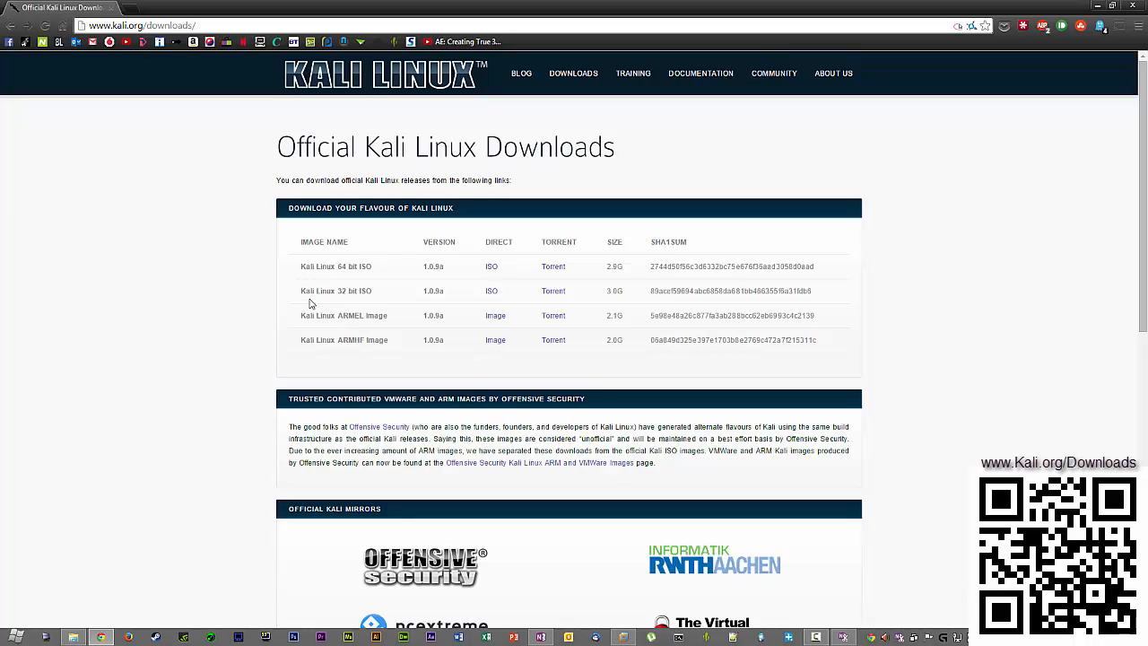
mouse_move(323, 355)
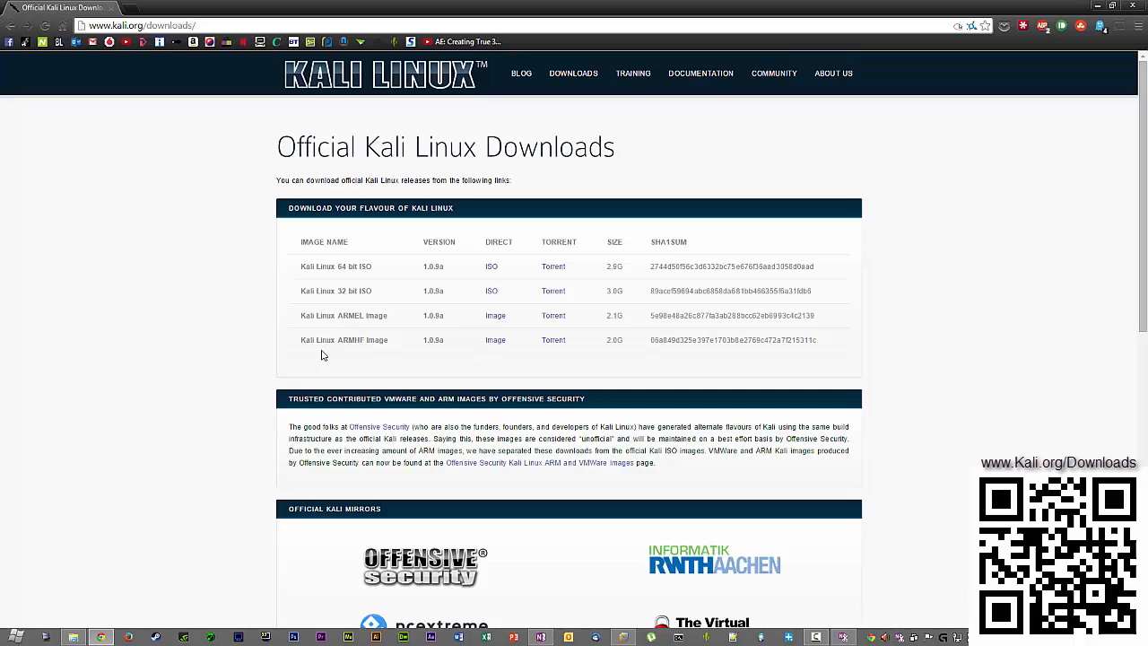
mouse_move(400, 326)
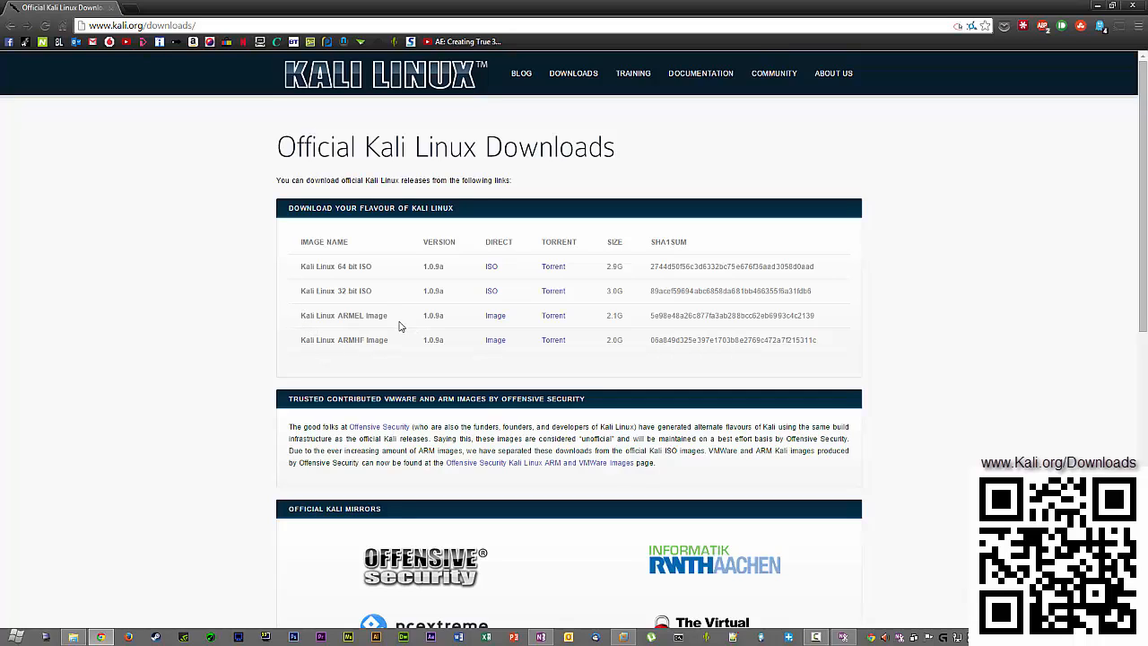
mouse_move(258, 345)
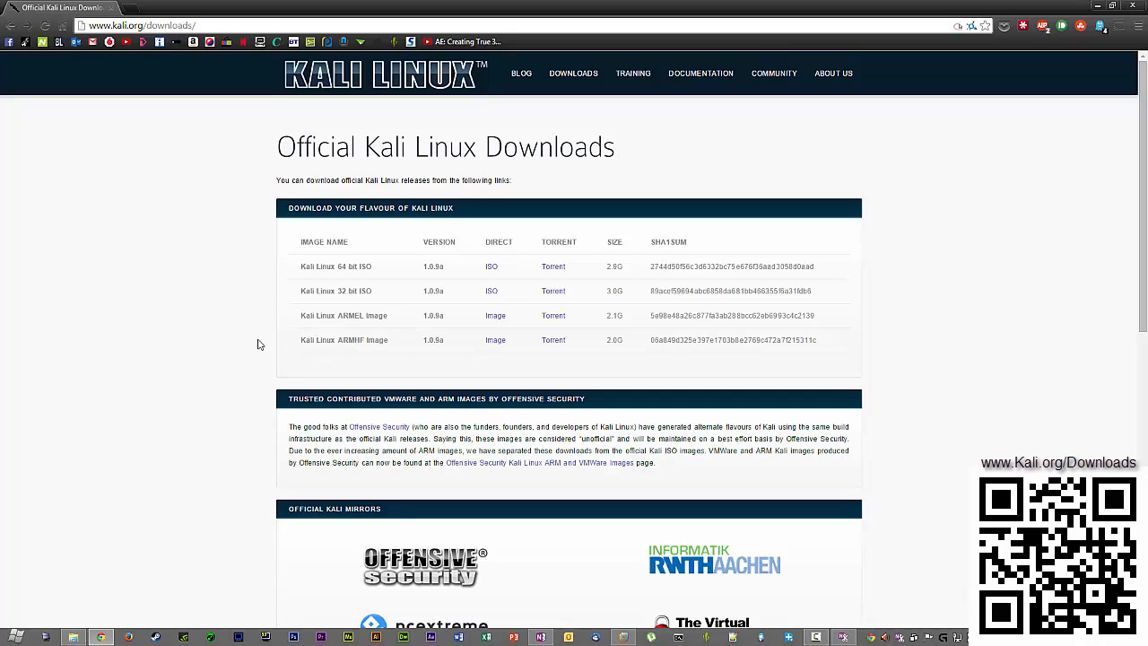
mouse_move(291, 348)
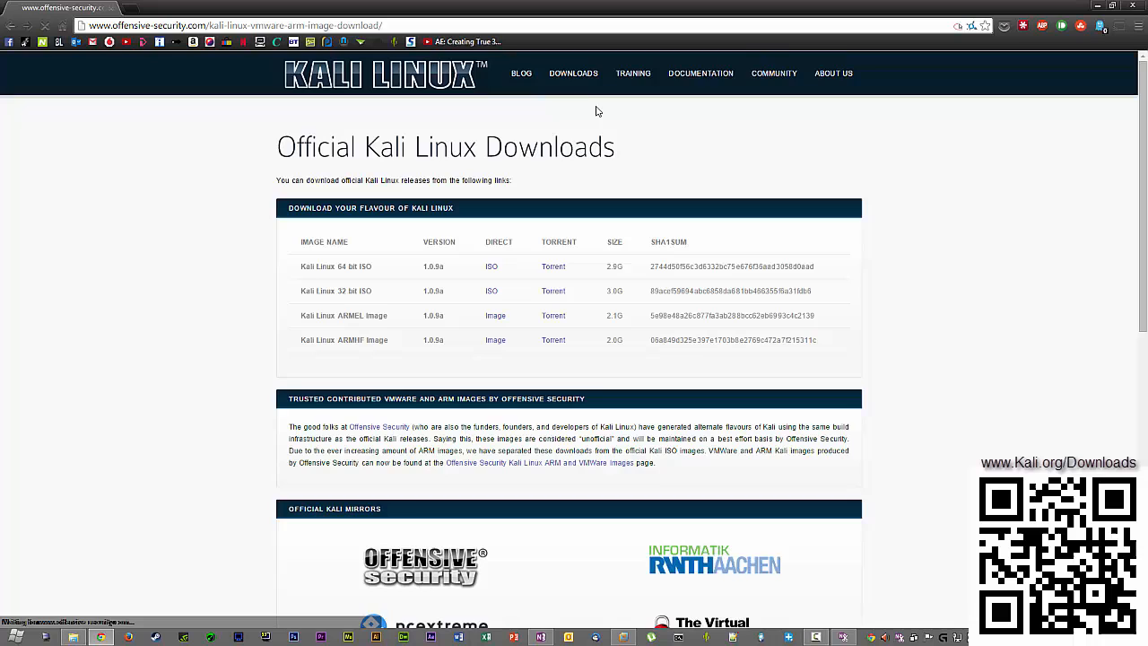
Visit Offensive Security's Kali 1.0.9 custom VMware images list and review it
click(538, 463)
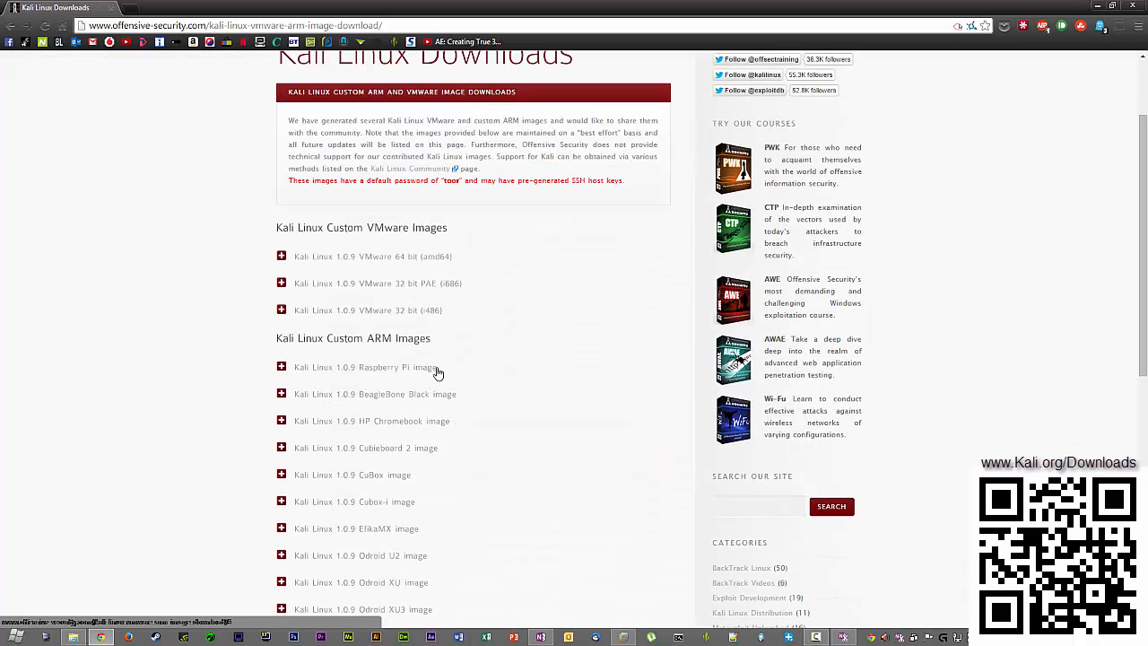
mouse_move(459, 269)
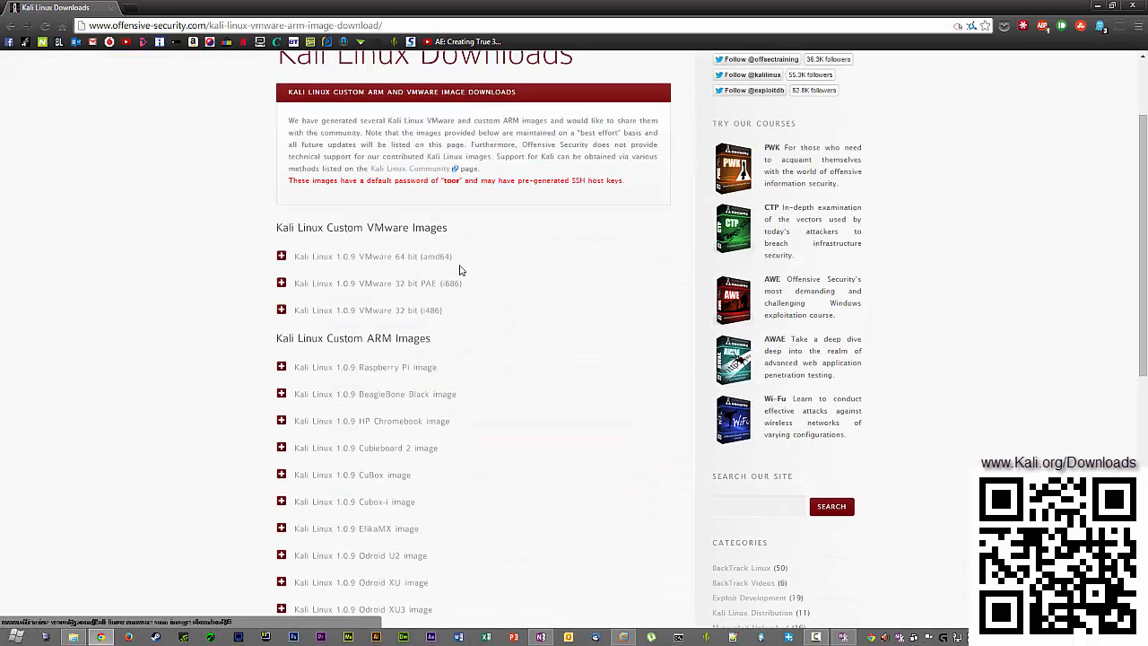
mouse_move(407, 309)
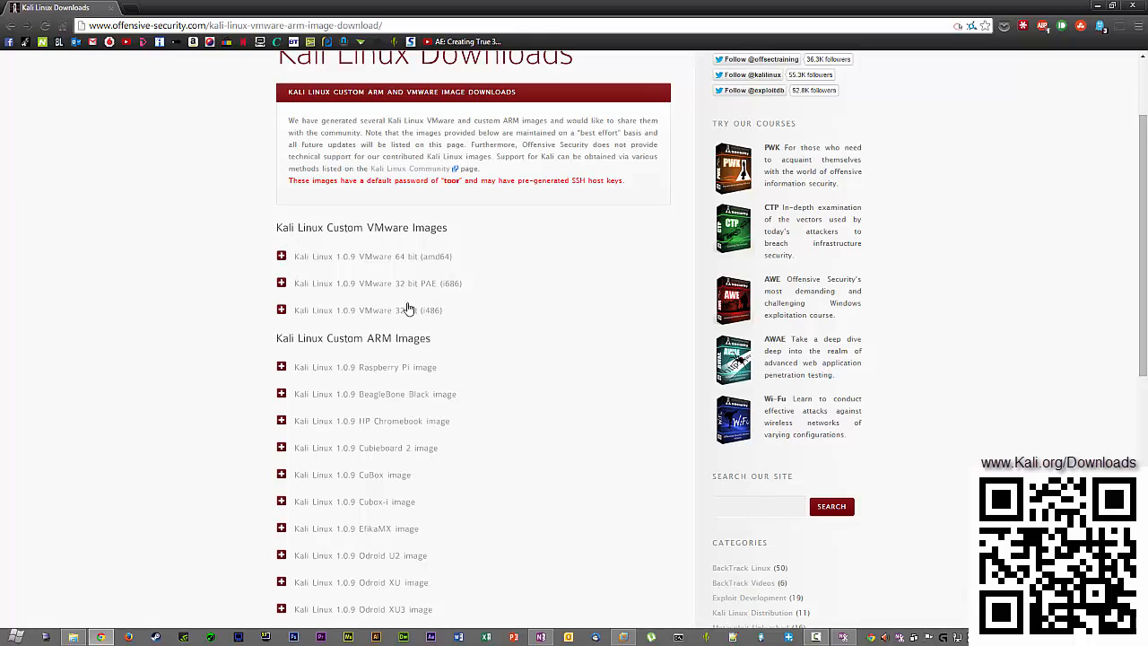
mouse_move(481, 303)
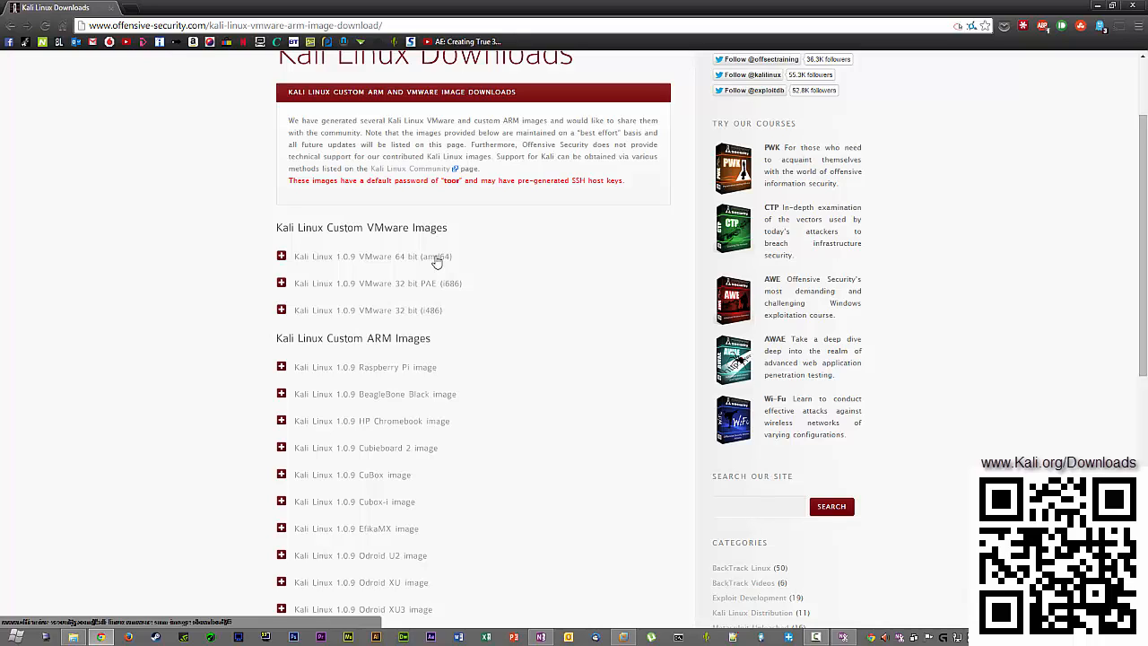
mouse_move(438, 233)
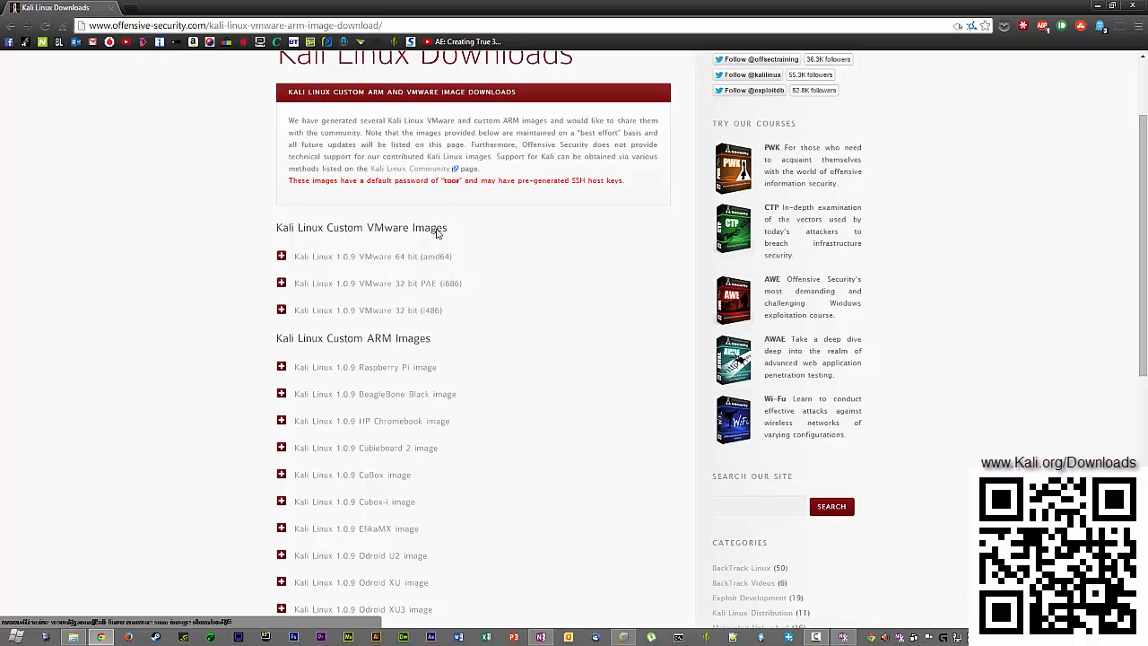
mouse_move(510, 295)
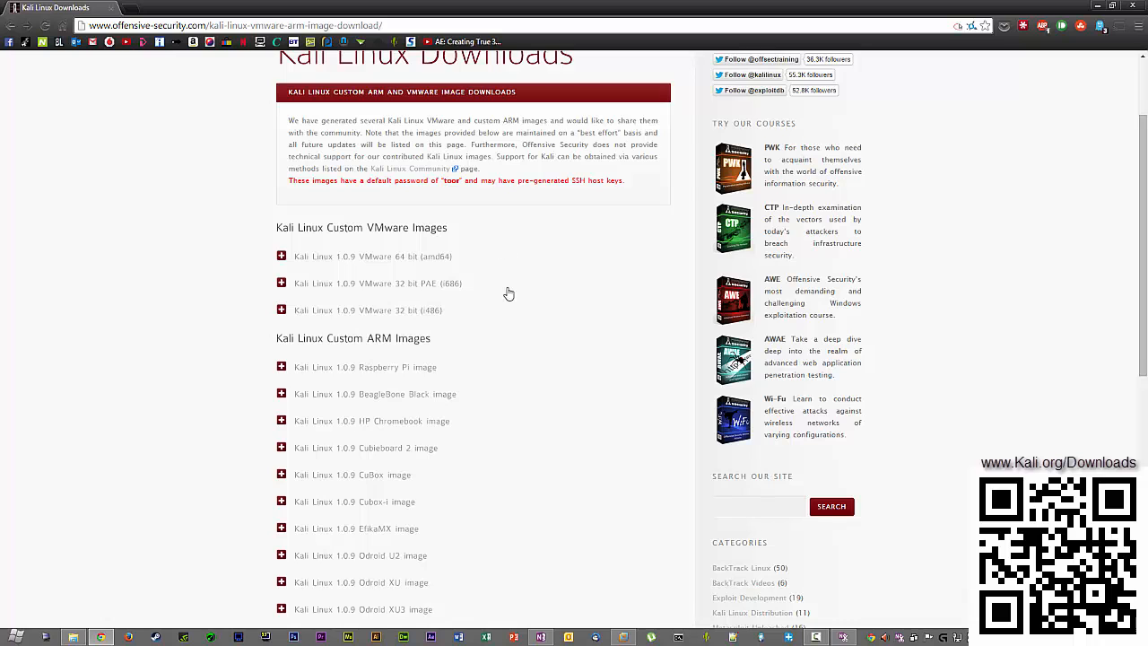
scroll(up, 3)
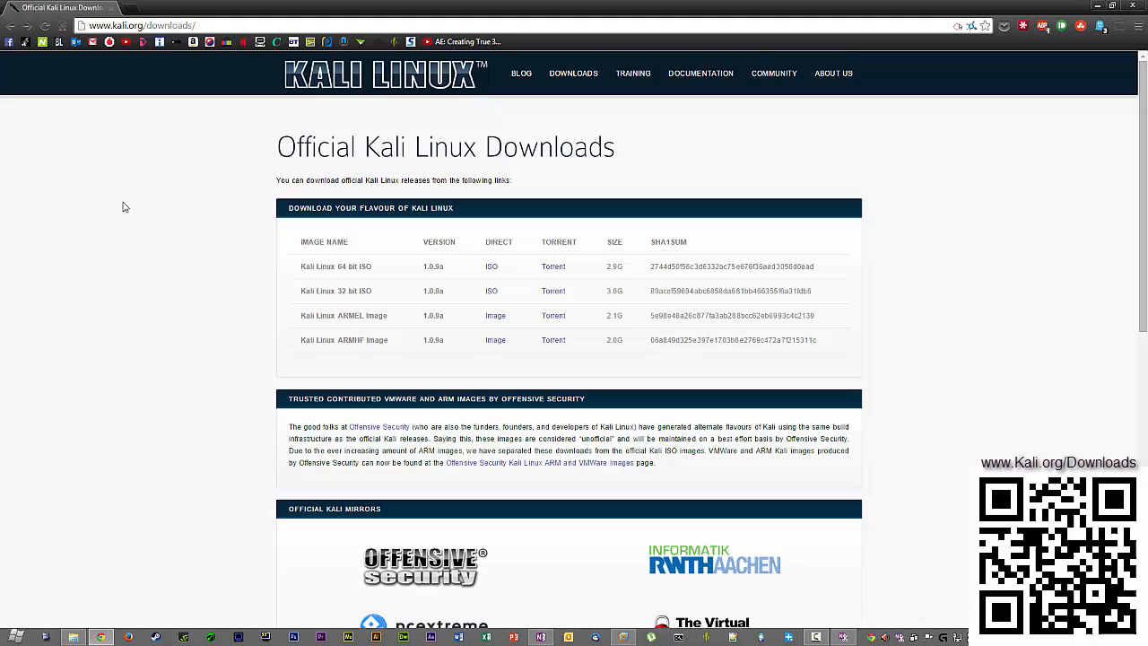
Bring VMware Workstation back to the front from the taskbar
double_click(333, 265)
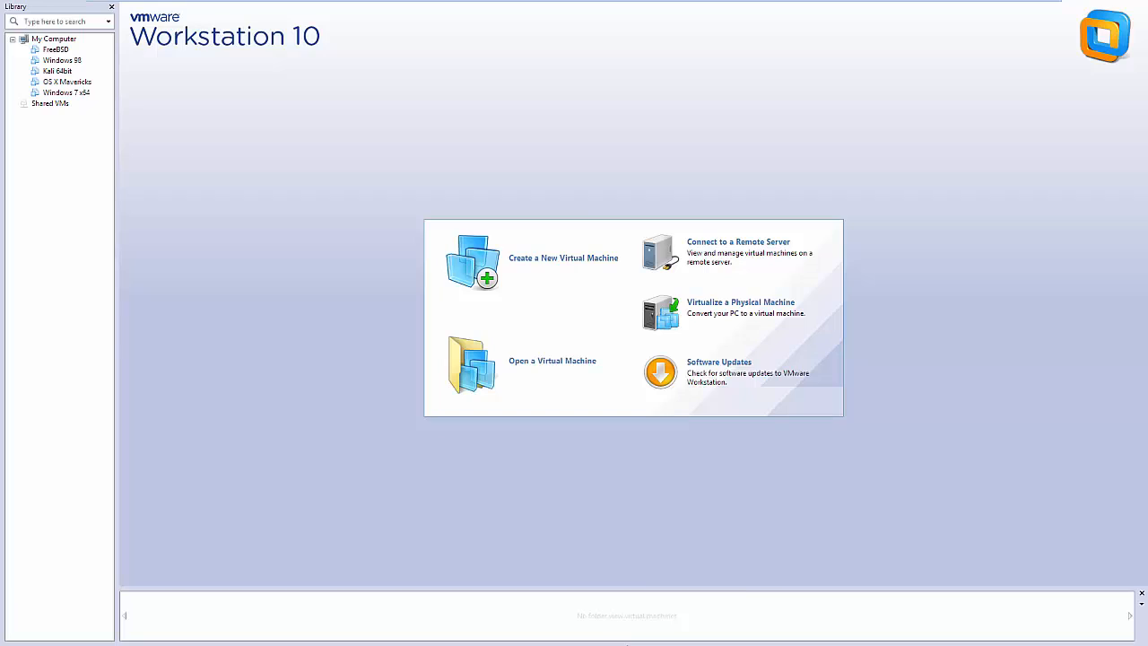
mouse_move(711, 446)
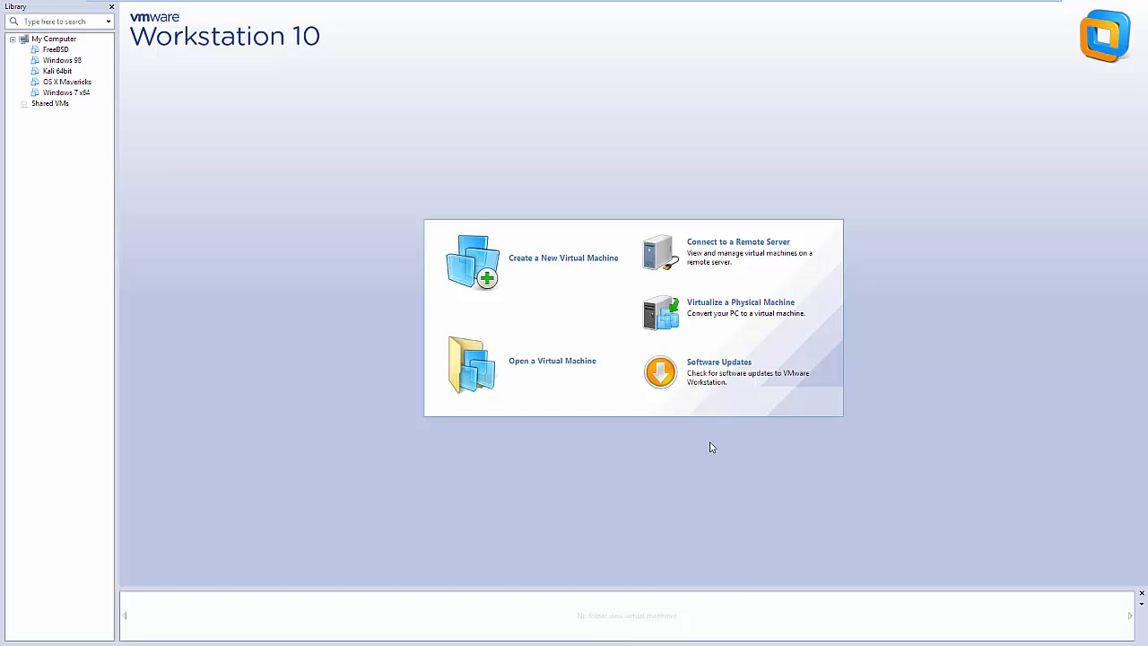
mouse_move(520, 272)
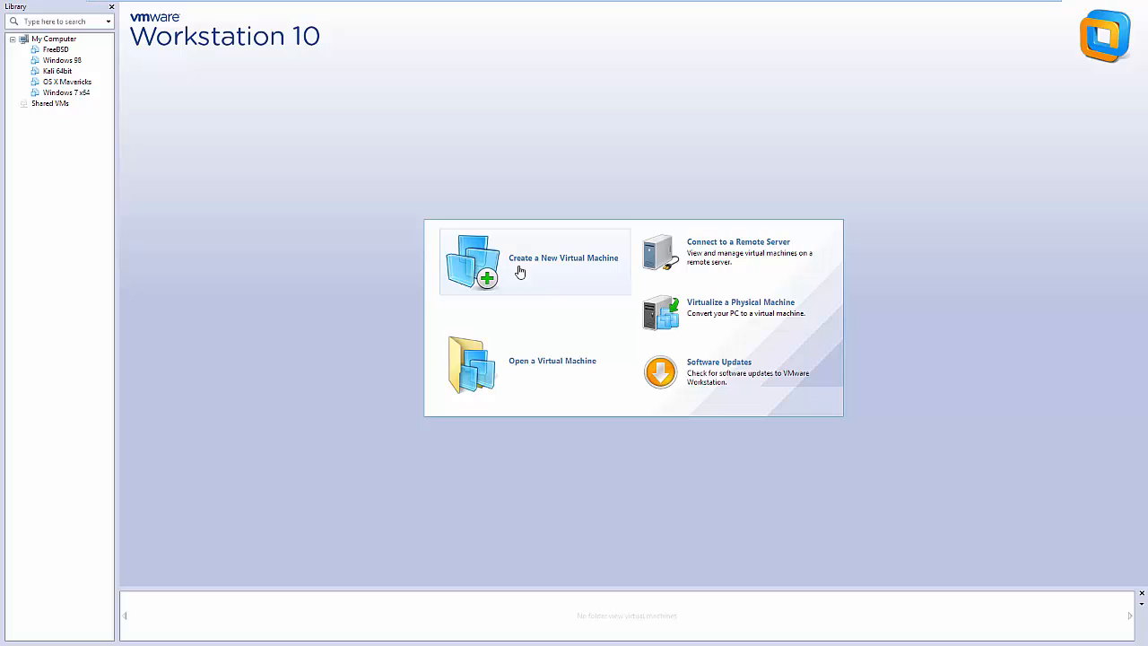
mouse_move(531, 269)
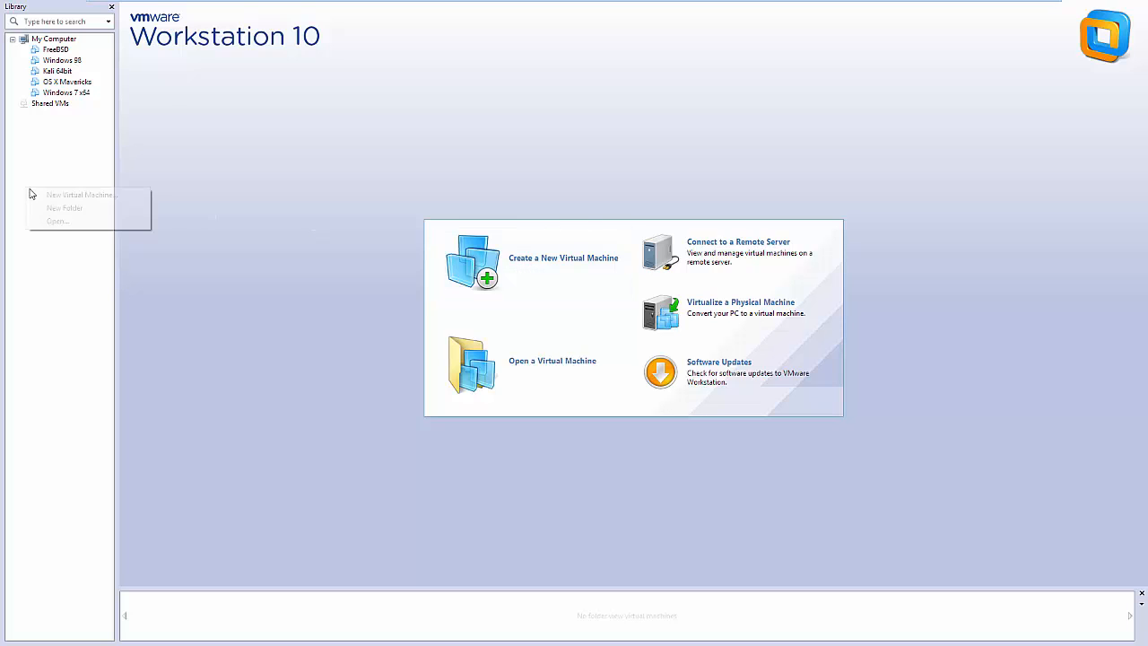
Start a typical new virtual machine using the downloaded Kali ISO as installer disc
click(79, 194)
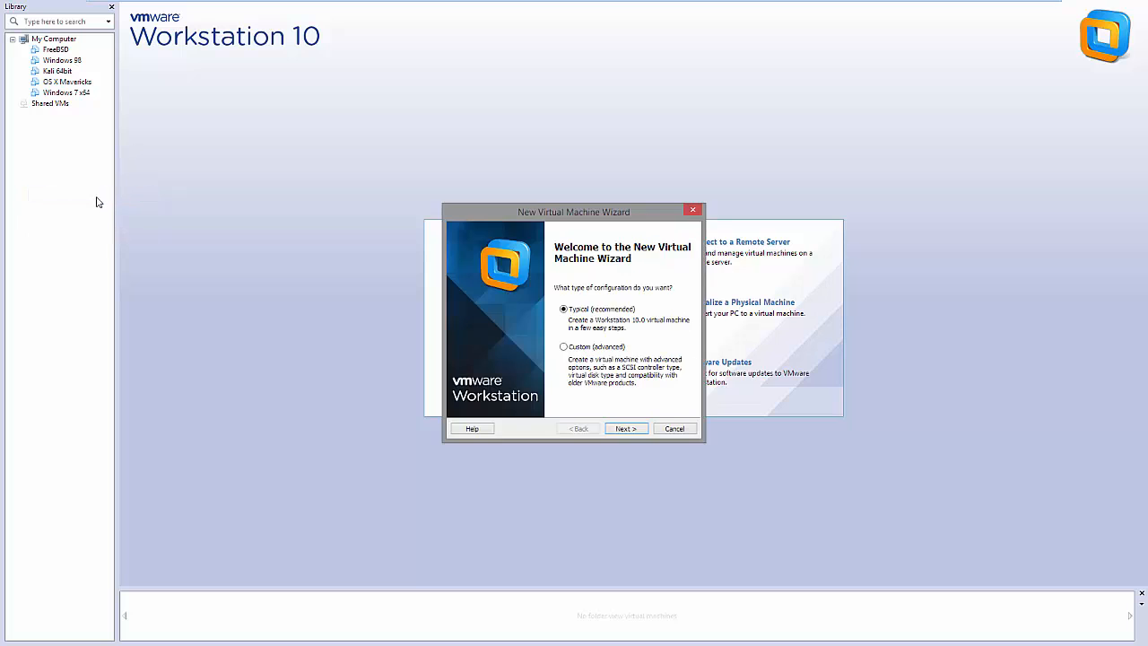
mouse_move(625, 438)
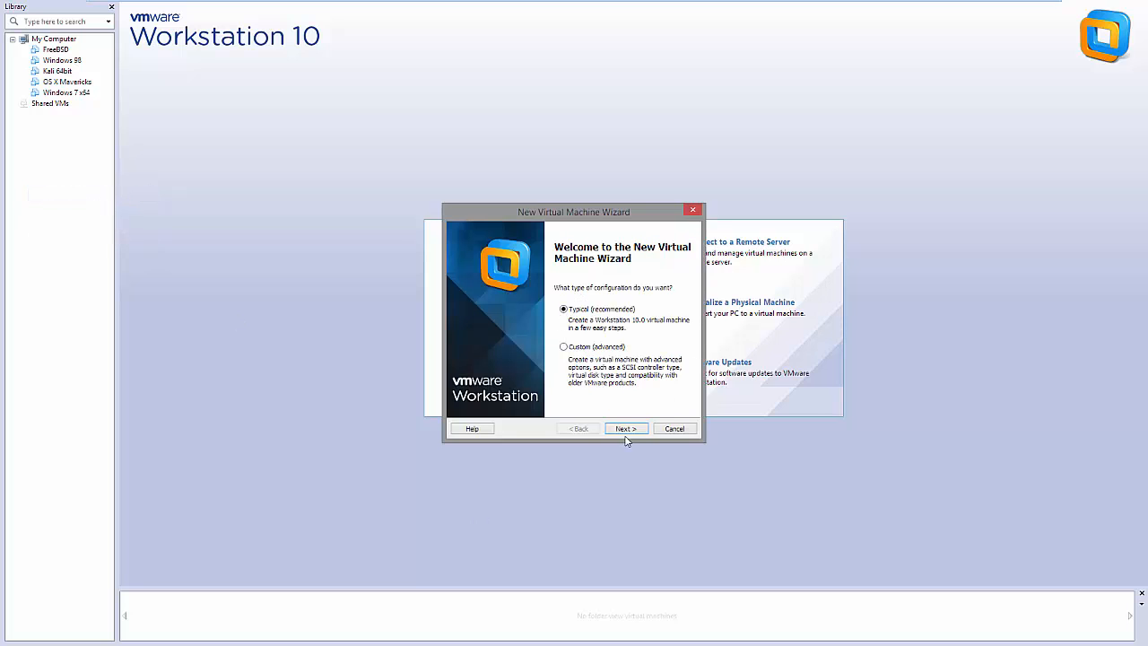
click(624, 427)
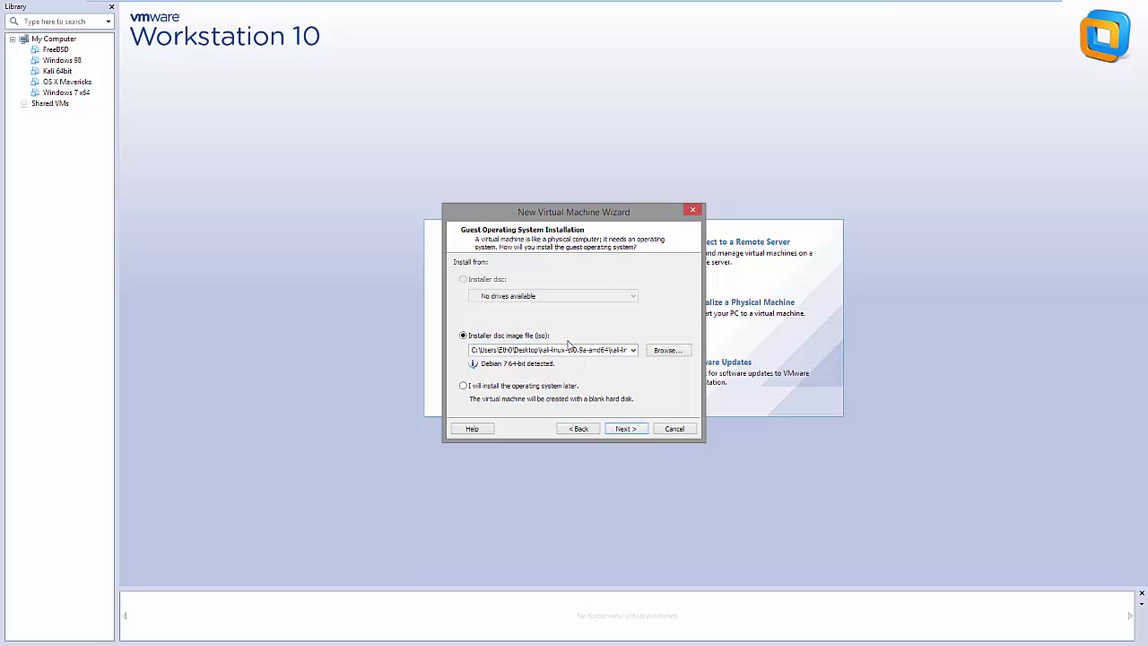
mouse_move(667, 350)
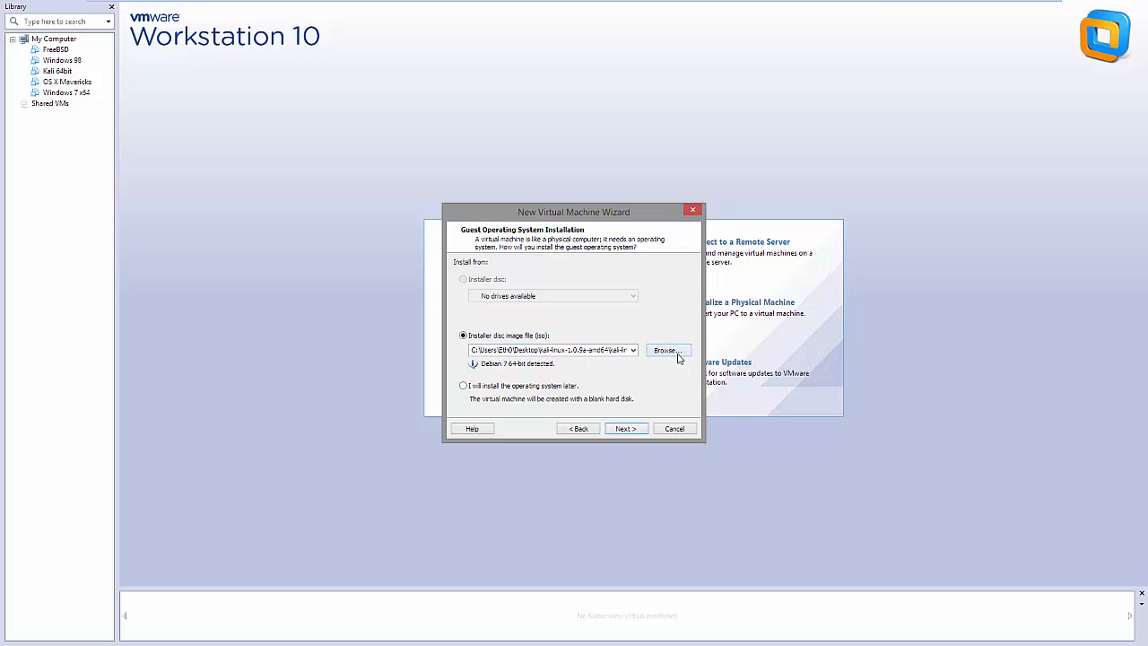
click(667, 350)
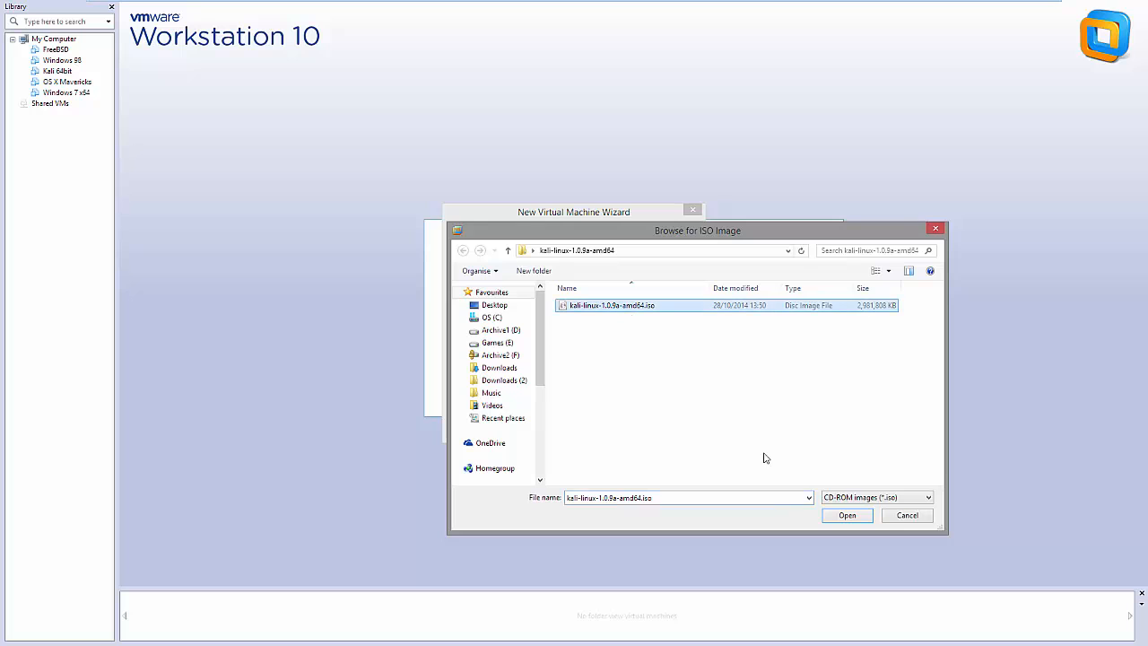
click(846, 514)
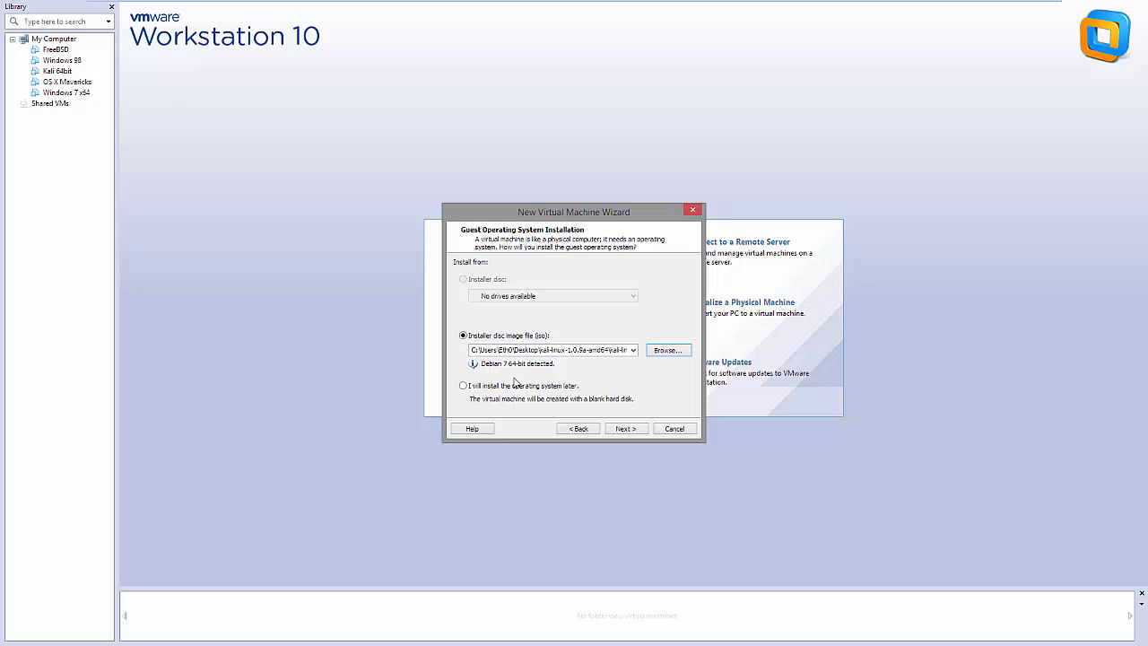
mouse_move(624, 443)
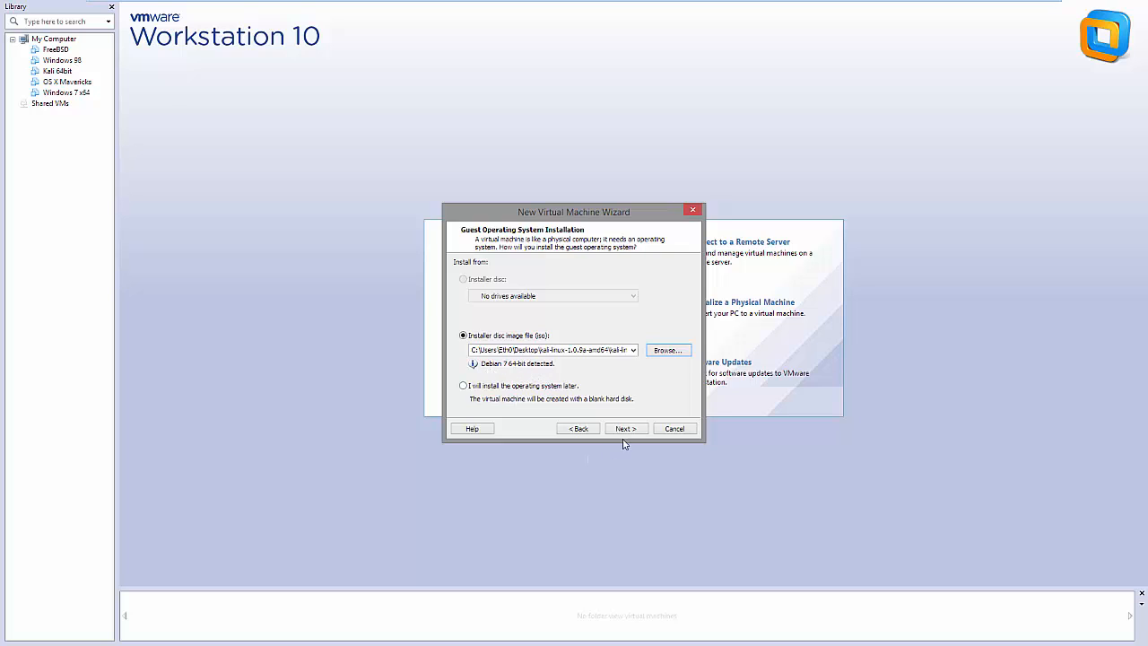
Name the virtual machine Kali and proceed to the disk size settings
click(626, 427)
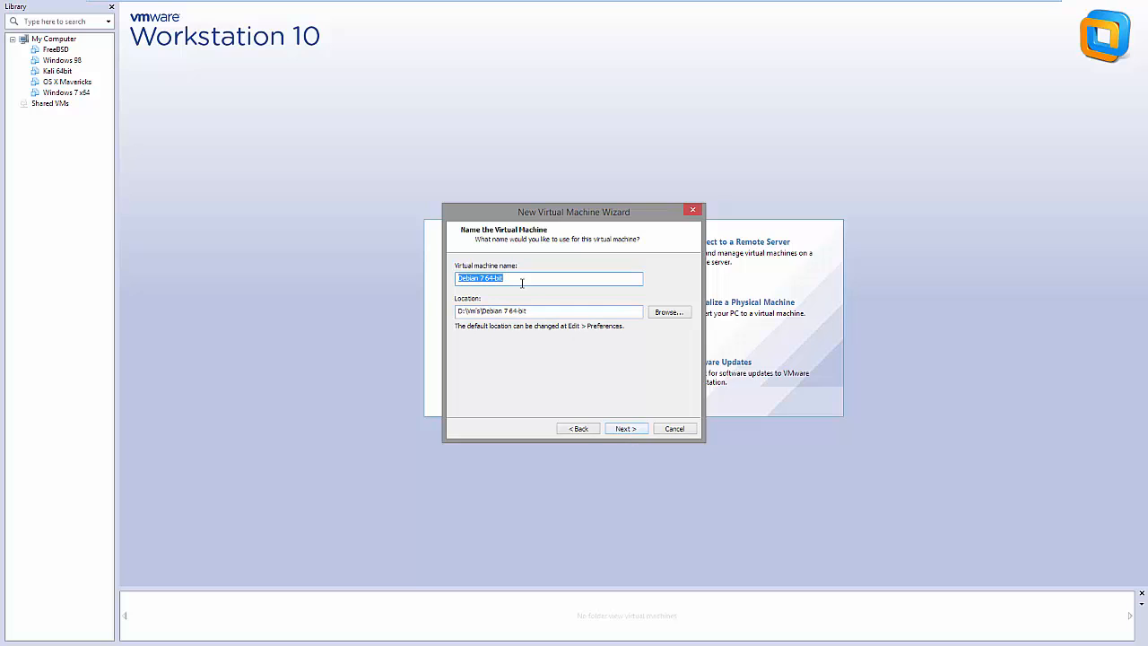
mouse_move(312, 300)
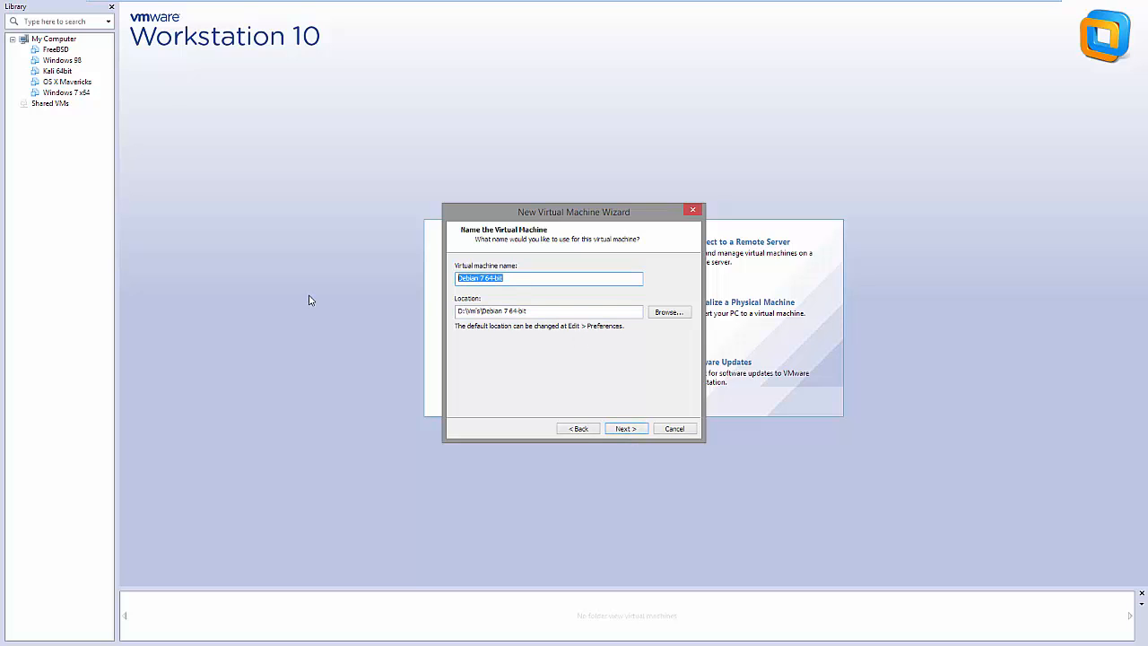
text(Kali)
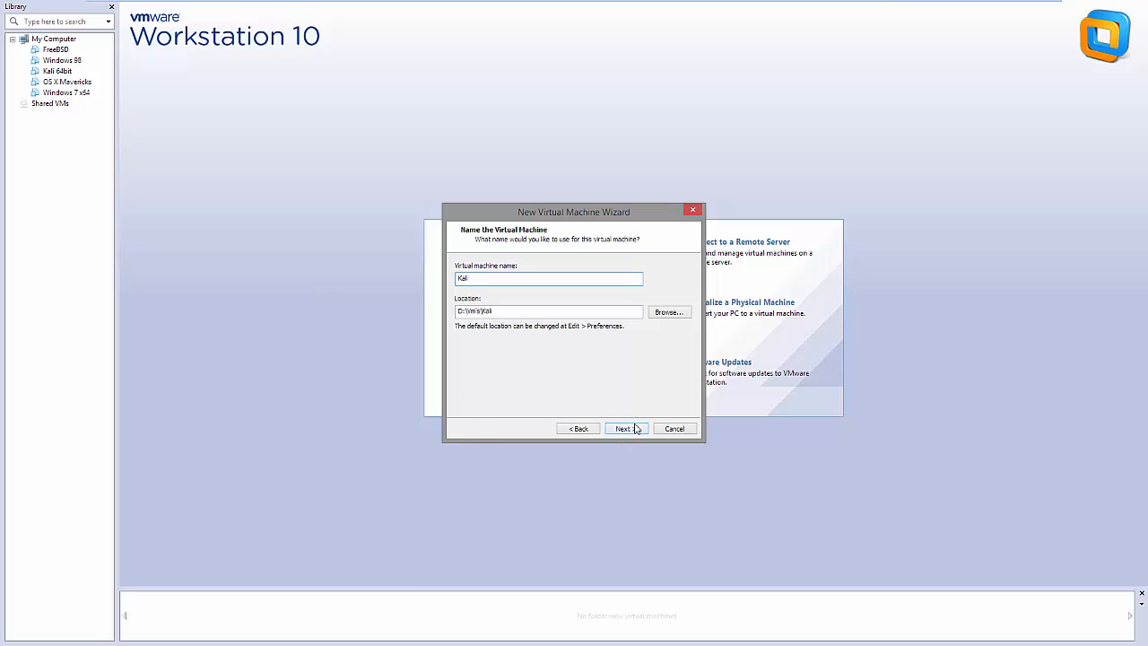
click(624, 427)
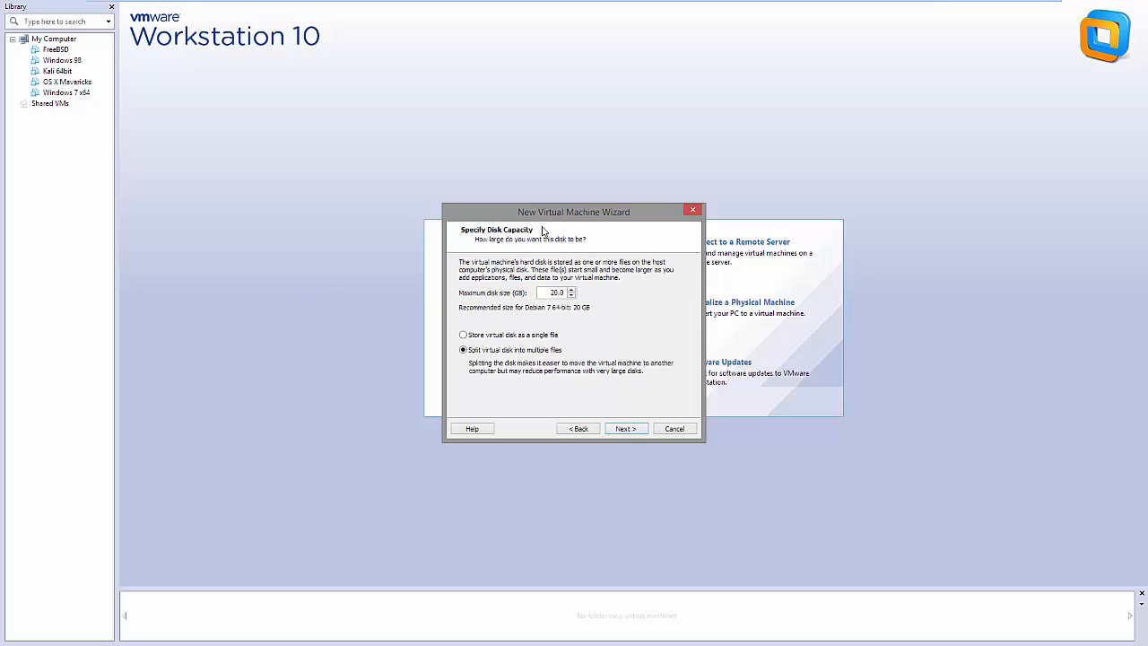
mouse_move(599, 316)
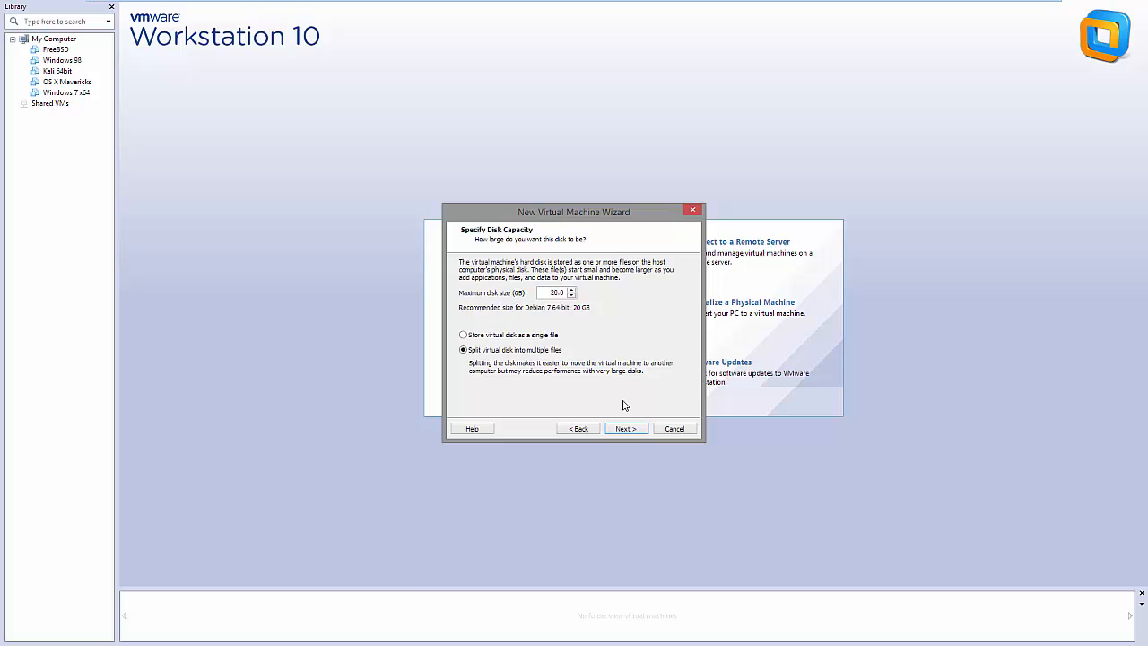
mouse_move(541, 283)
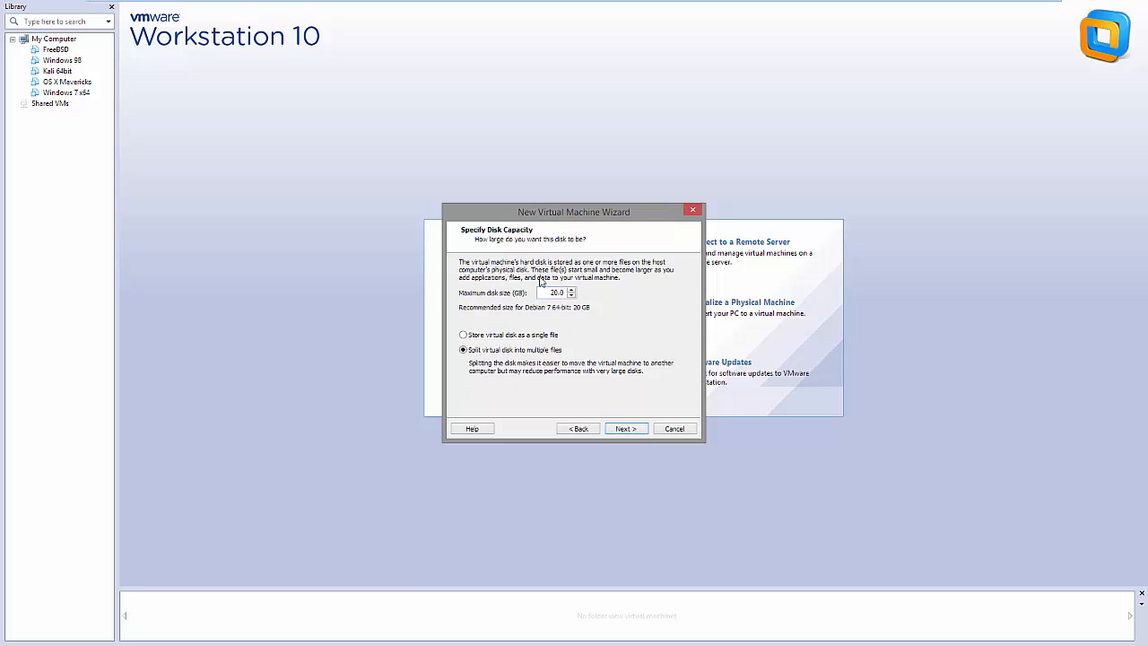
mouse_move(610, 312)
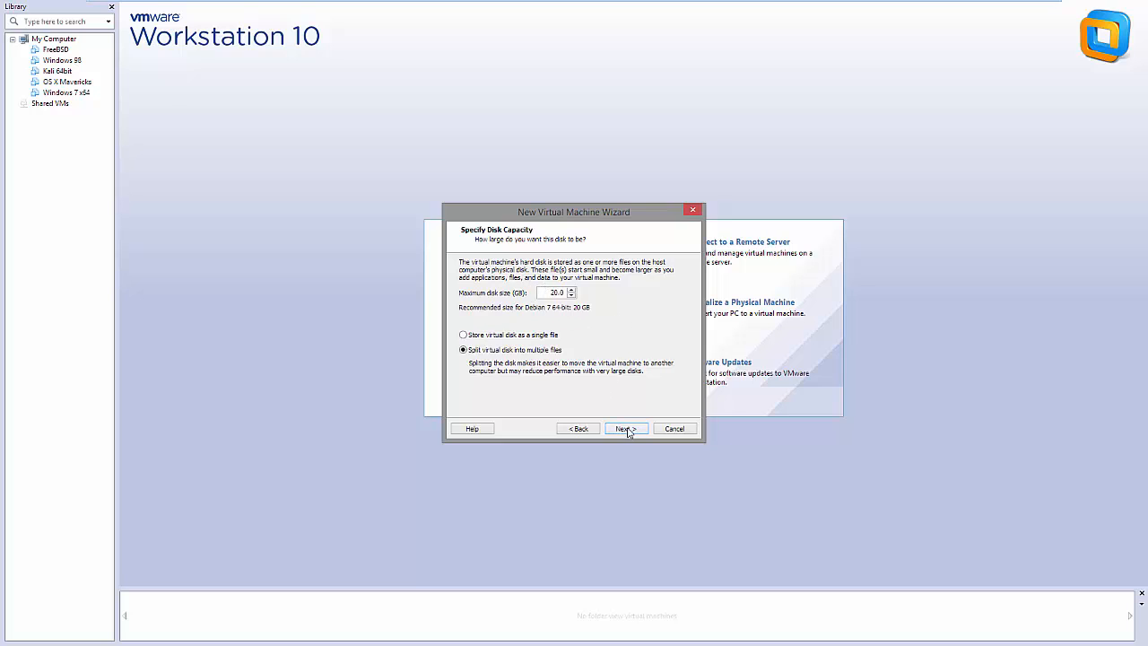
Customize the hardware to 4 GB memory, check the processor settings, and close
click(624, 427)
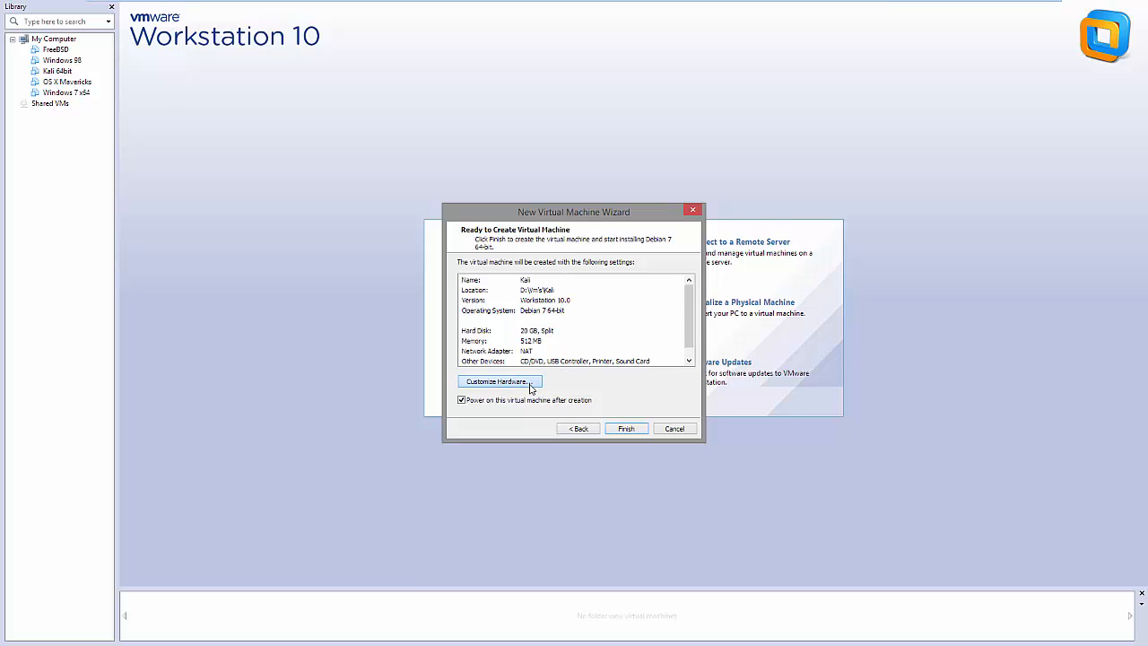
click(498, 380)
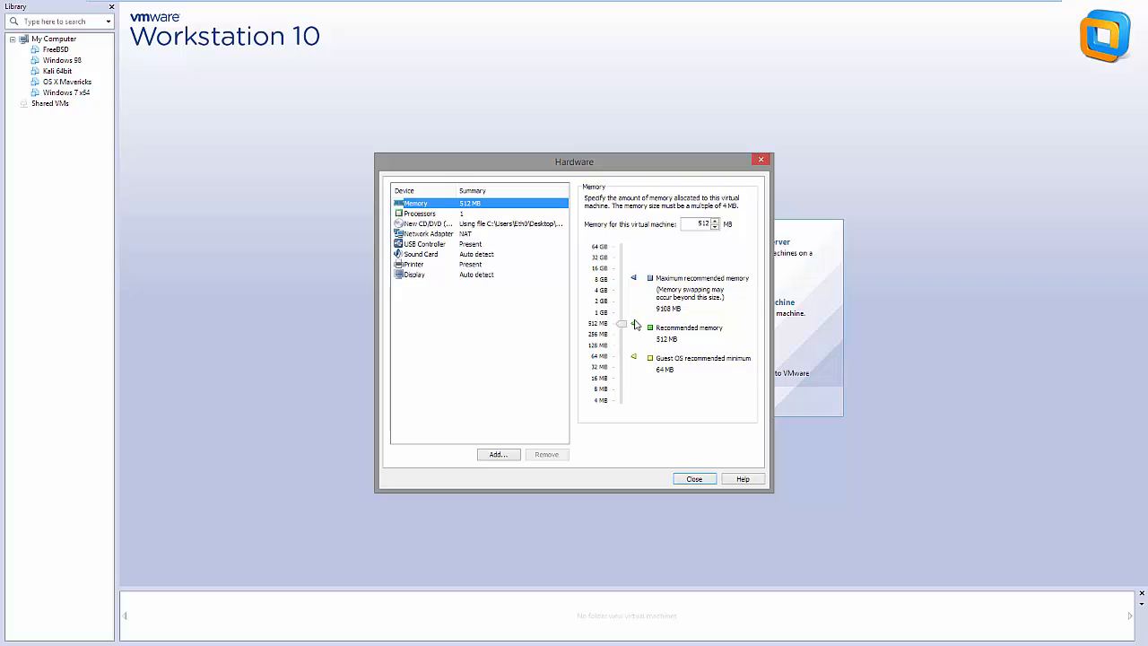
mouse_move(651, 339)
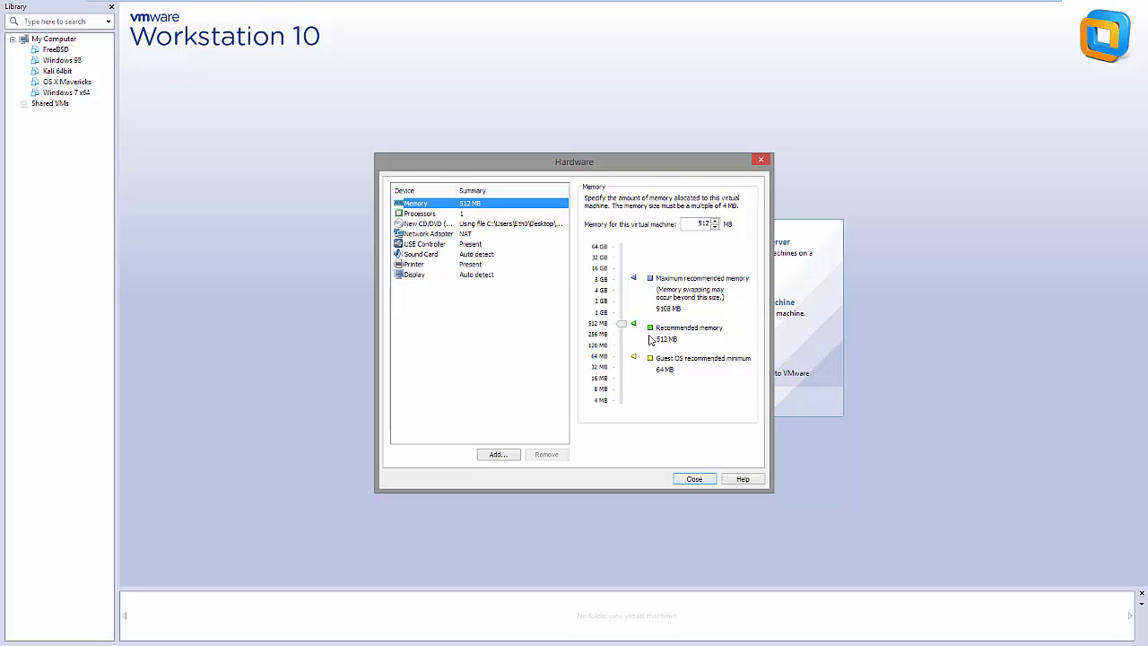
mouse_move(645, 342)
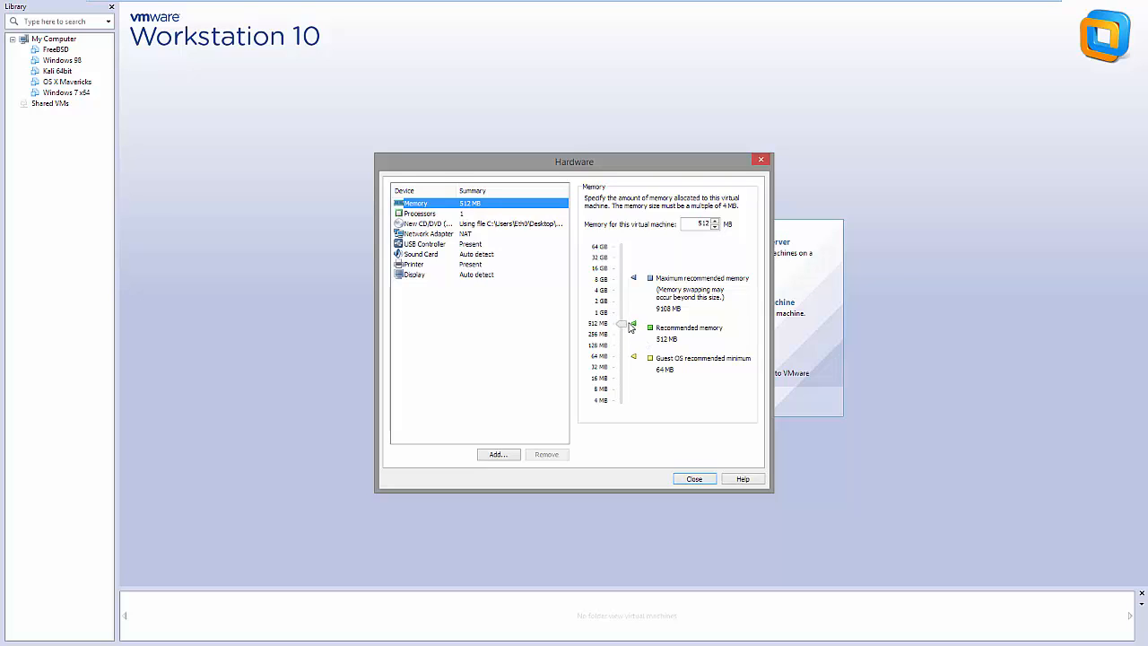
drag(622, 324, 623, 290)
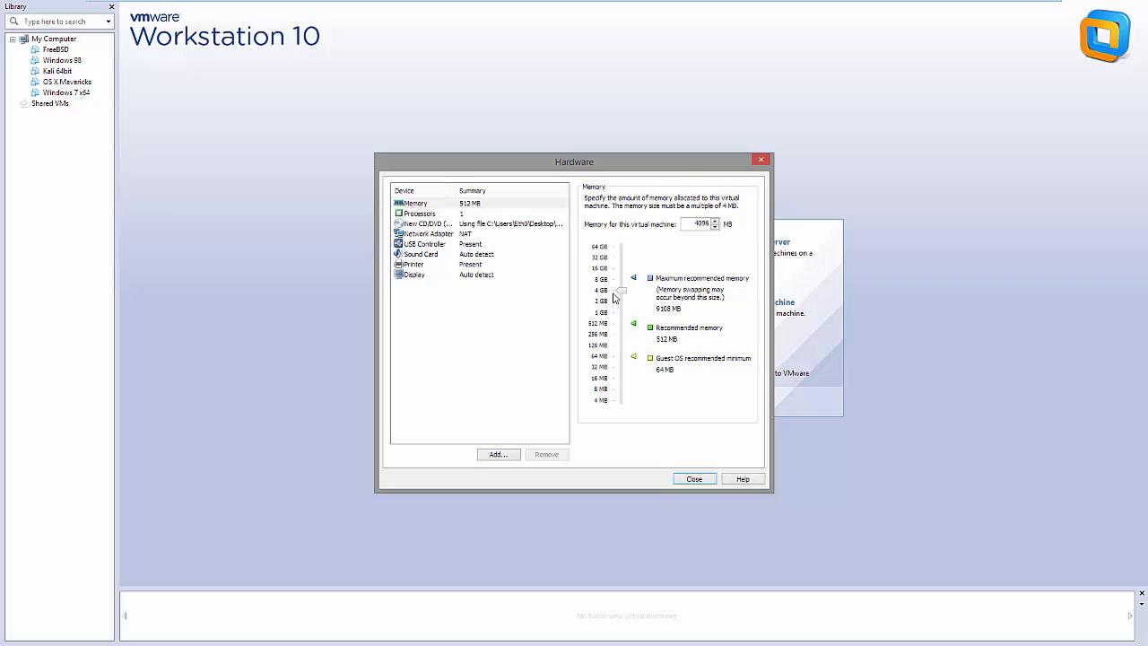
mouse_move(620, 304)
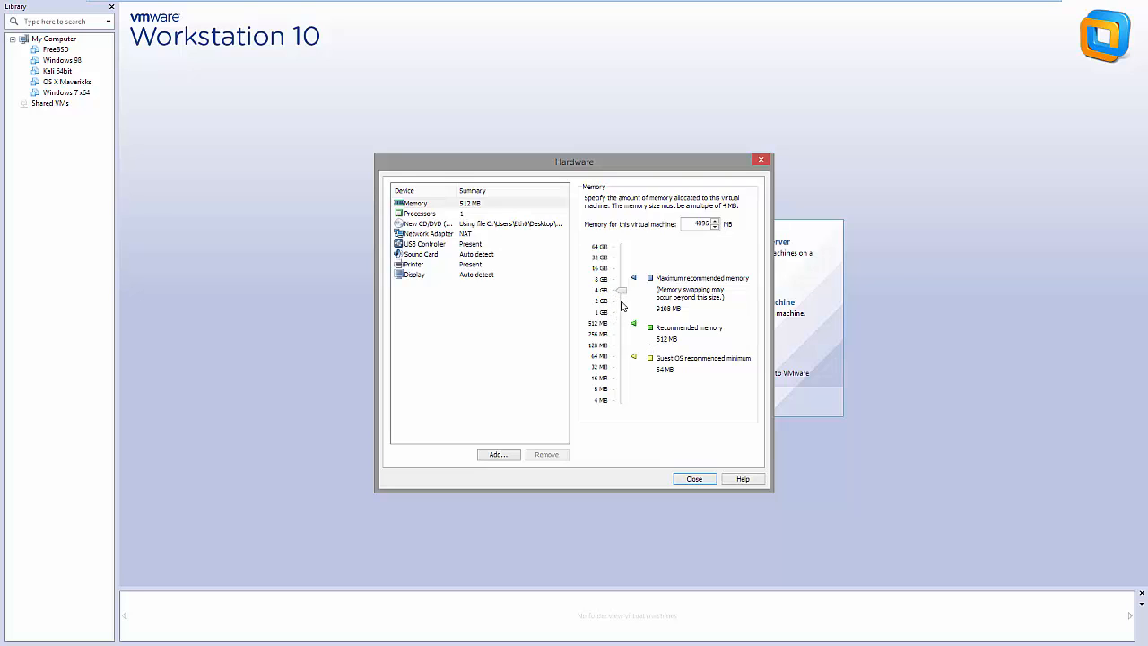
mouse_move(480, 225)
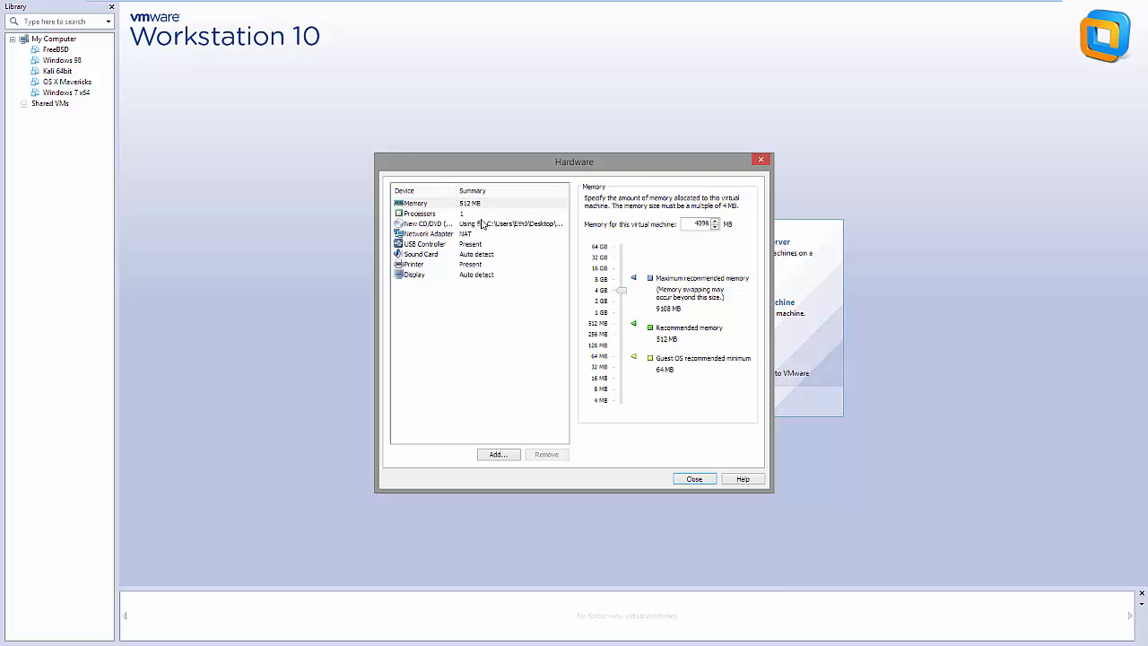
click(420, 213)
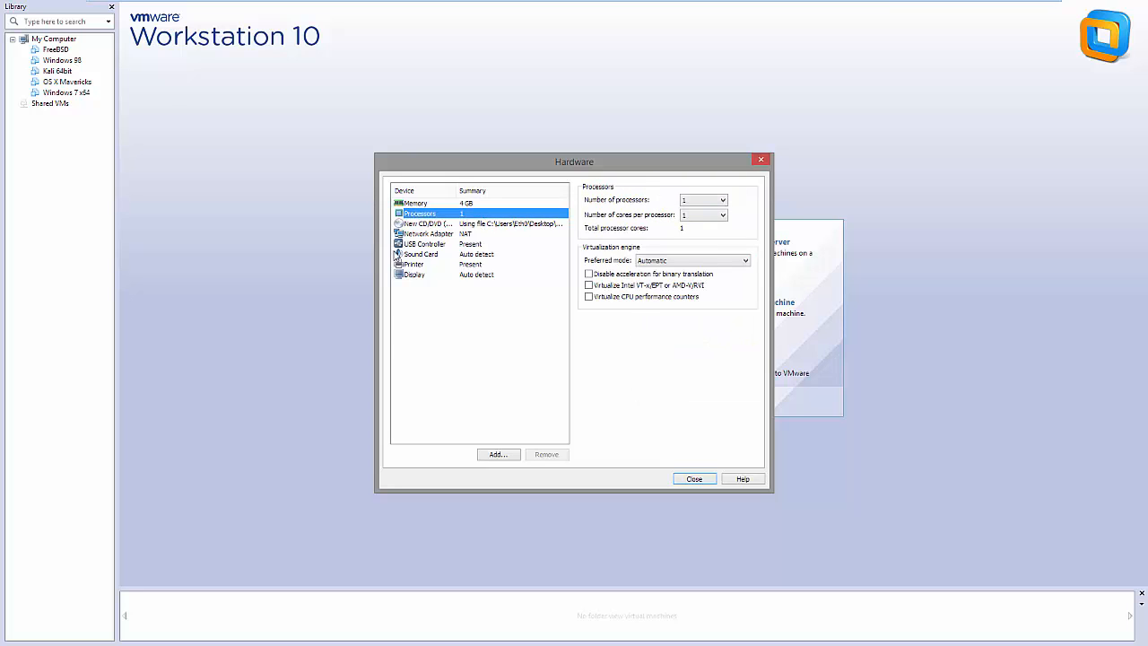
mouse_move(685, 491)
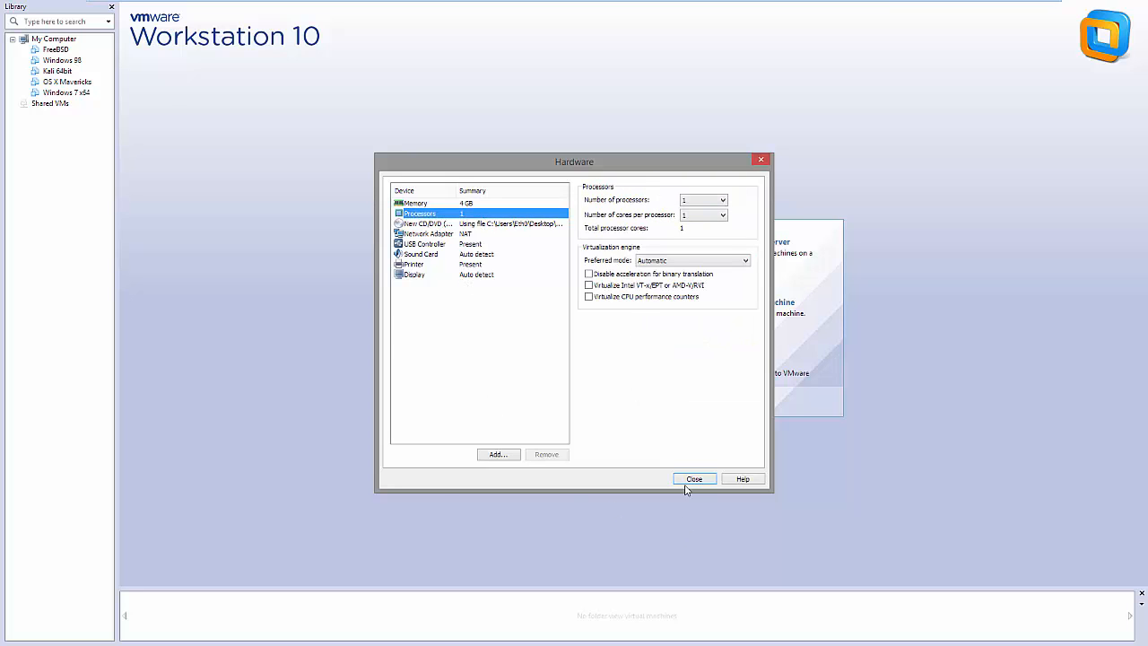
click(694, 477)
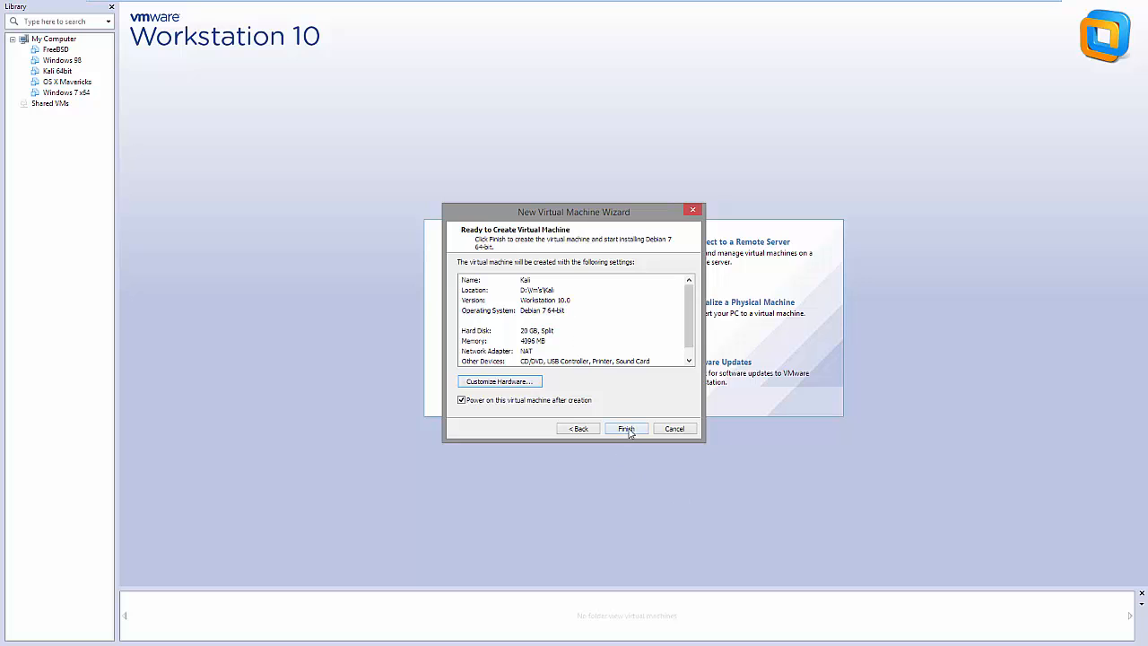
Finish creating the Kali VM, power it on and choose Install from the boot menu
click(626, 427)
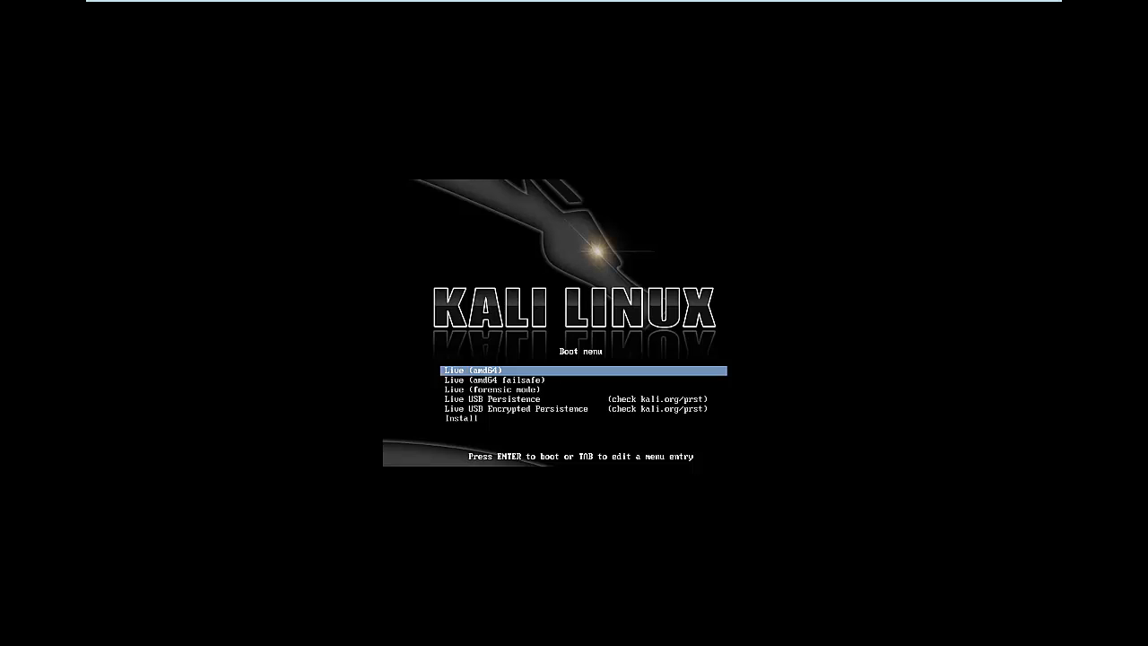
key(Down)
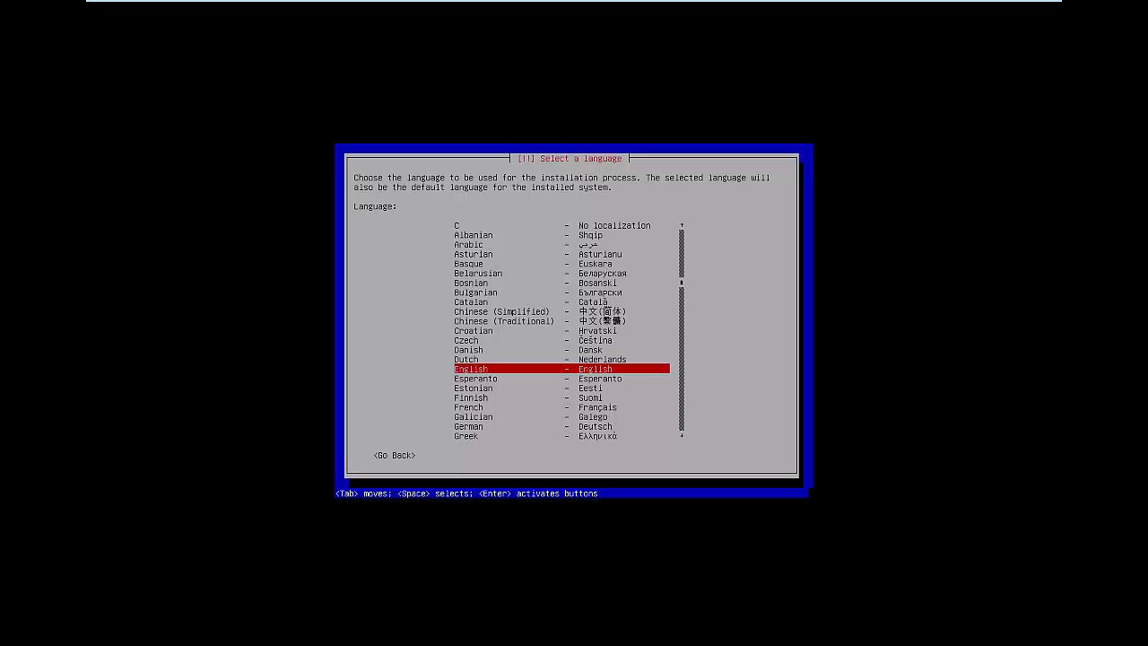
Accept English language, British English keymap, and continue with no domain name
key(Return)
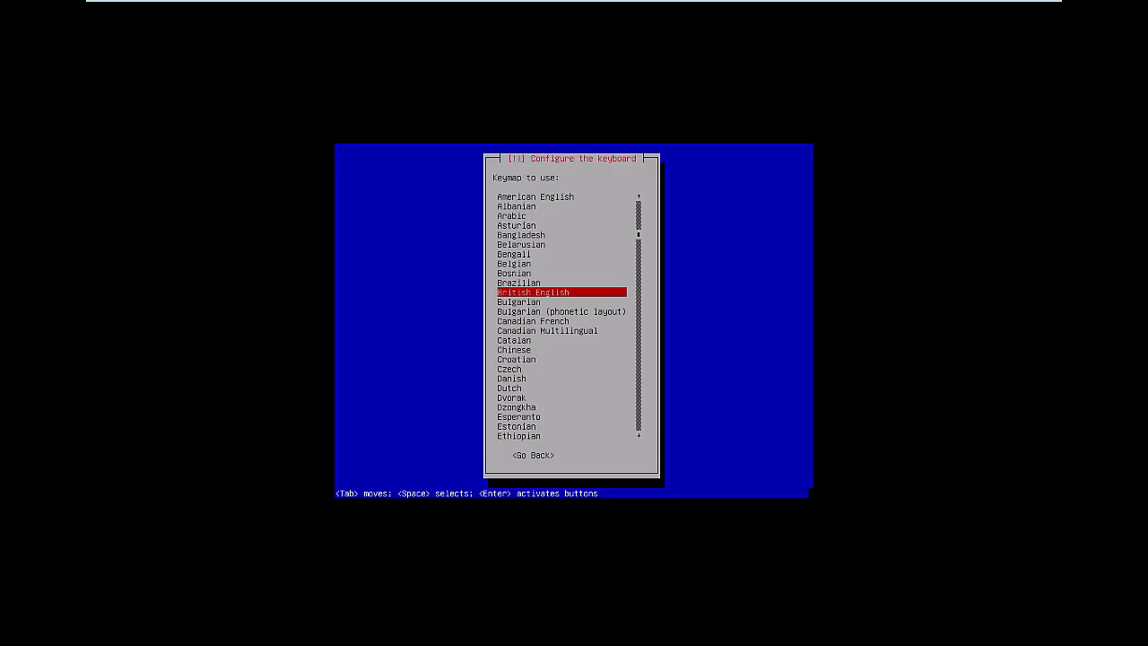
key(Return)
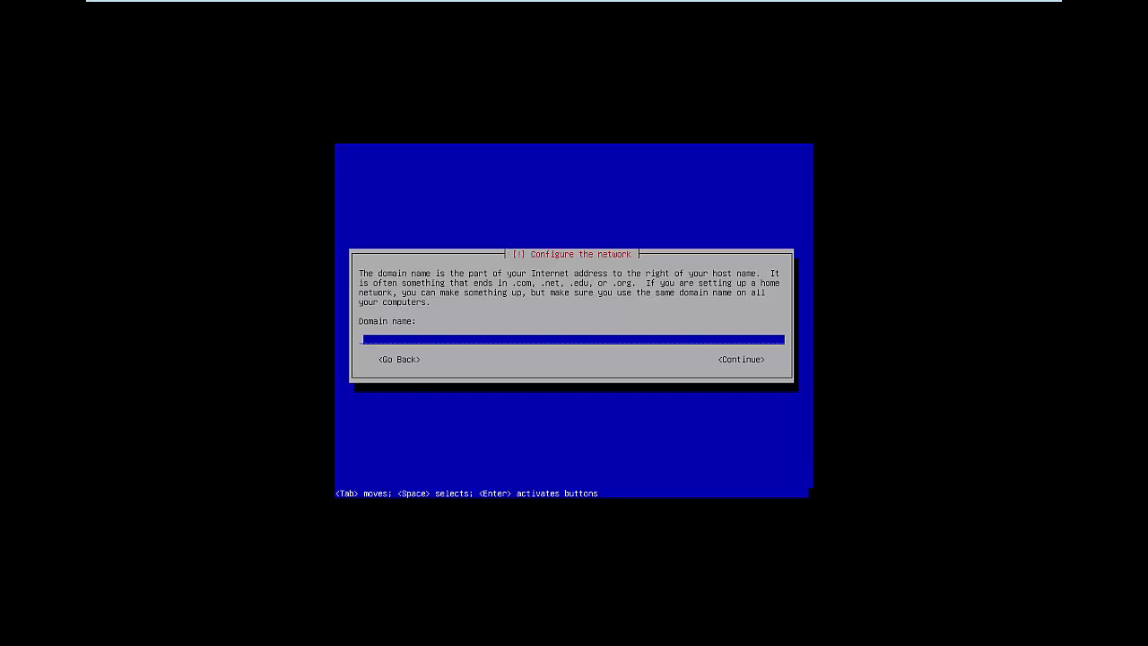
key(Tab)
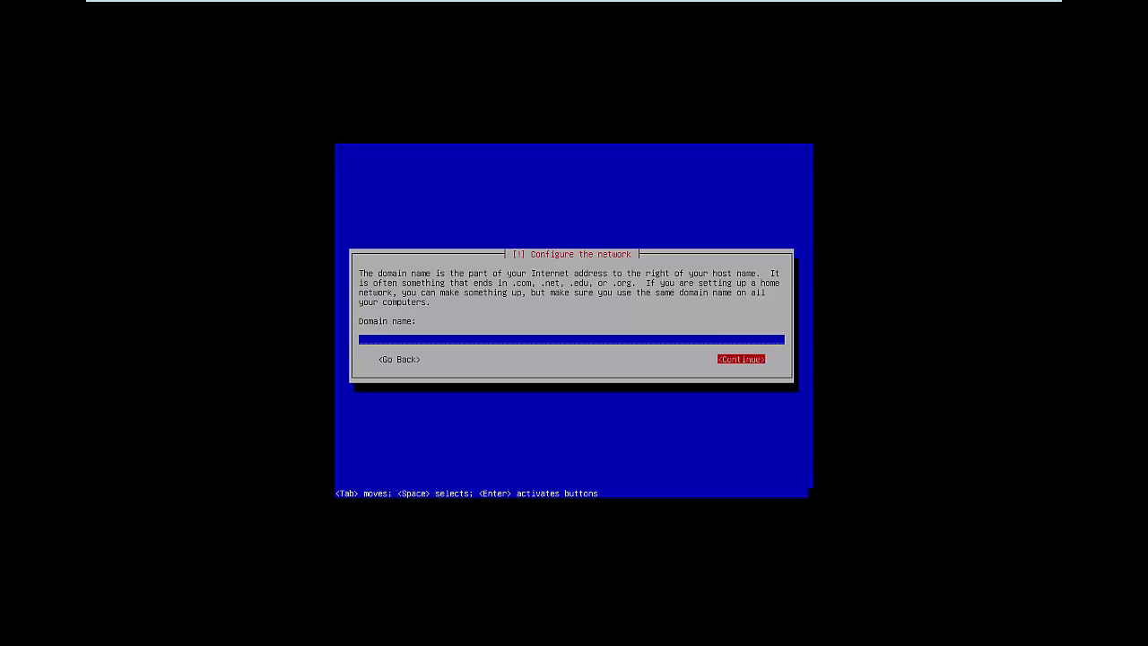
click(738, 359)
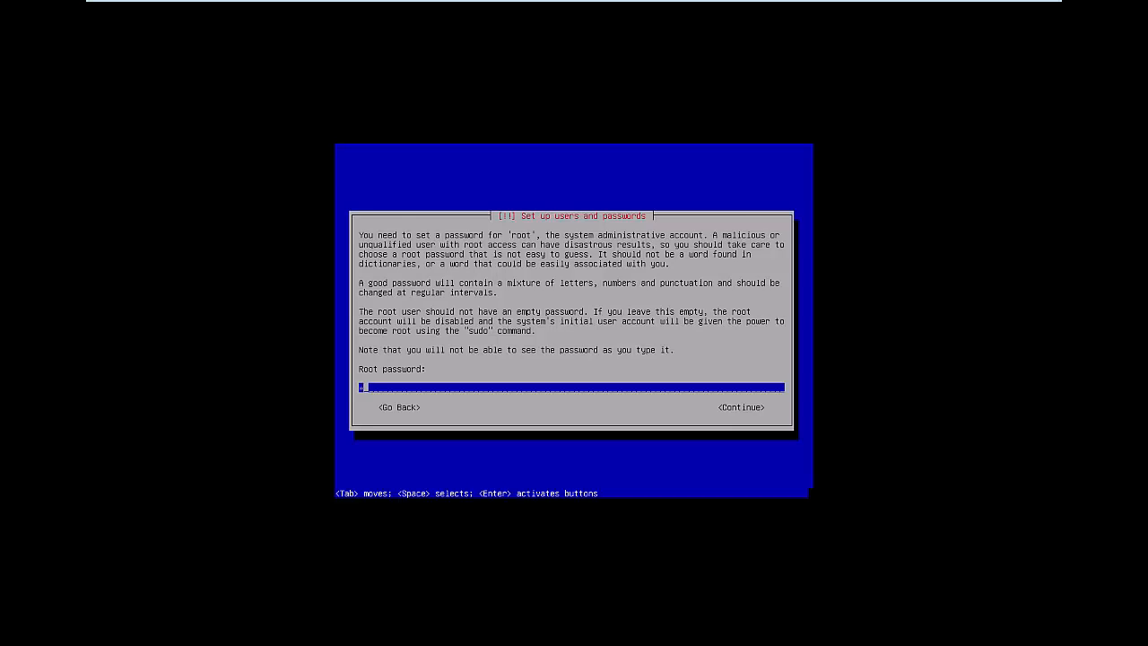
Enter 'password' as the root password for the Kali system
text(password)
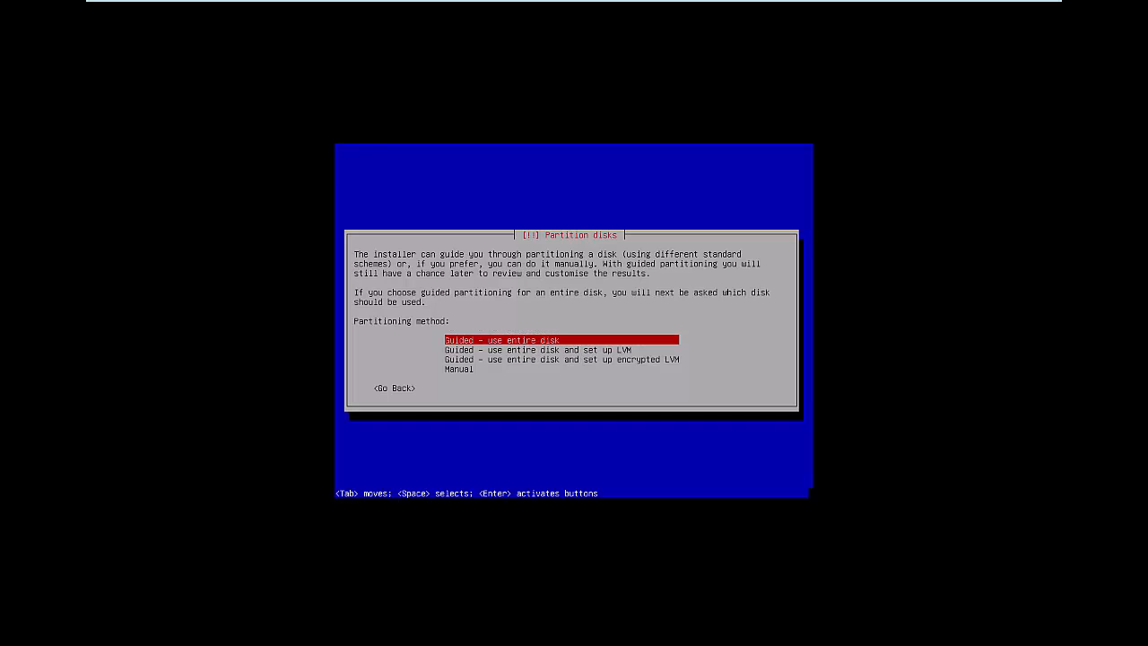
Use guided entire-disk partitioning on the 21.5 GB VMware disk with all files in one partition
key(Return)
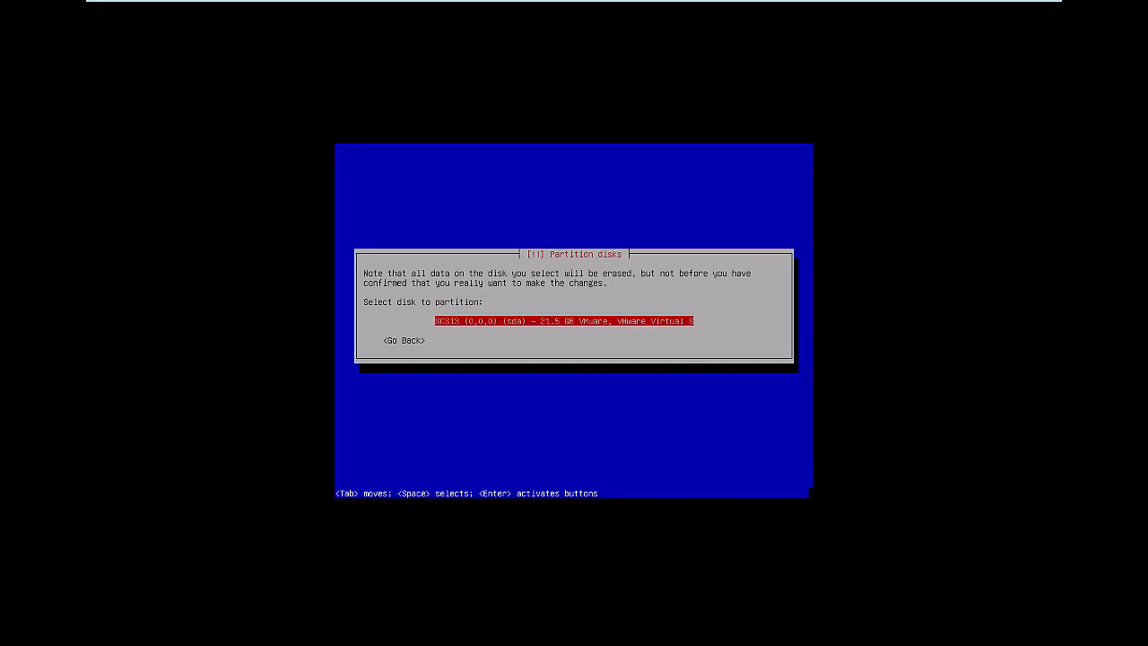
key(Return)
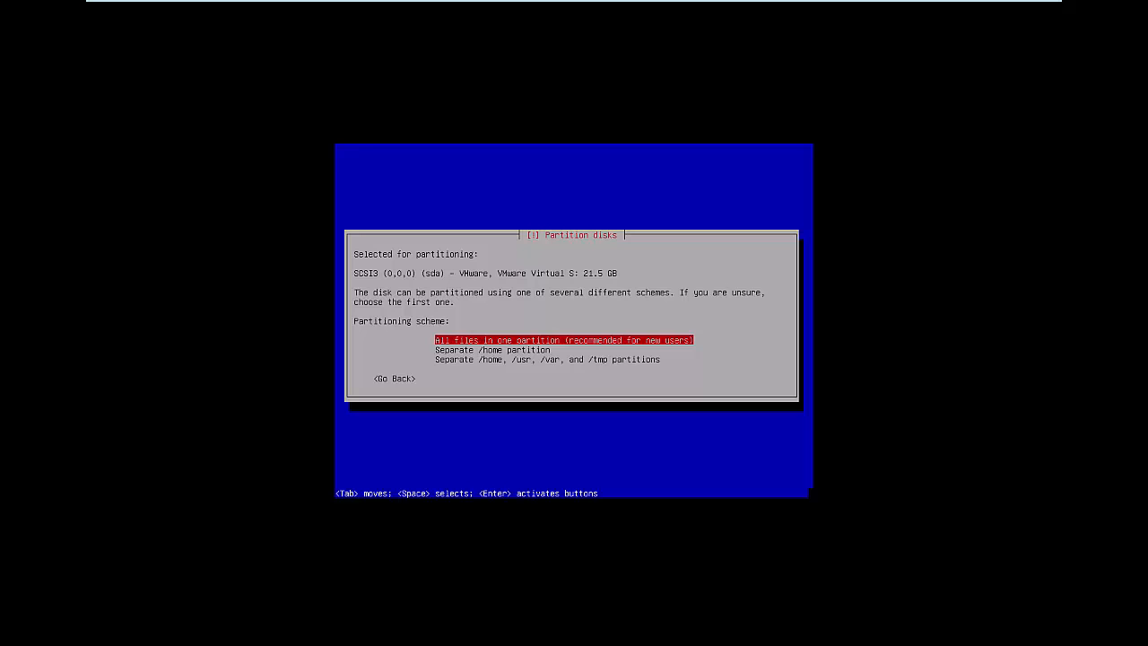
key(Return)
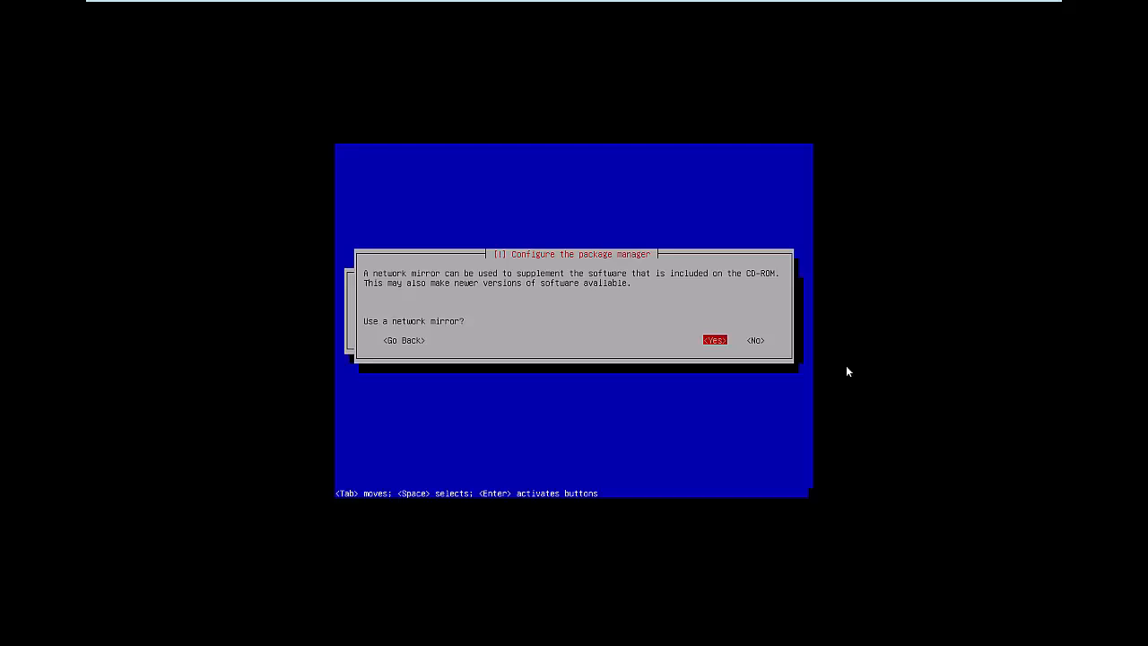
Accept a network mirror and continue with the HTTP proxy left blank
click(713, 338)
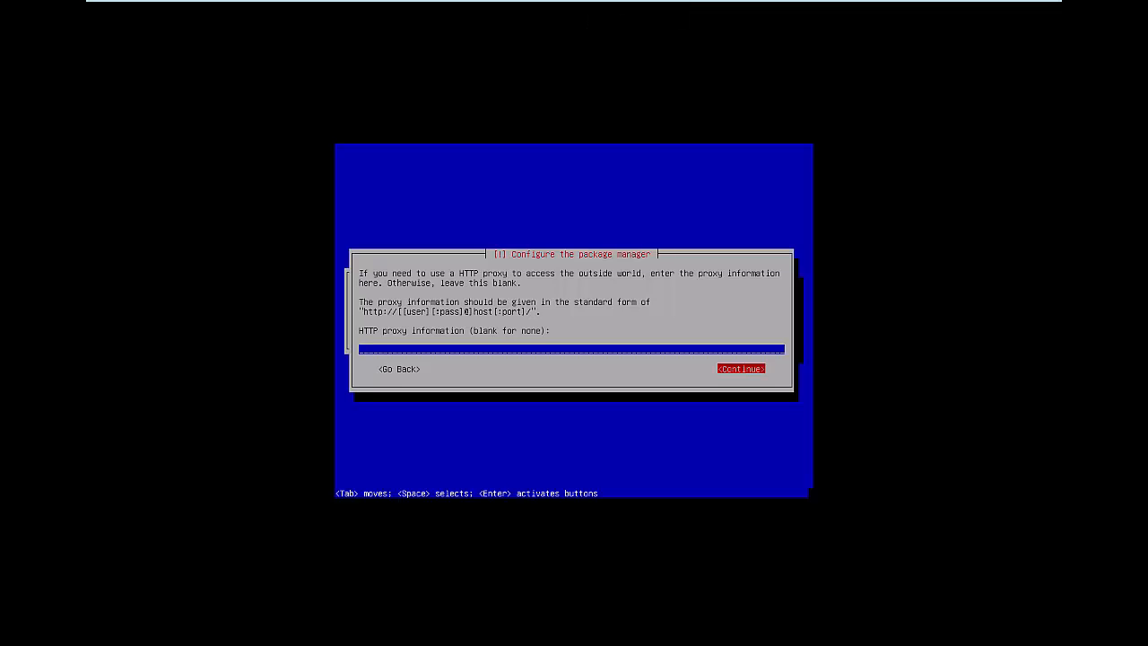
click(738, 369)
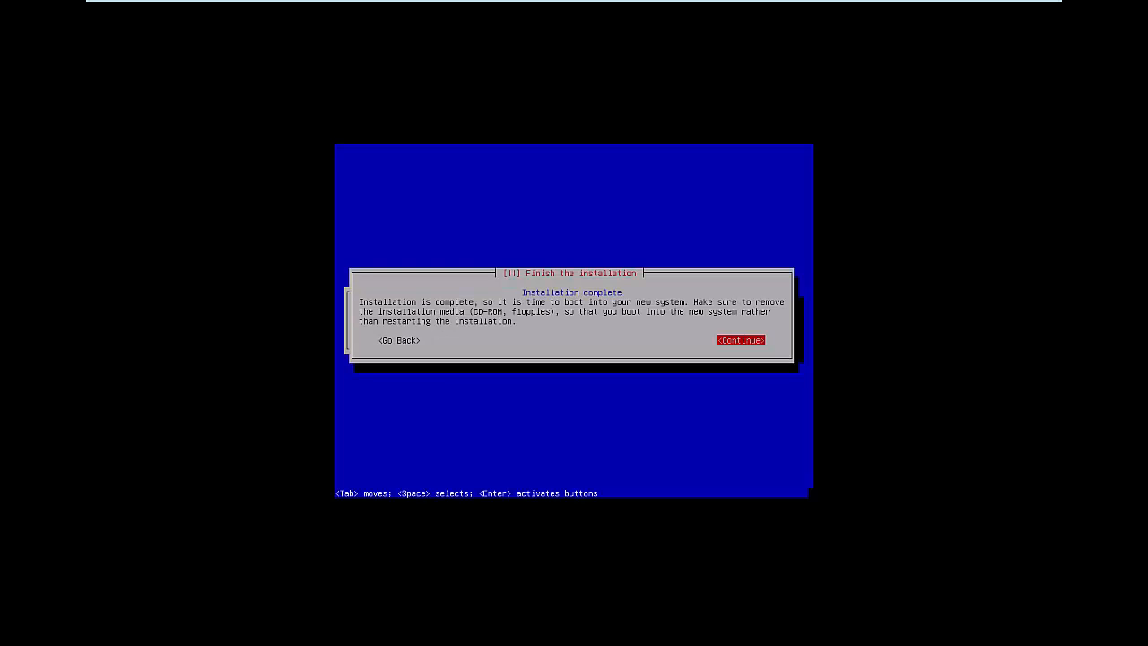
Continue from the Installation Complete screen to reboot into the new system
click(741, 339)
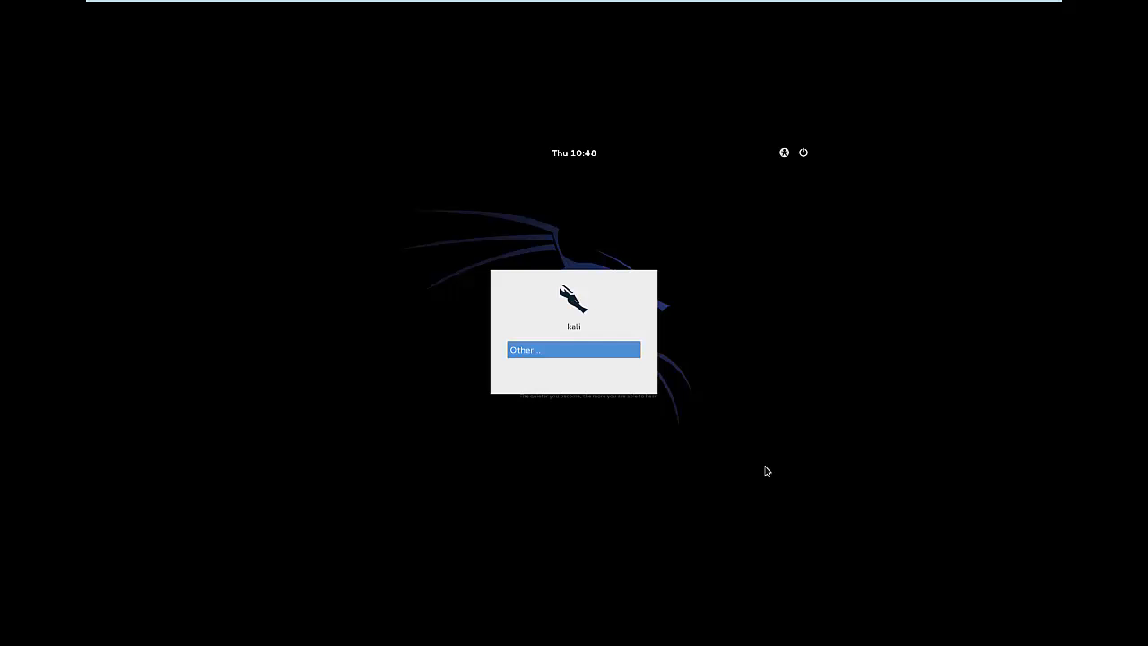
click(574, 347)
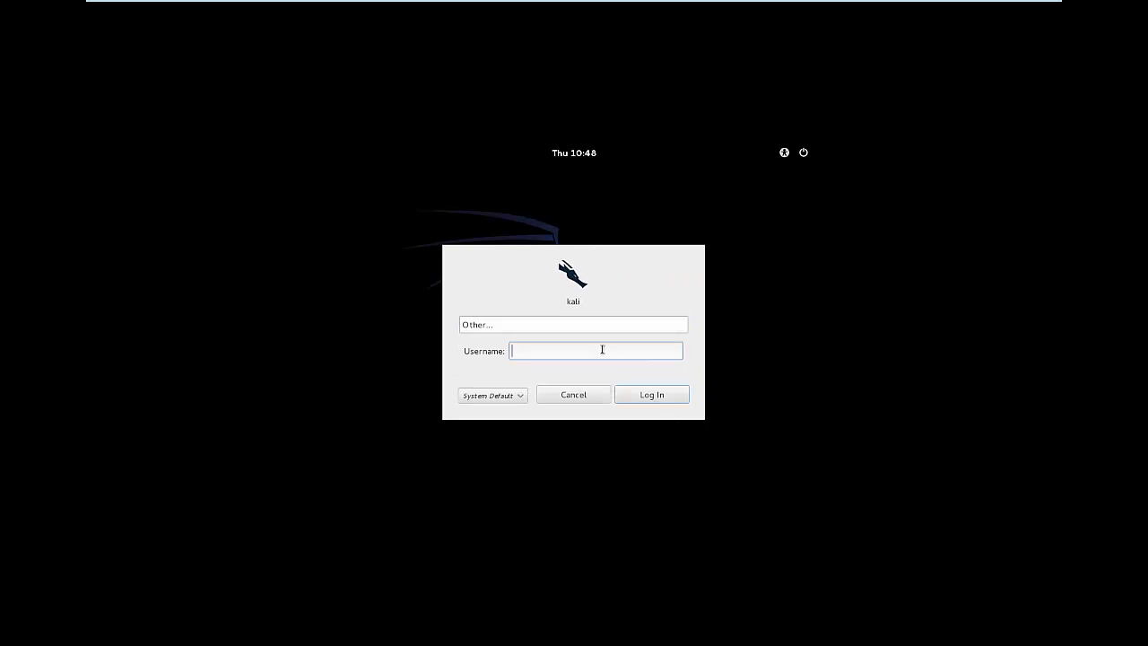
text(ro)
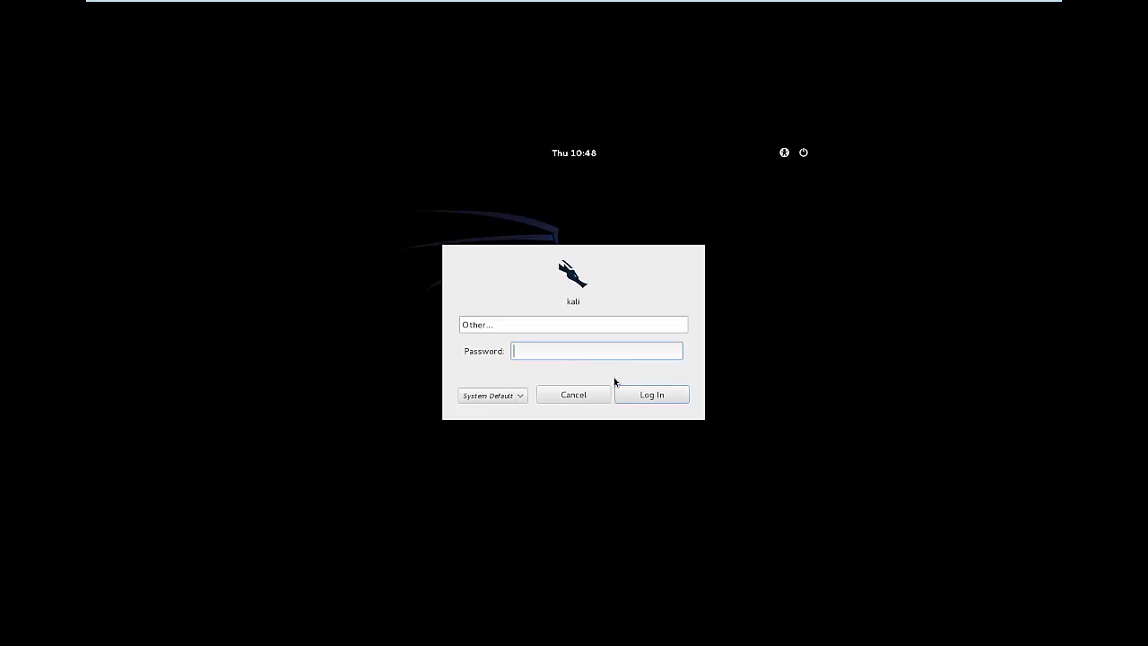
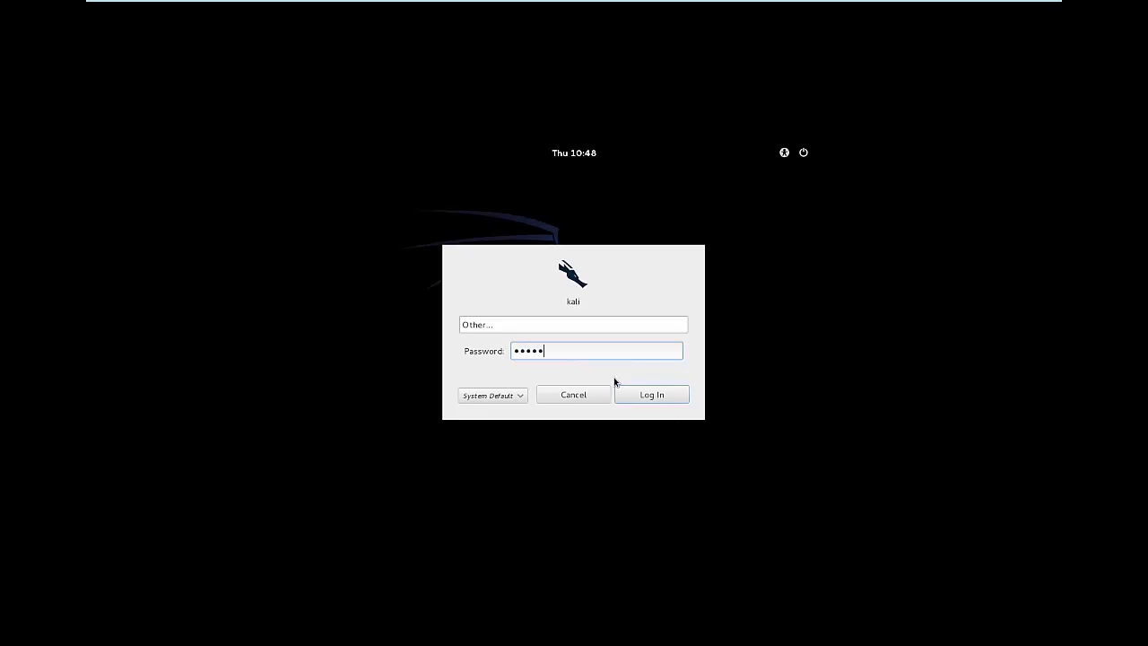
click(651, 395)
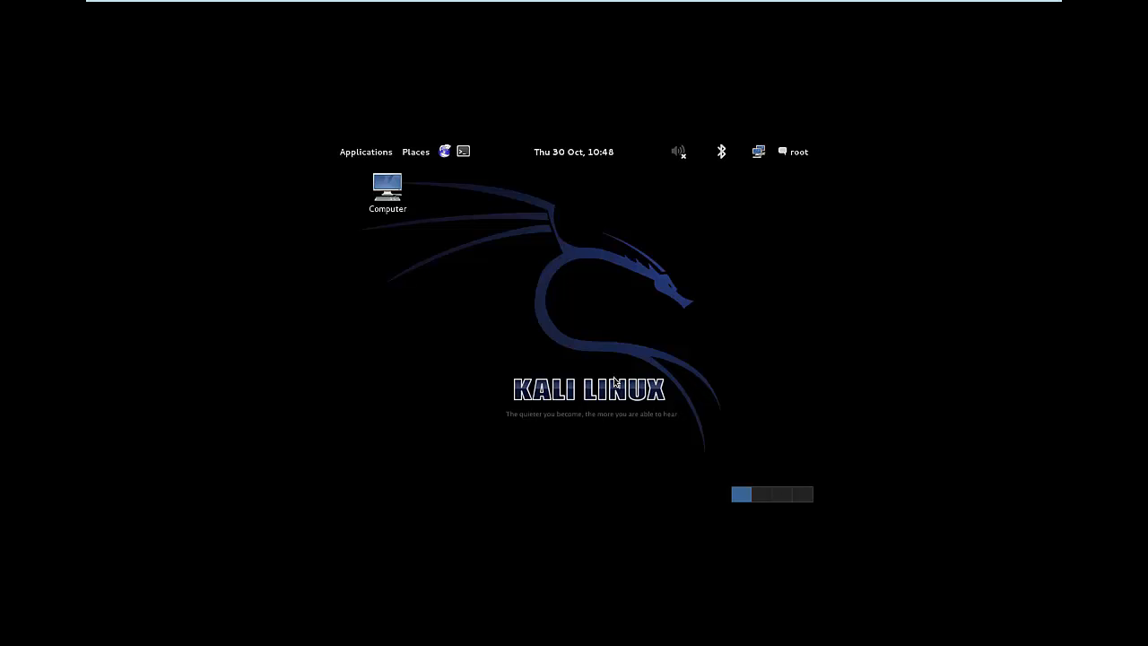
mouse_move(432, 294)
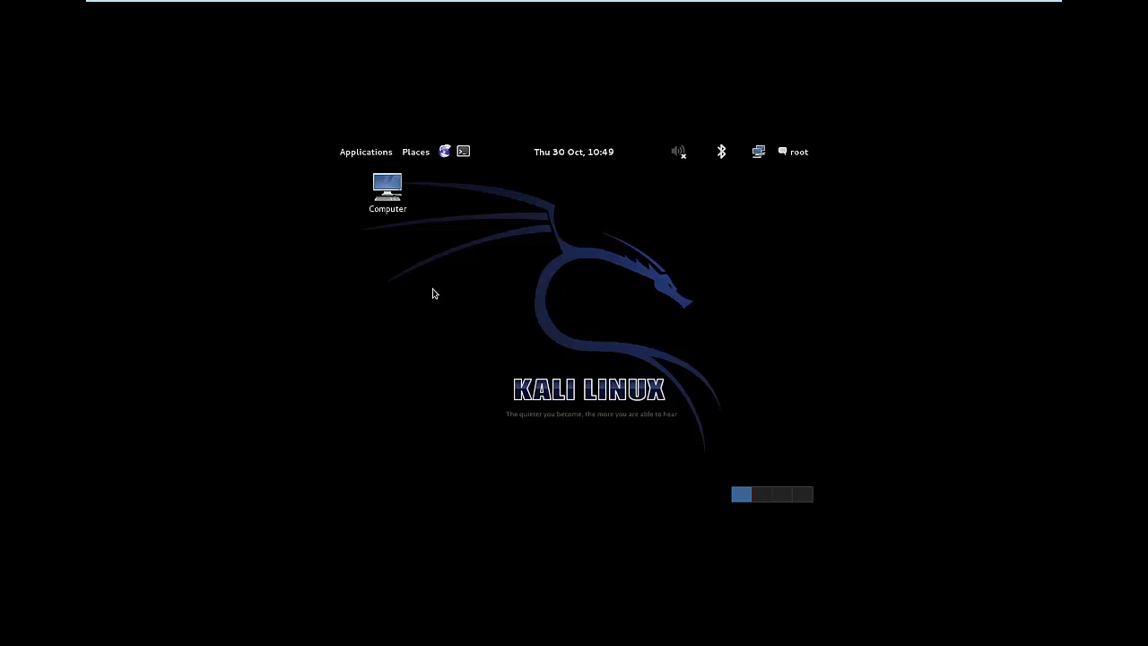
mouse_move(466, 165)
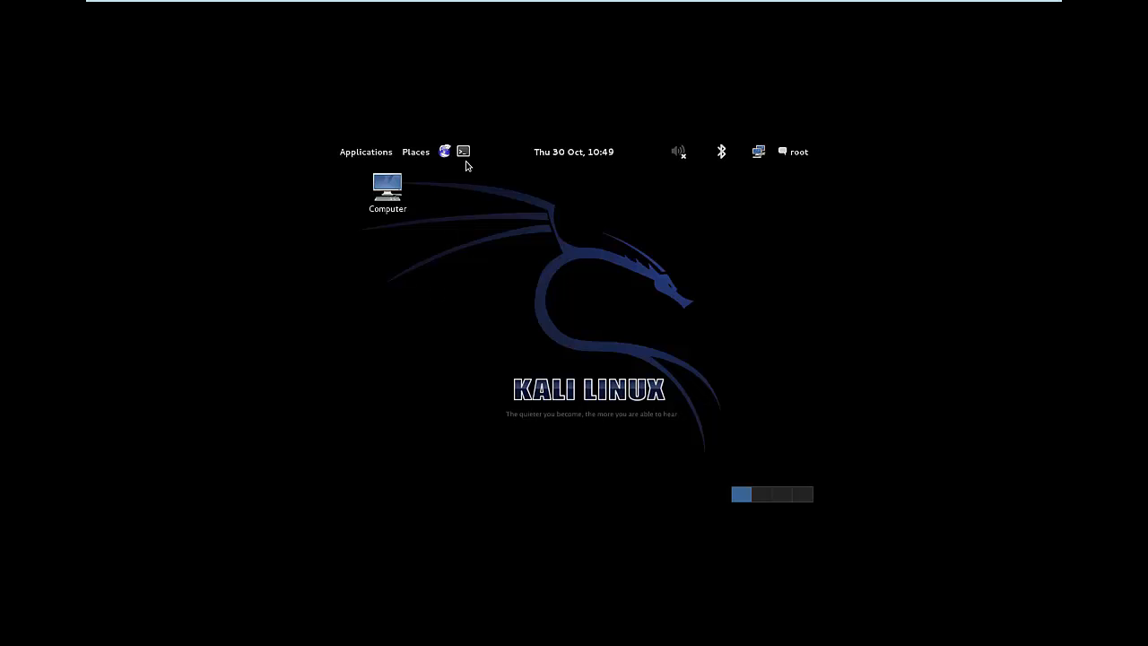
Run apt-get upgrade in a terminal and answer y to upgrade all packages
click(462, 151)
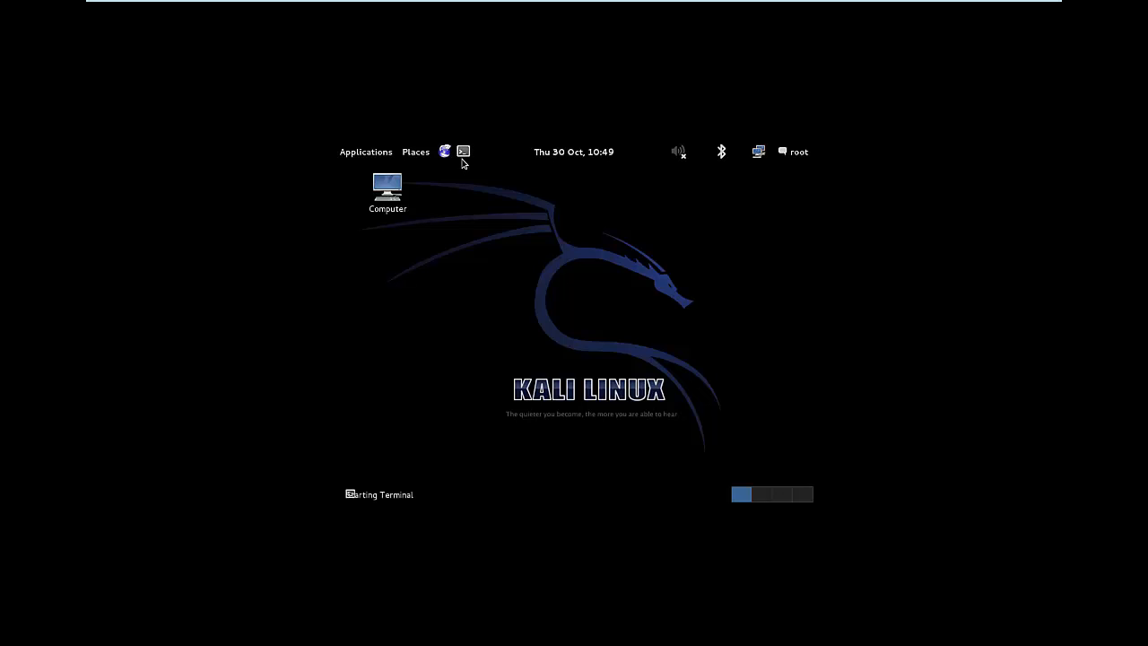
click(463, 151)
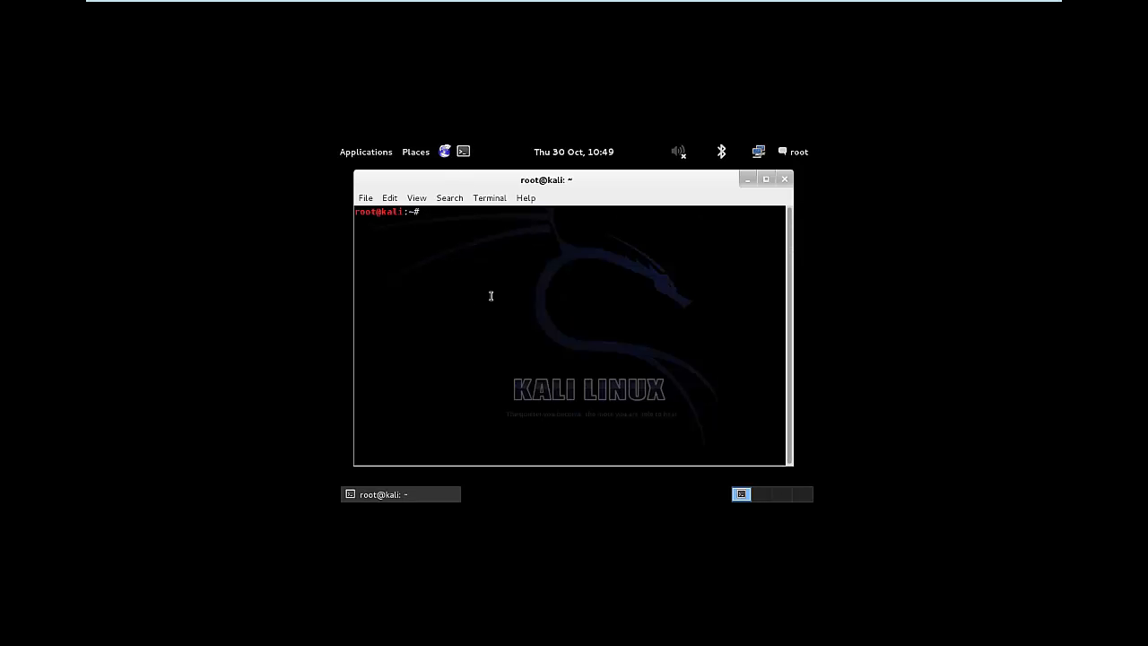
text(apt)
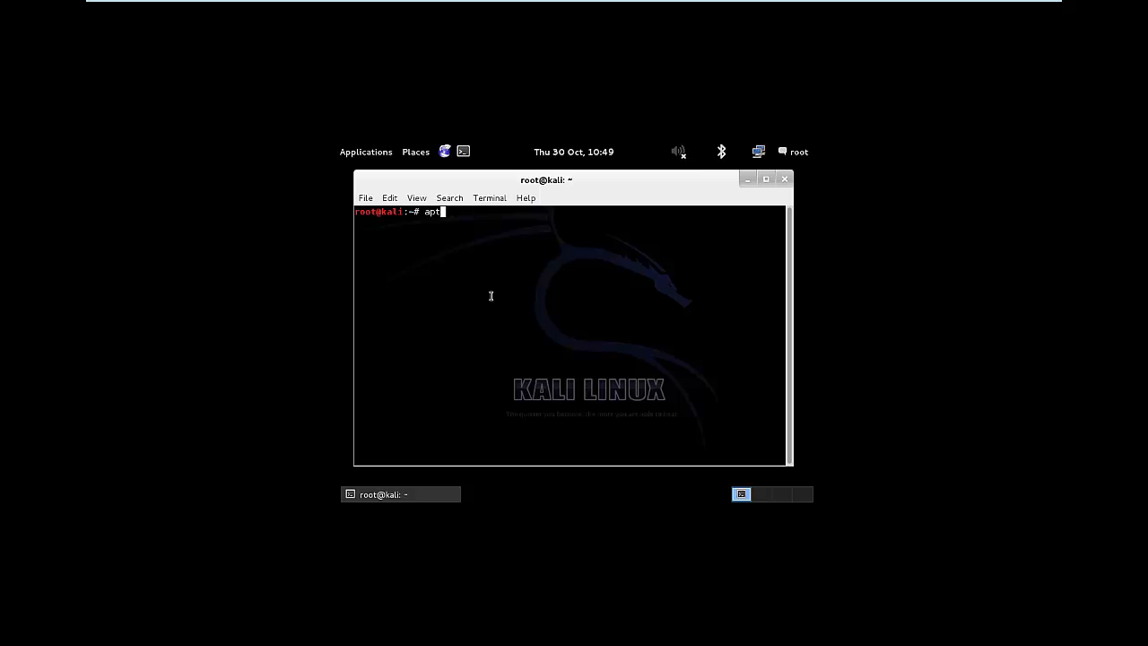
text(-get)
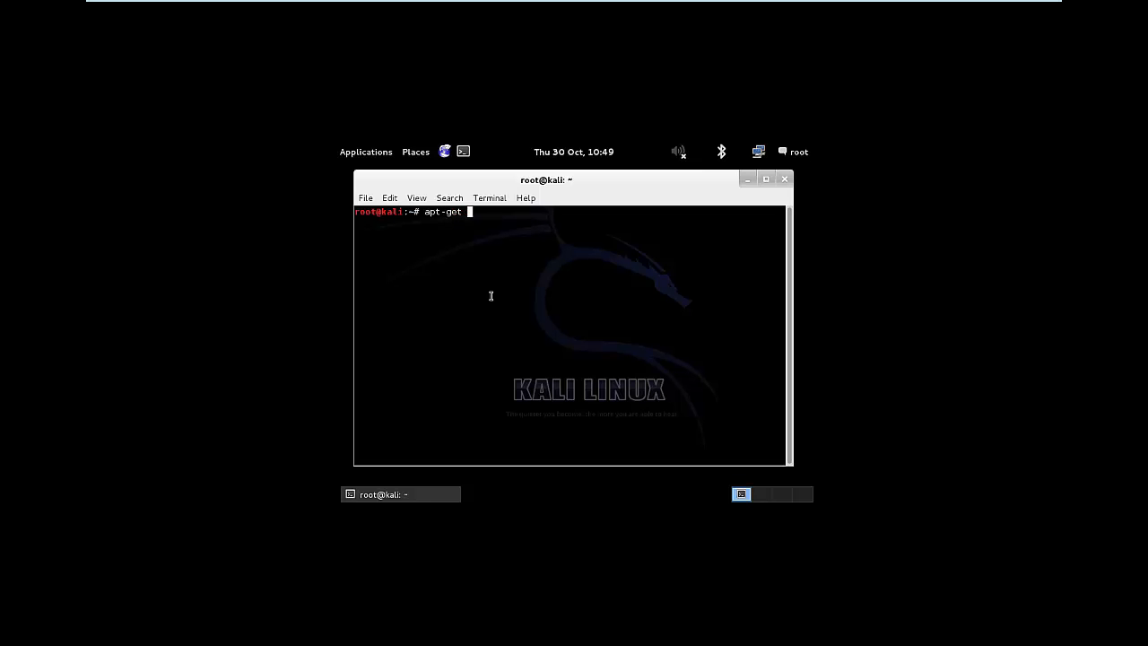
text(upgr)
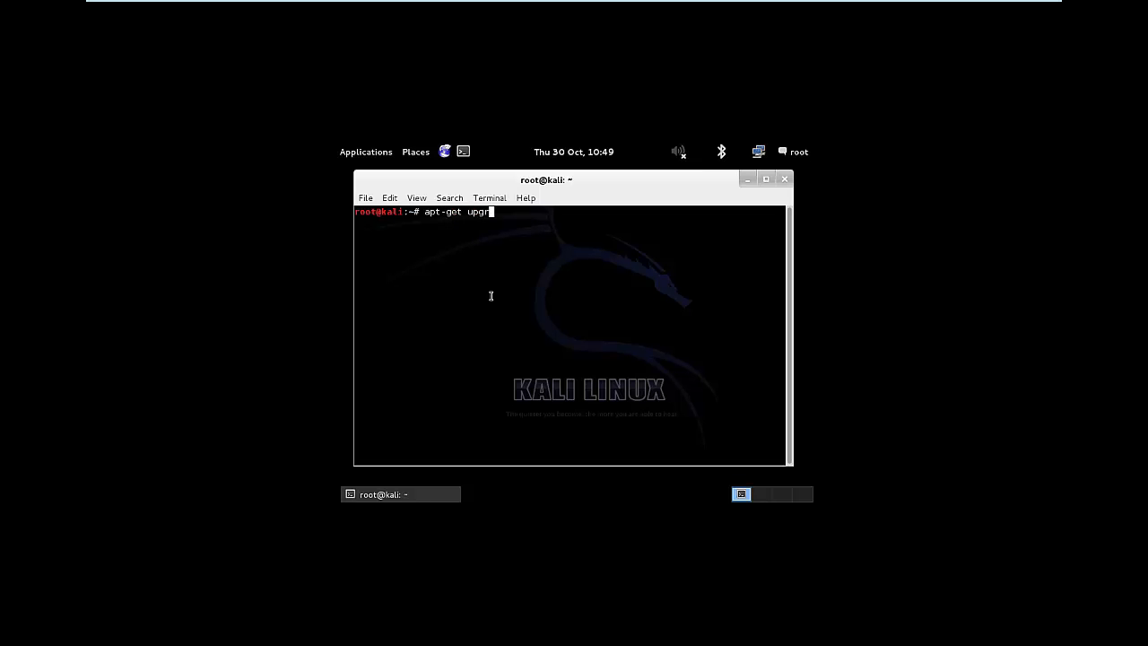
key(Return)
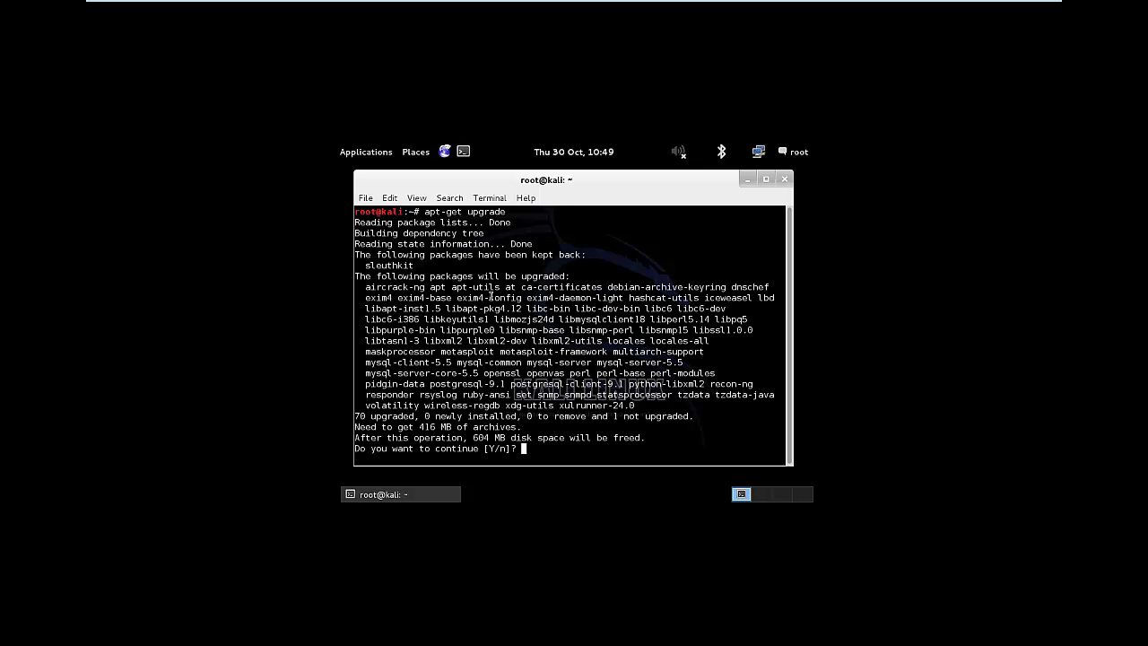
text(y)
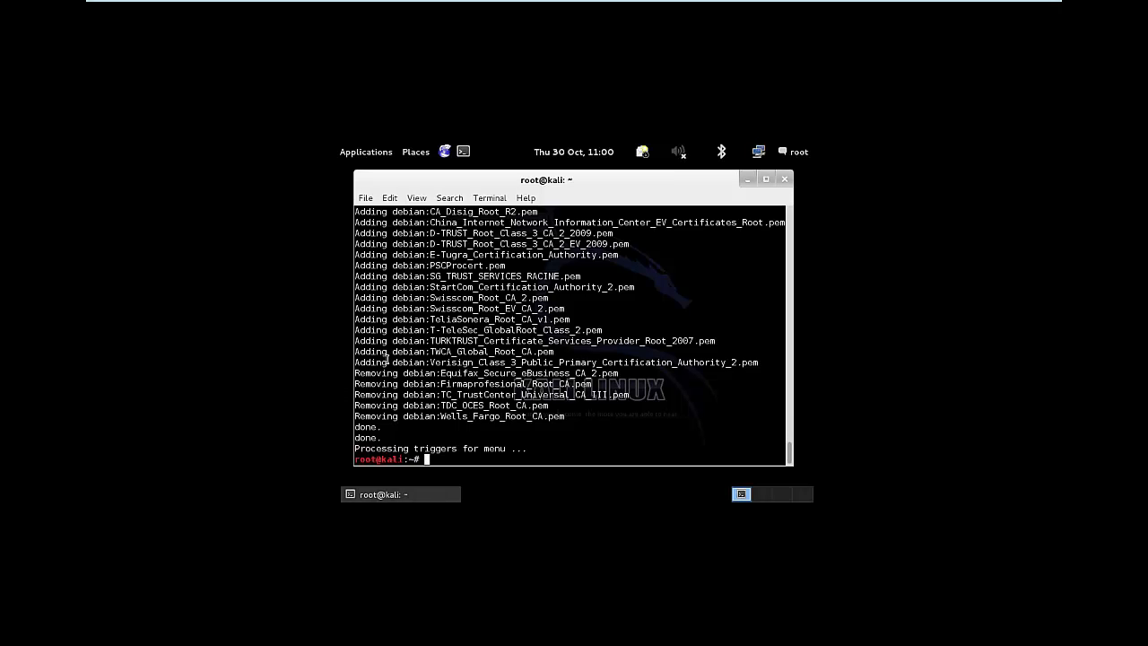
text(apt-get)
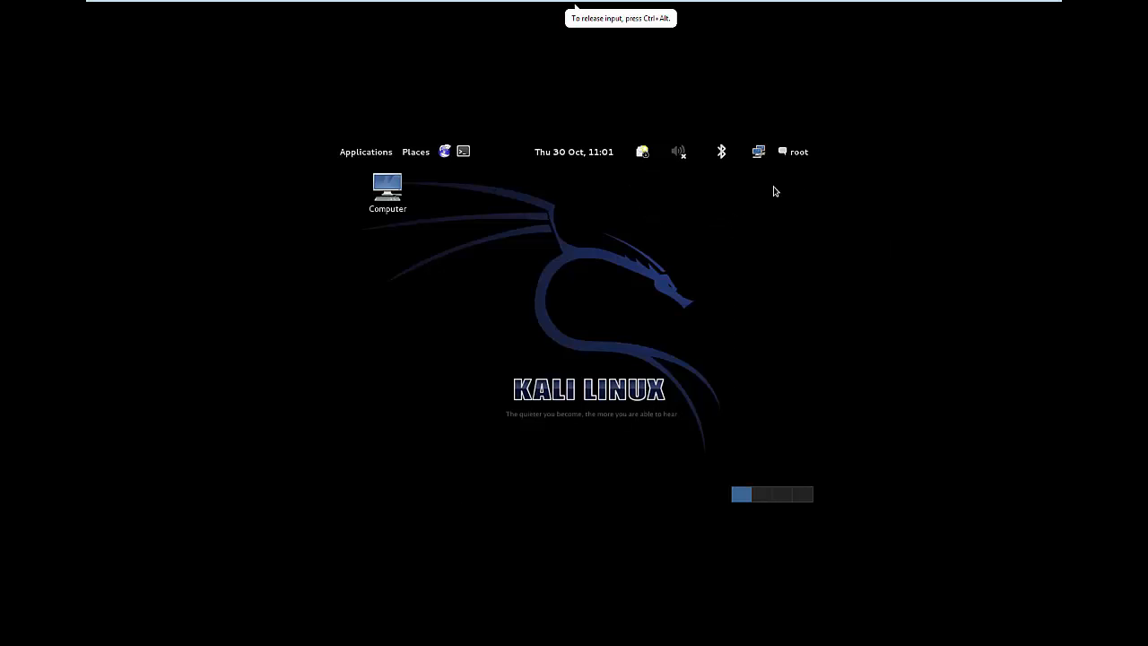
Run apt-get install open-vm-toolbox in a terminal and answer y to install it
click(462, 151)
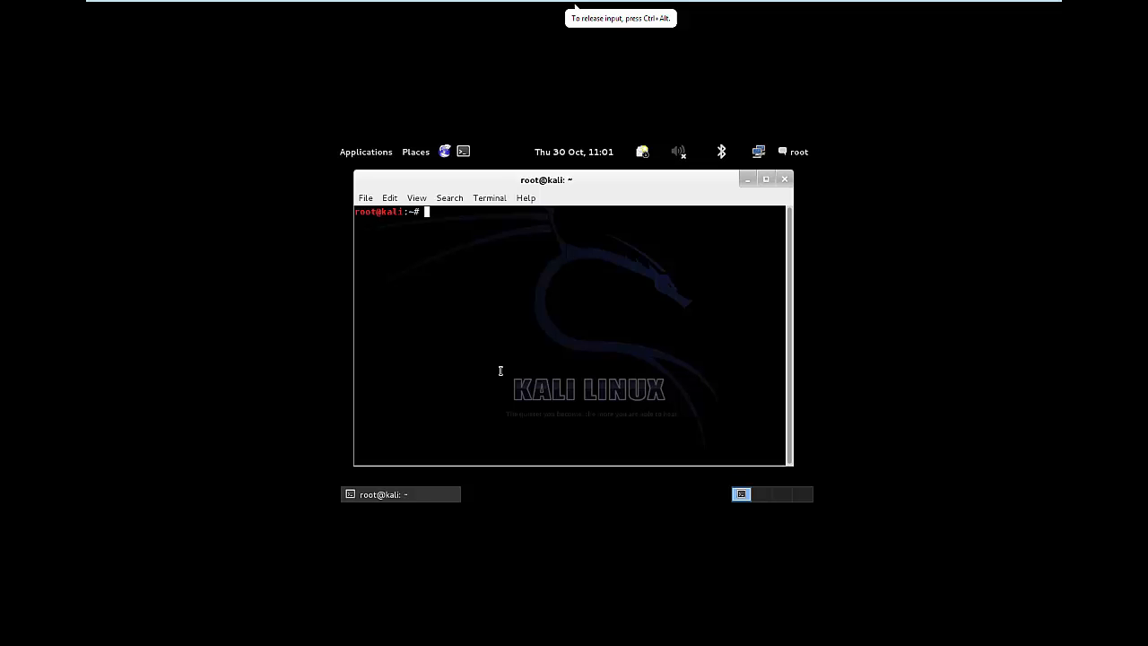
mouse_move(451, 387)
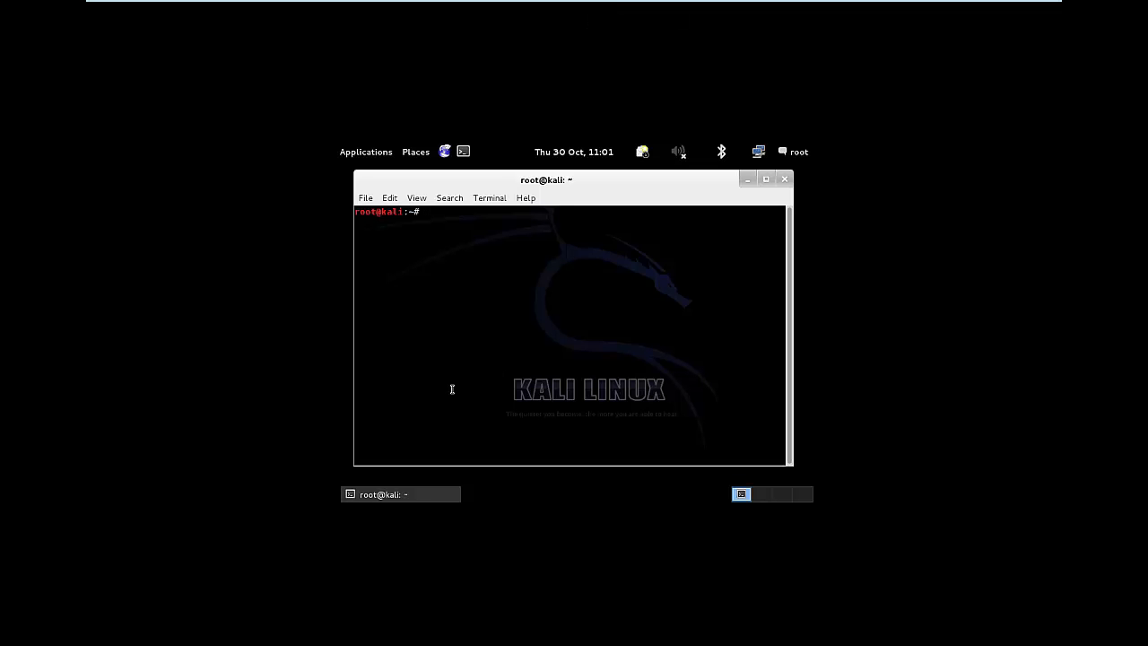
text(apt-get)
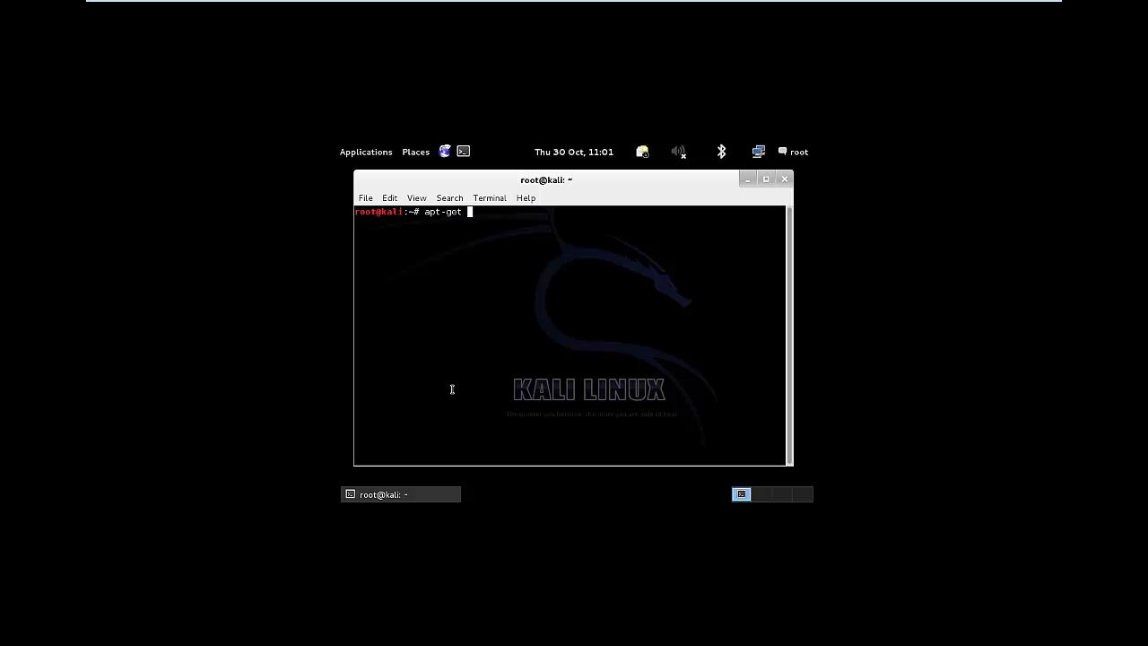
text(install)
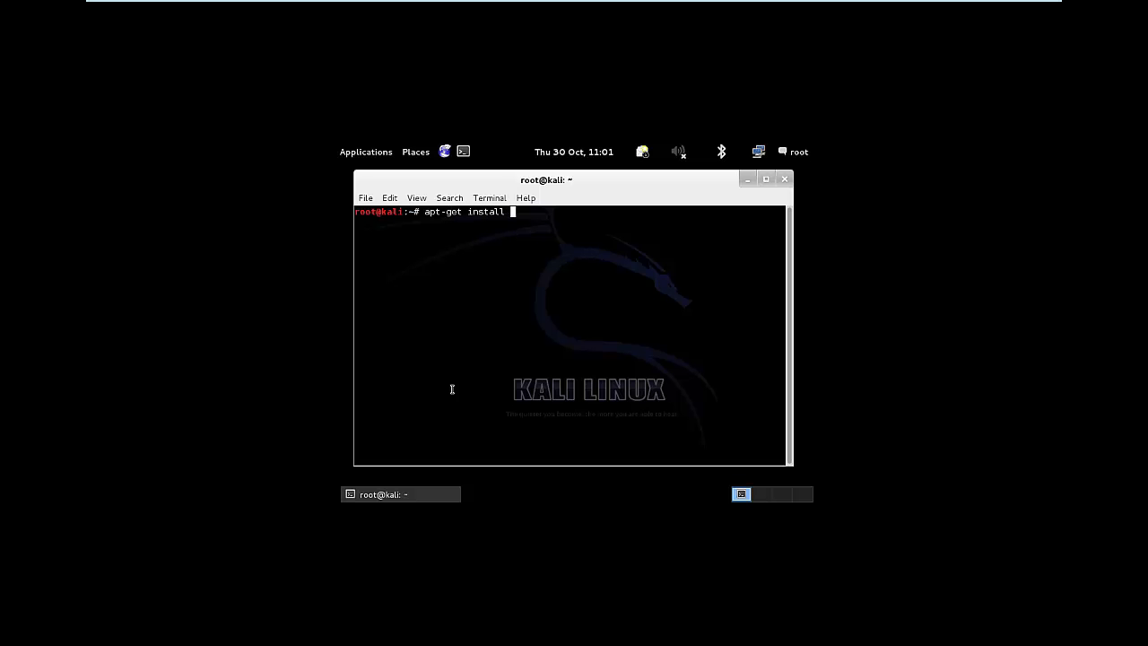
text(open)
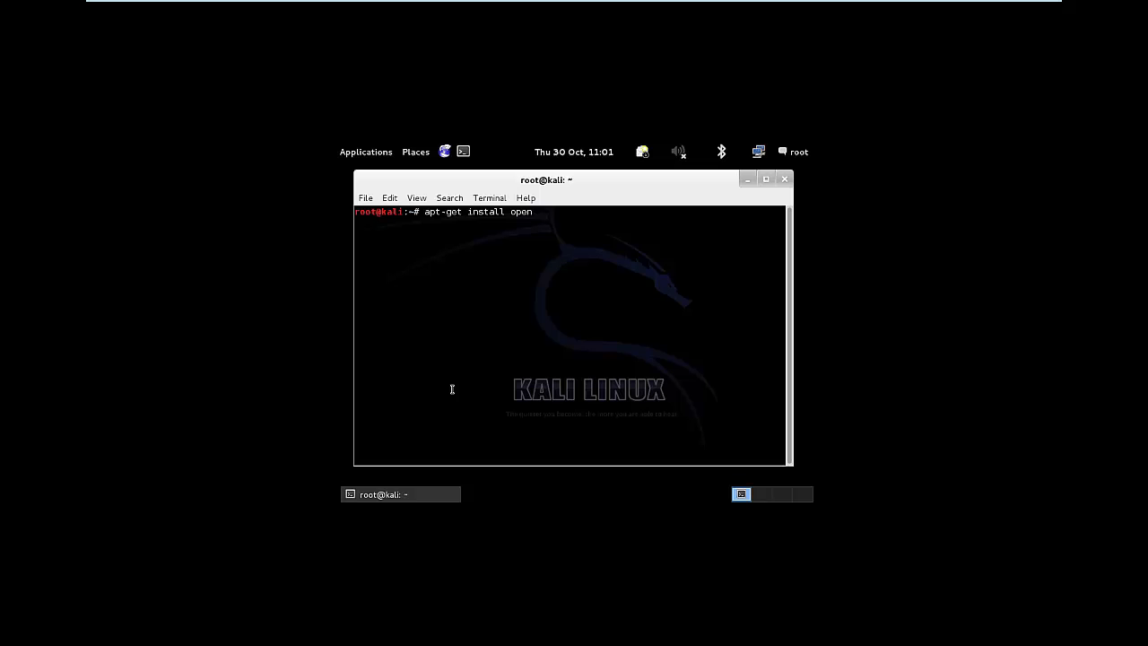
text(-vm-toolbo)
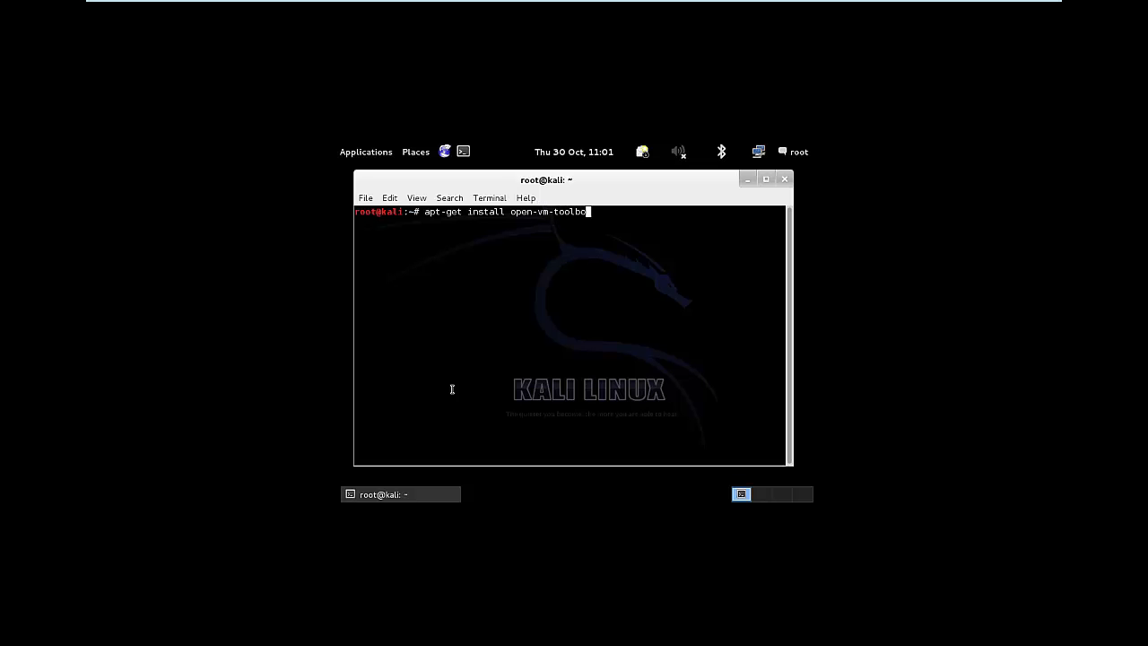
key(Return)
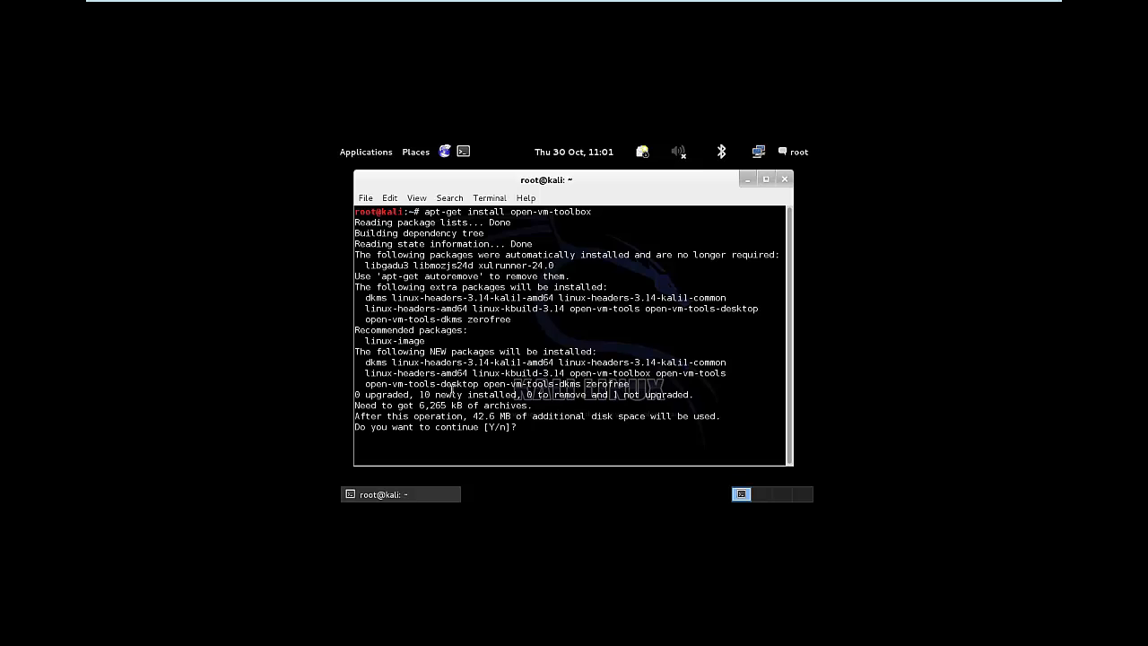
text(y)
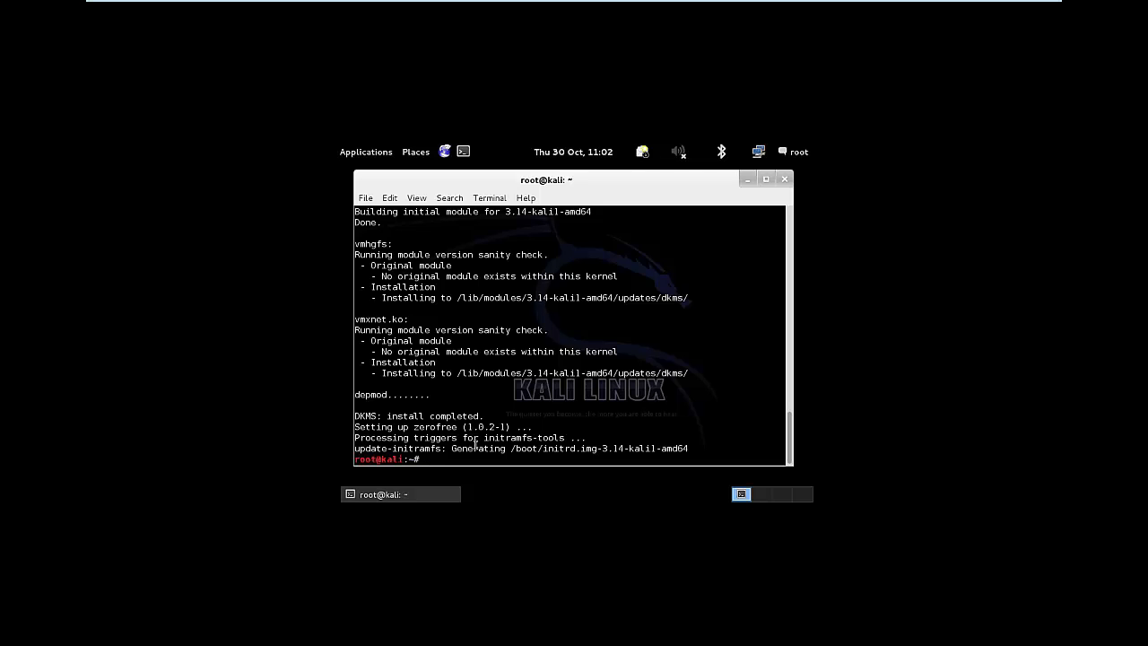
mouse_move(936, 258)
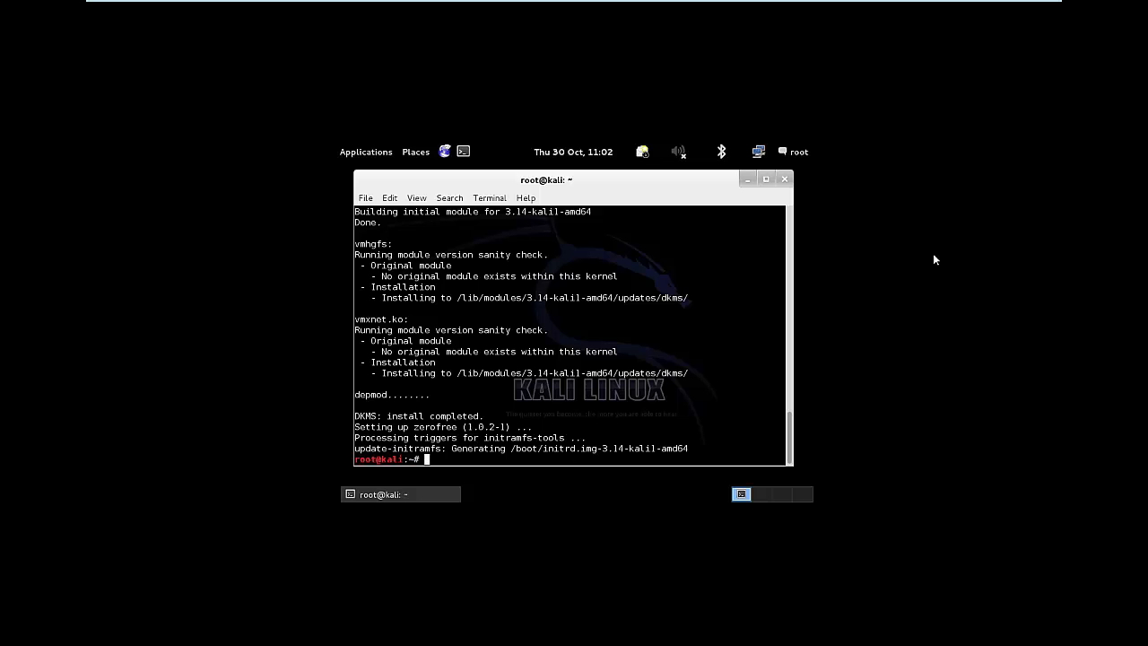
click(797, 151)
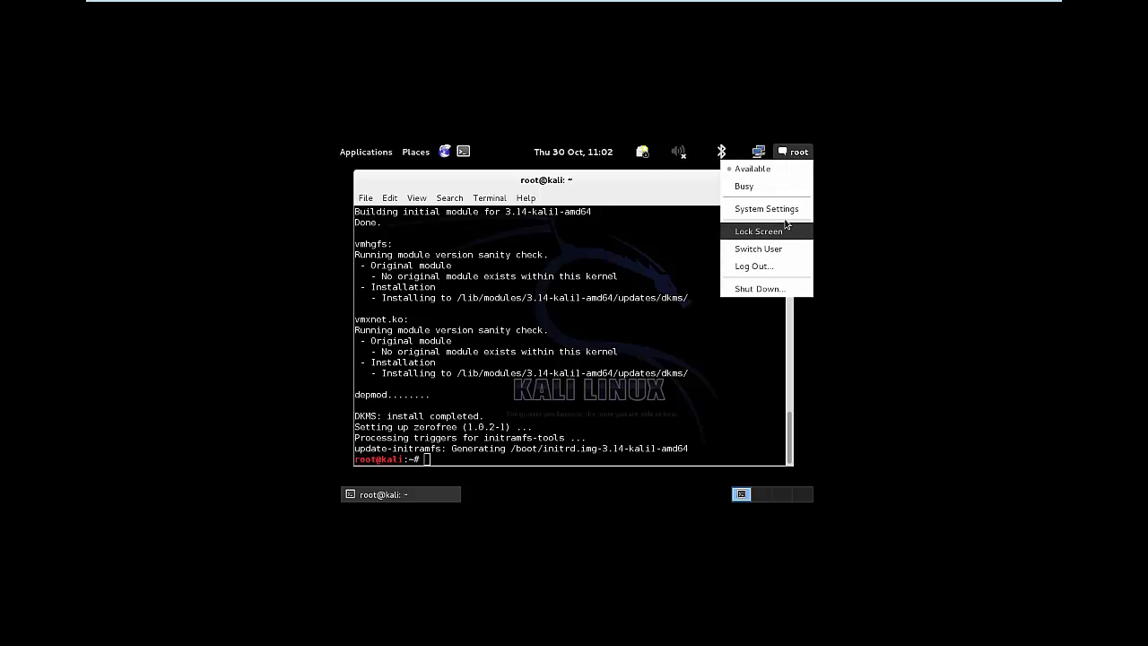
click(761, 287)
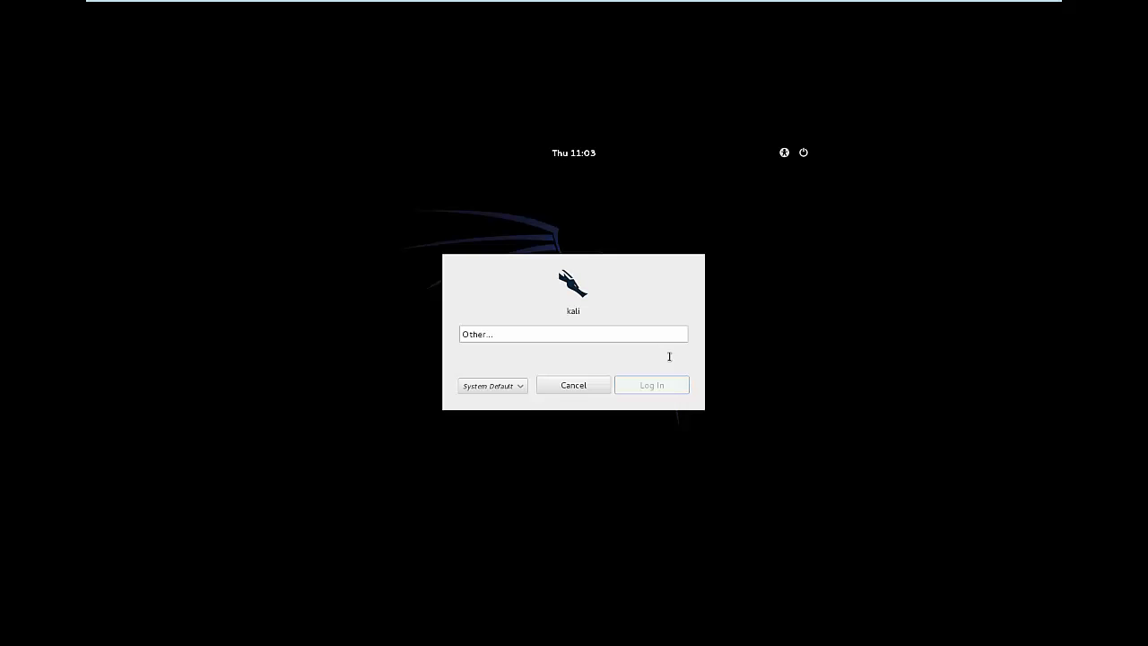
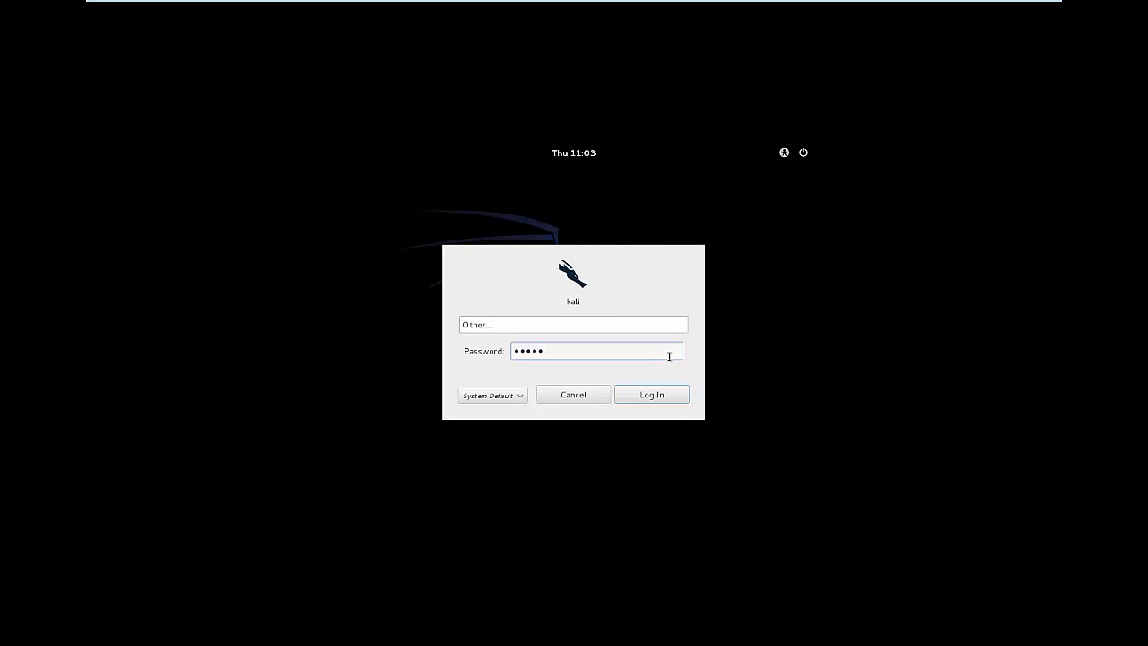
click(651, 395)
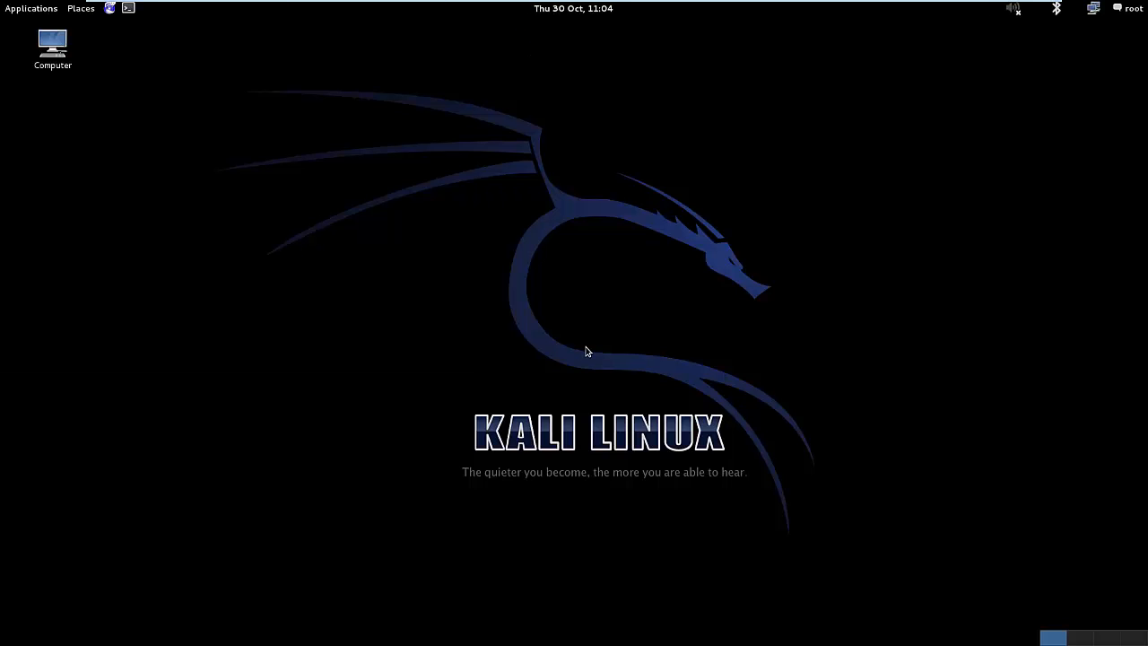
mouse_move(893, 193)
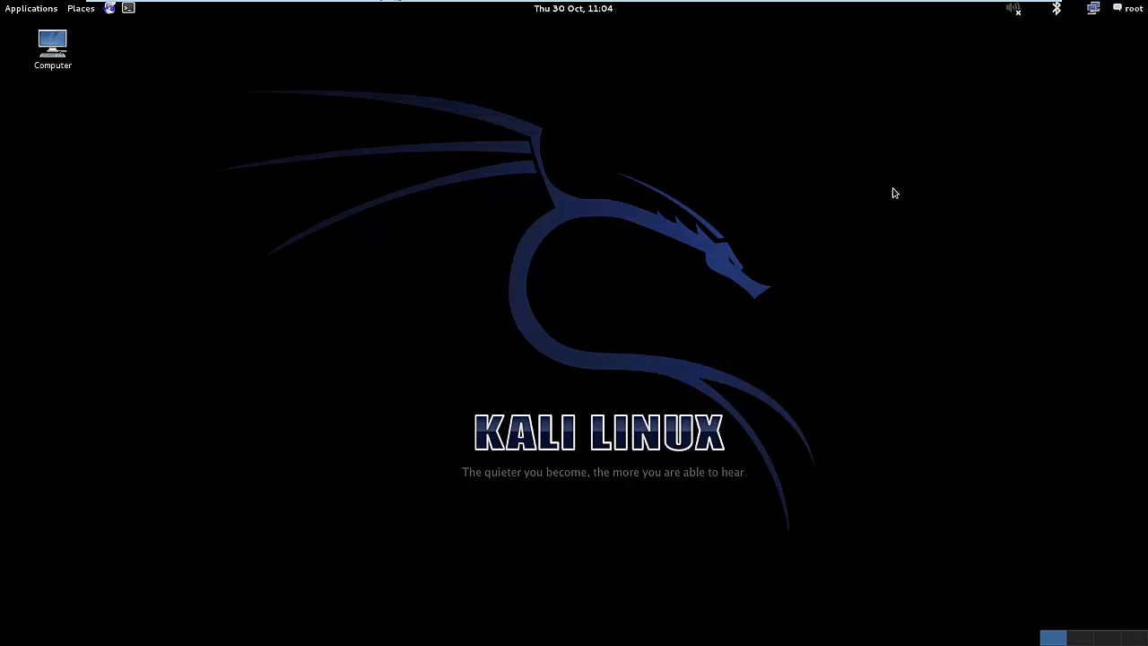
mouse_move(365, 222)
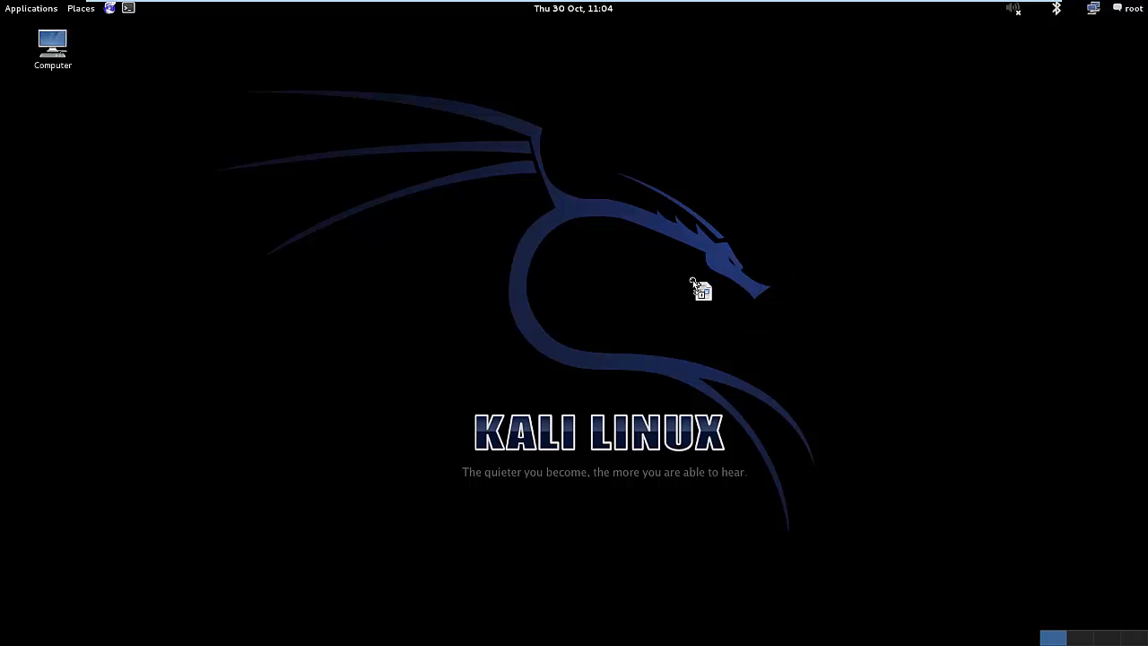
mouse_move(2, 1)
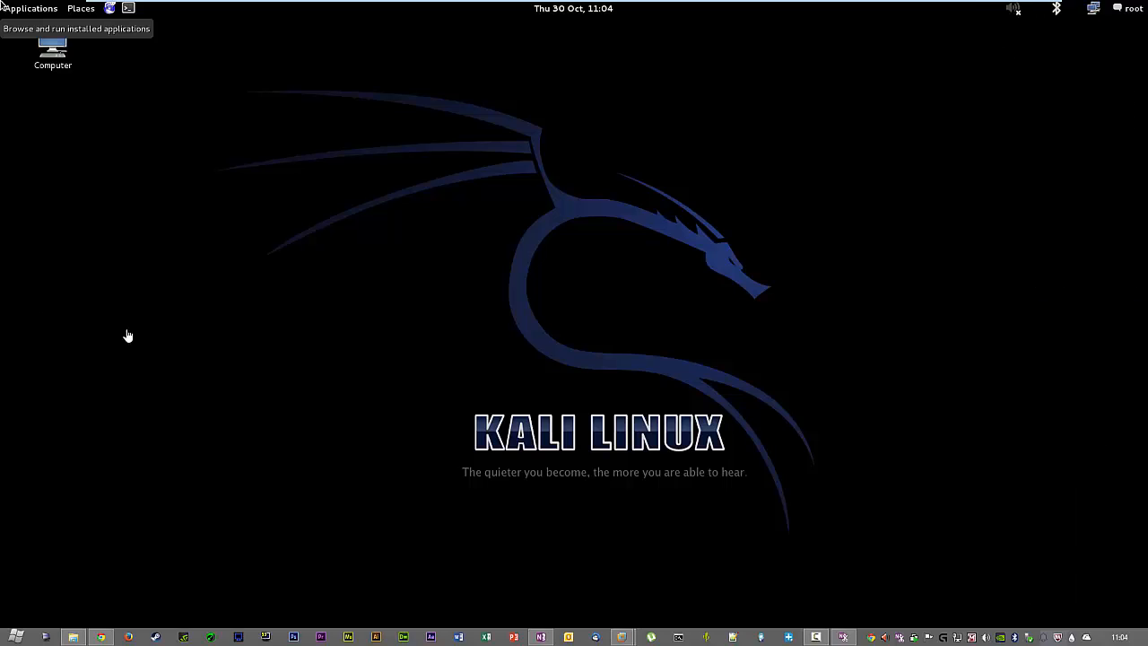
mouse_move(900, 197)
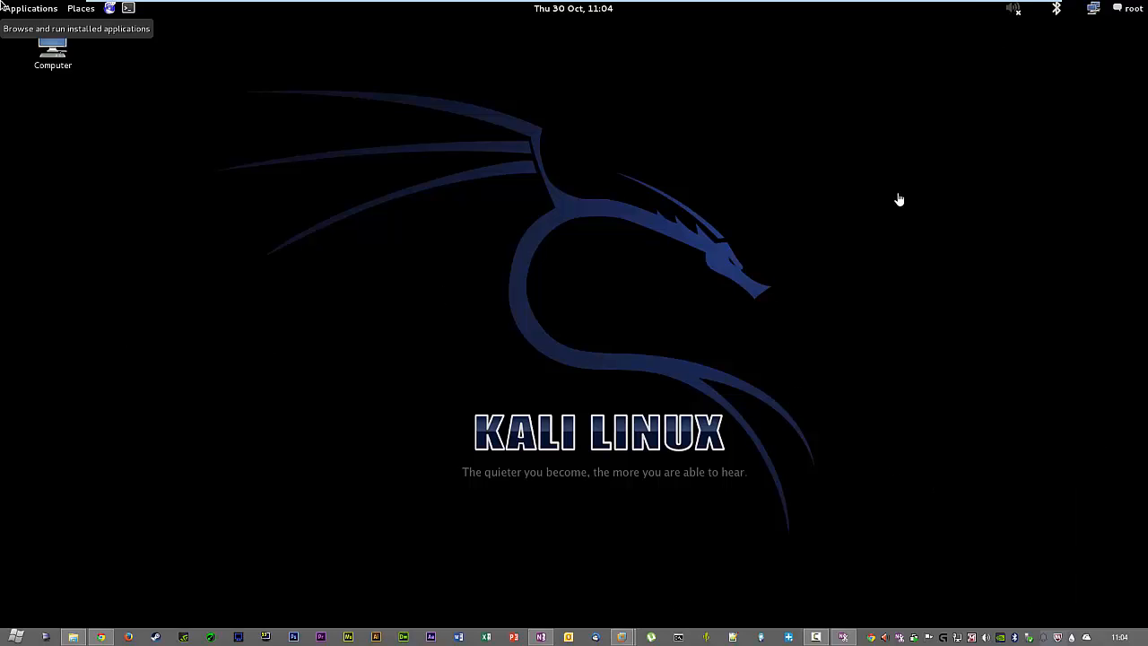
mouse_move(913, 246)
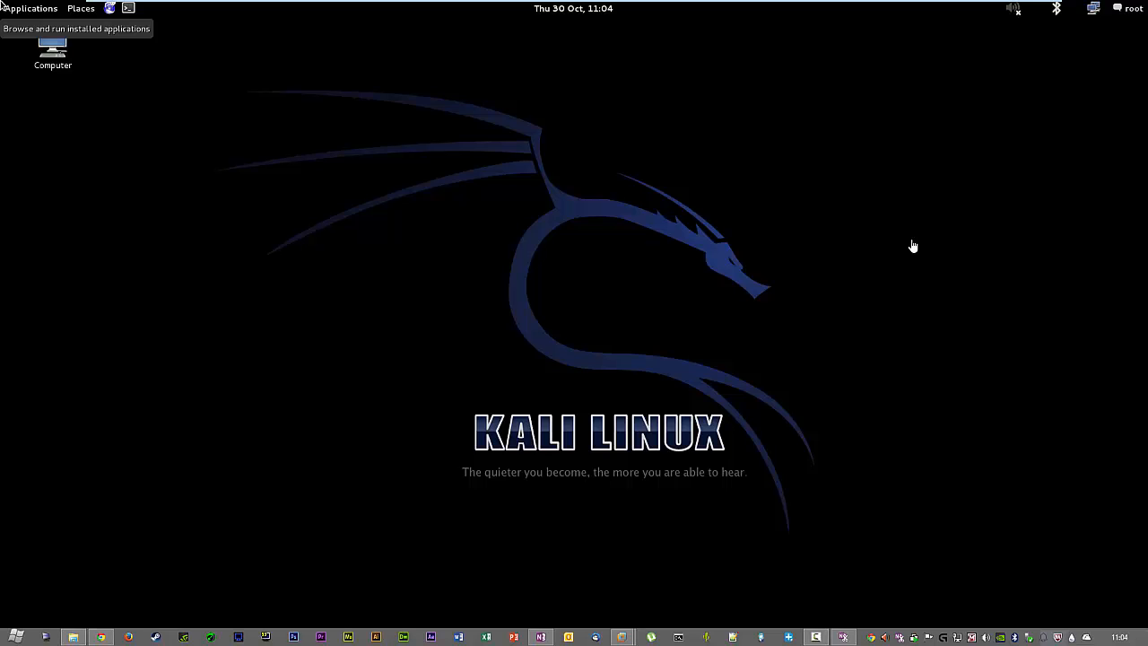
mouse_move(775, 426)
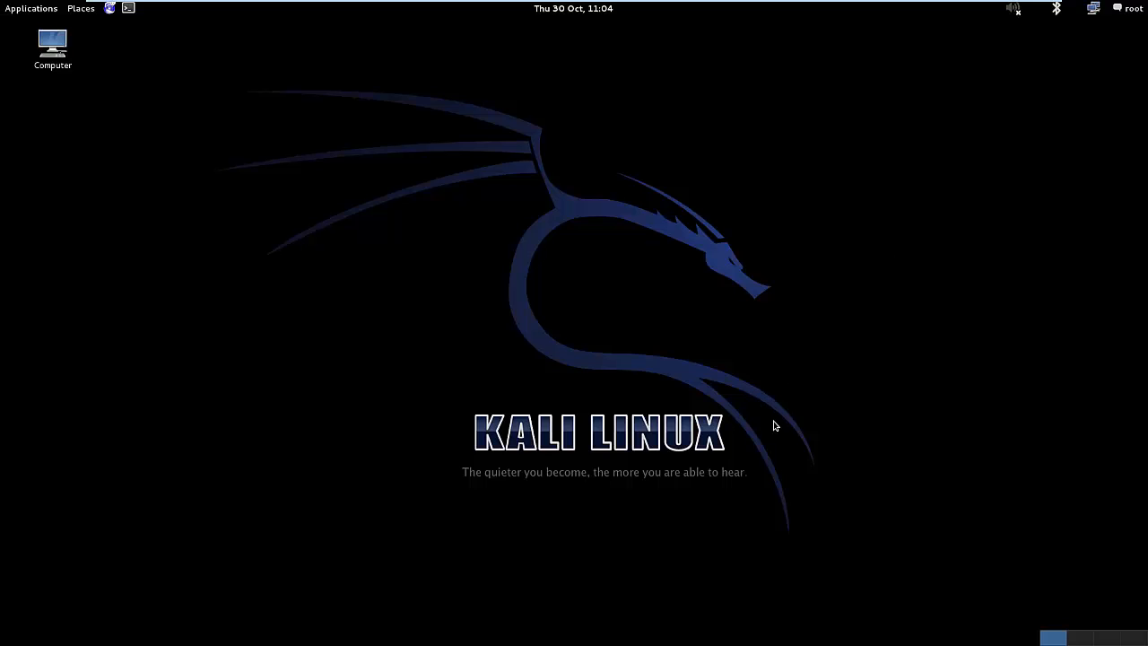
mouse_move(180, 212)
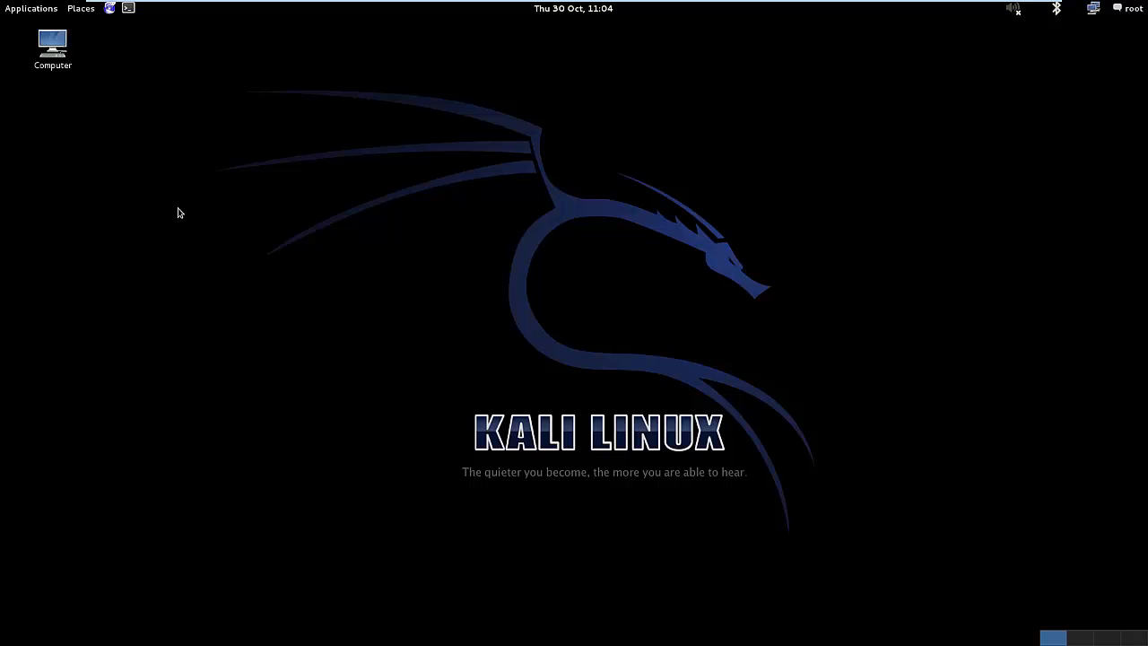